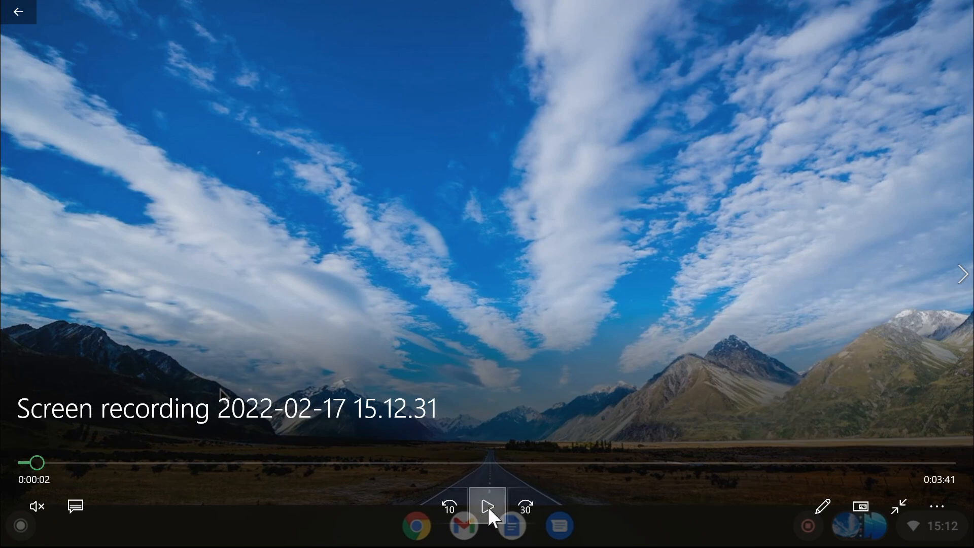
# Open the app launcher, scroll down through the installed apps, then close it
pyautogui.click(488, 505)
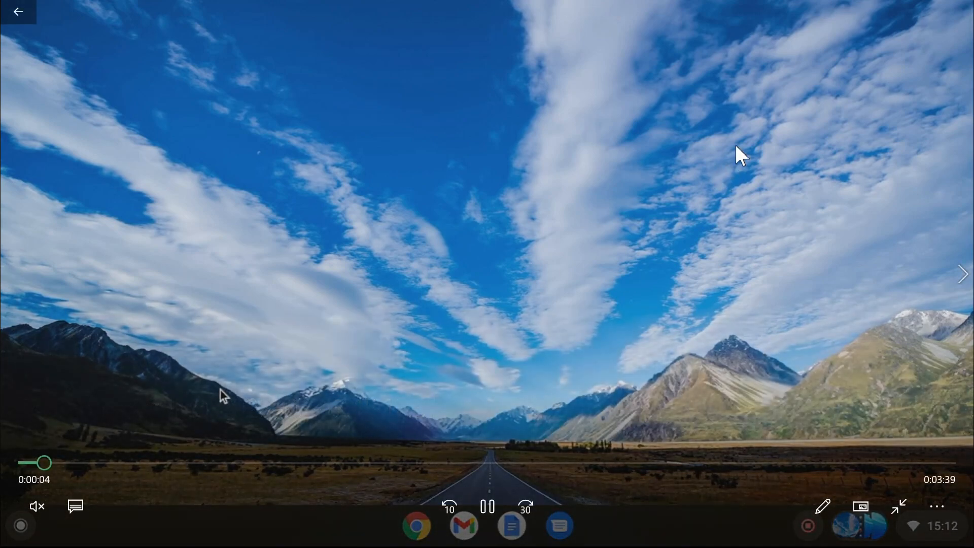
pyautogui.moveTo(774, 193)
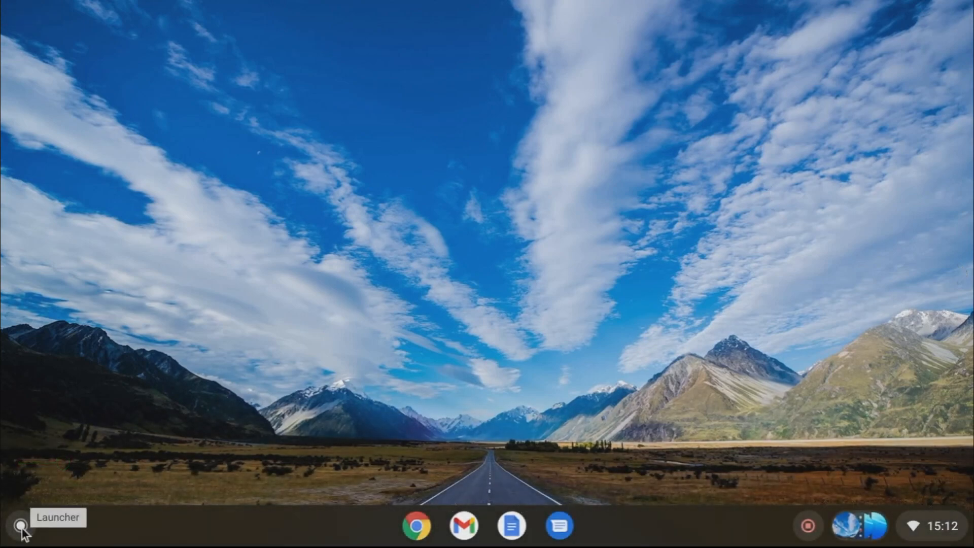
pyautogui.click(21, 526)
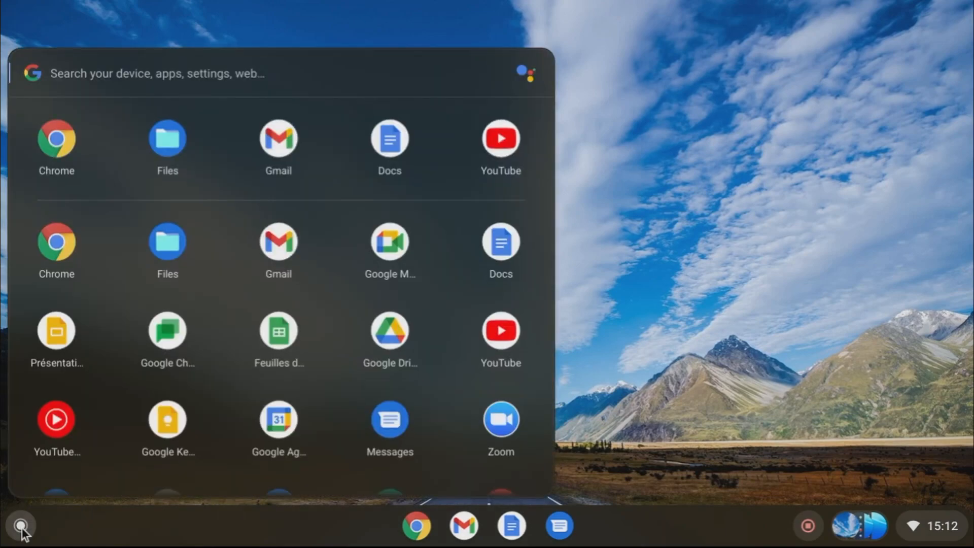
pyautogui.moveTo(66, 505)
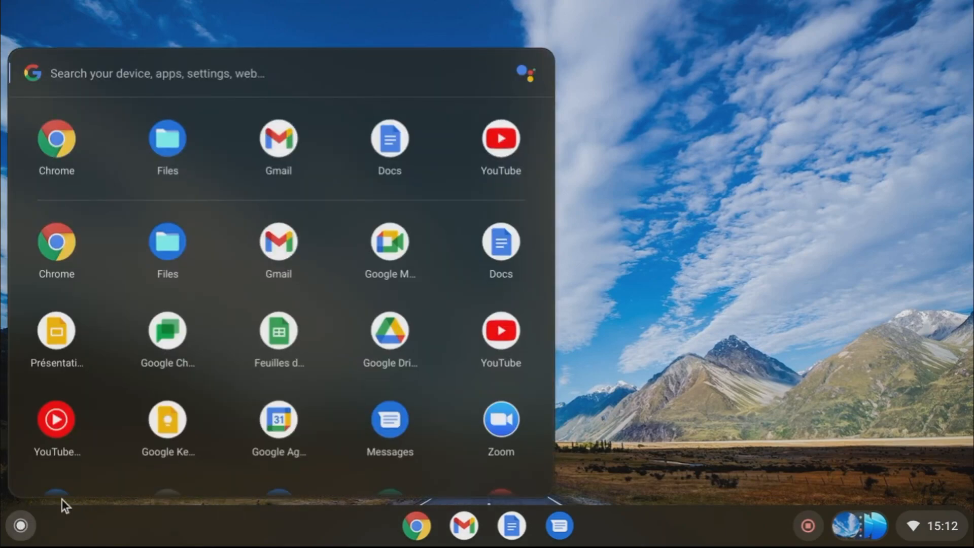
pyautogui.moveTo(278, 335)
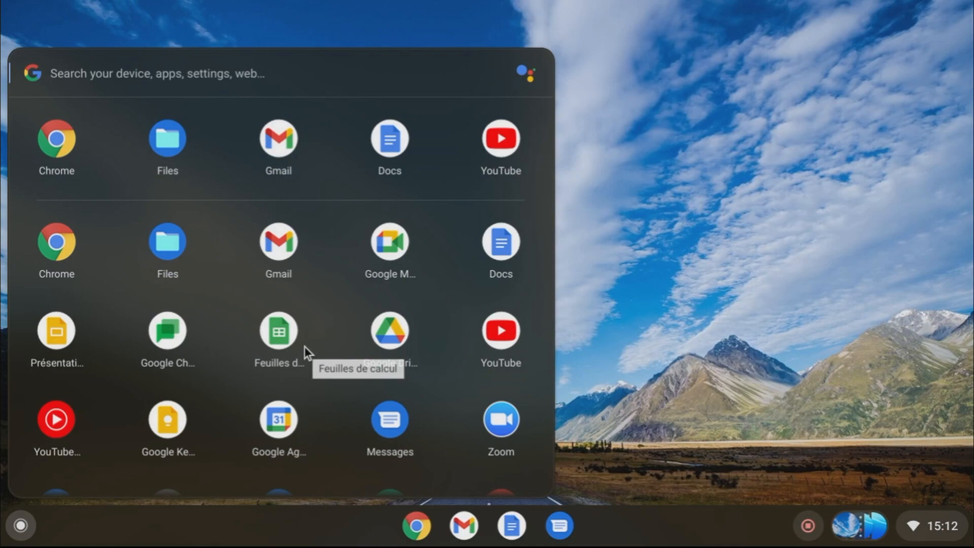
pyautogui.scroll(-3)
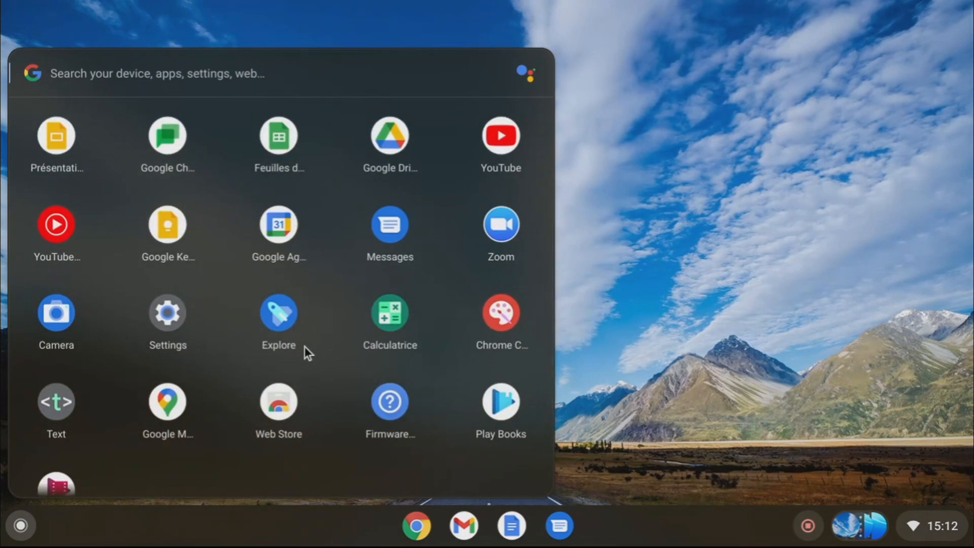
pyautogui.scroll(-3)
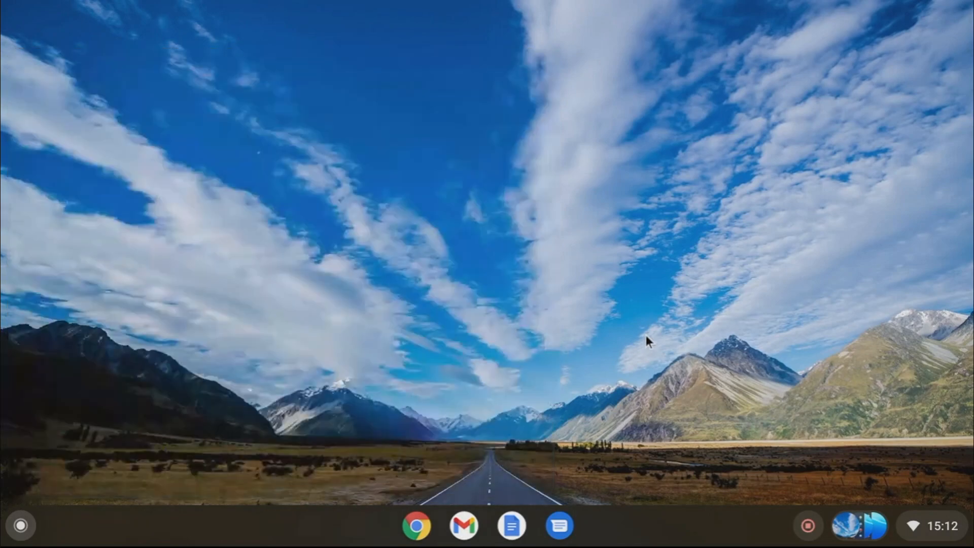
# Open Chrome and the Radio logs February 2022 doc, then close that tab and the new tab
pyautogui.click(415, 526)
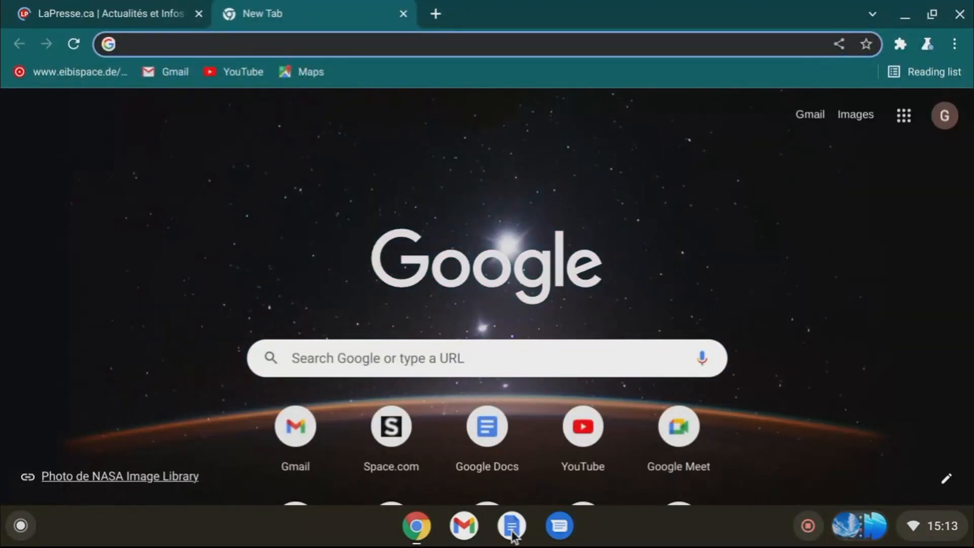
pyautogui.click(511, 525)
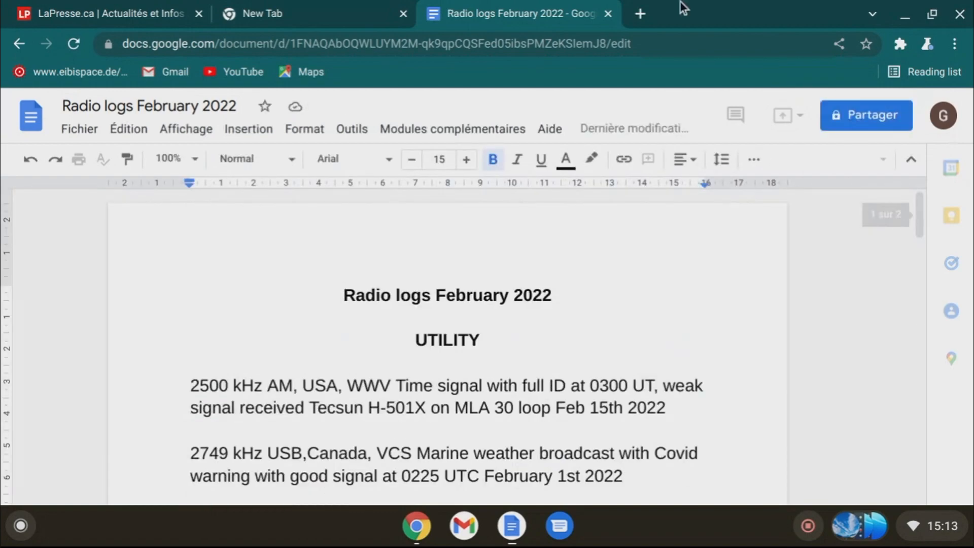
pyautogui.click(607, 14)
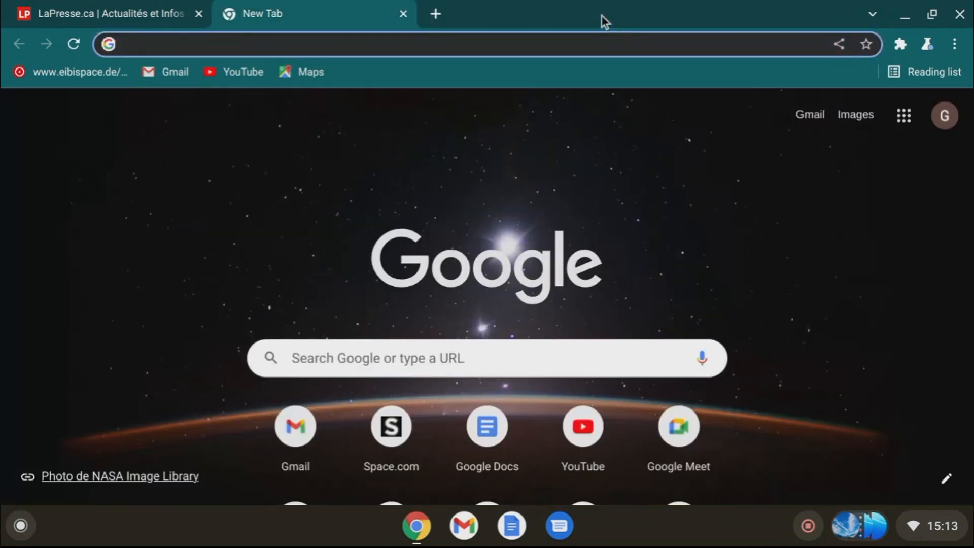
pyautogui.click(99, 14)
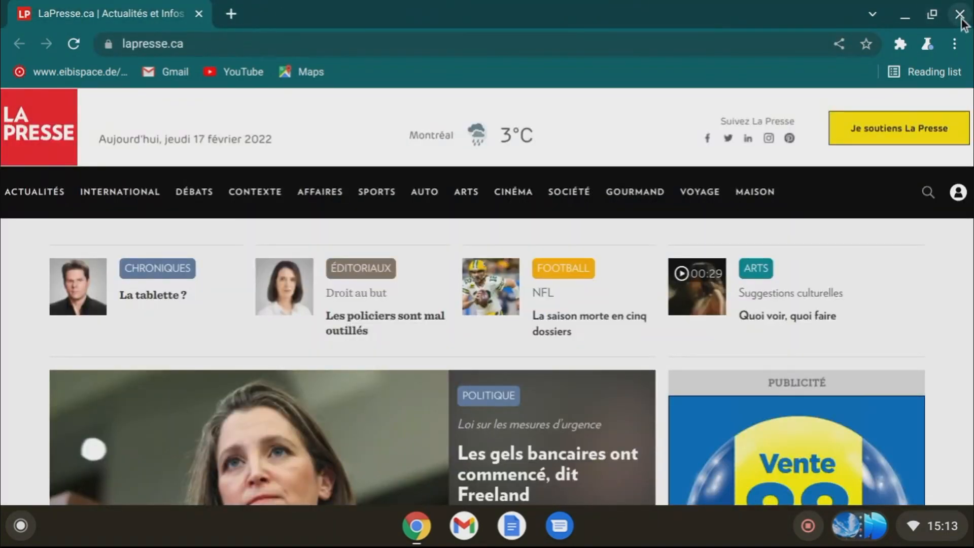
# Close the Chrome window, briefly view quick settings, and bring up the launcher
pyautogui.click(960, 13)
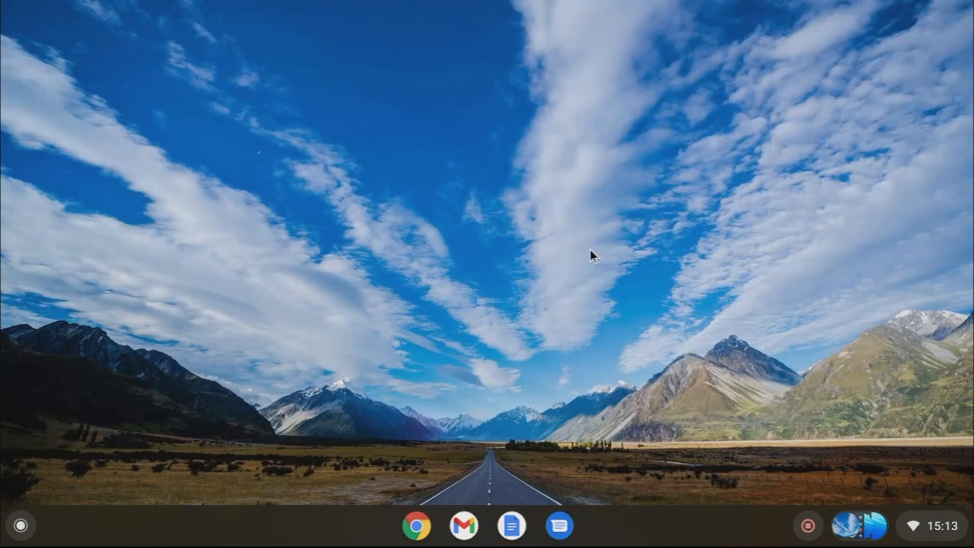
pyautogui.moveTo(523, 448)
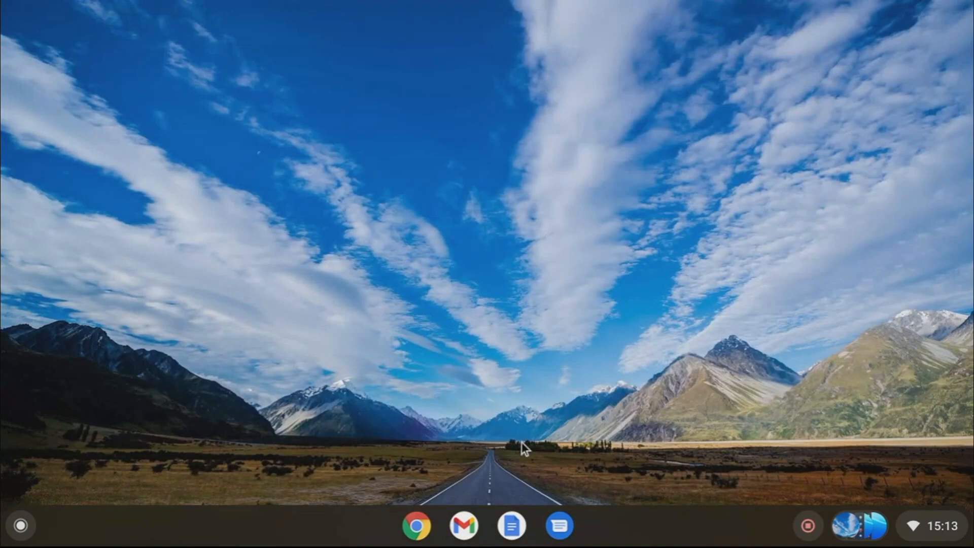
pyautogui.moveTo(680, 440)
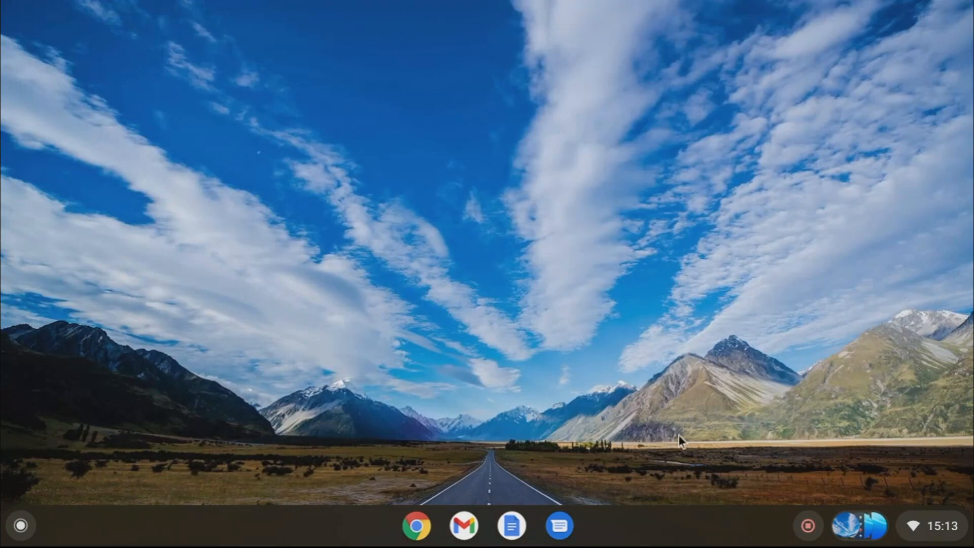
pyautogui.moveTo(545, 505)
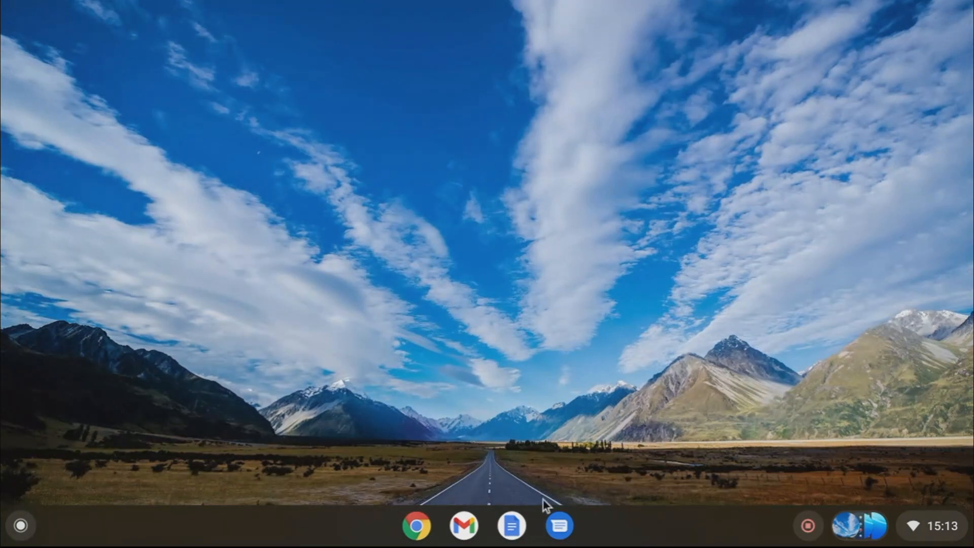
pyautogui.moveTo(607, 515)
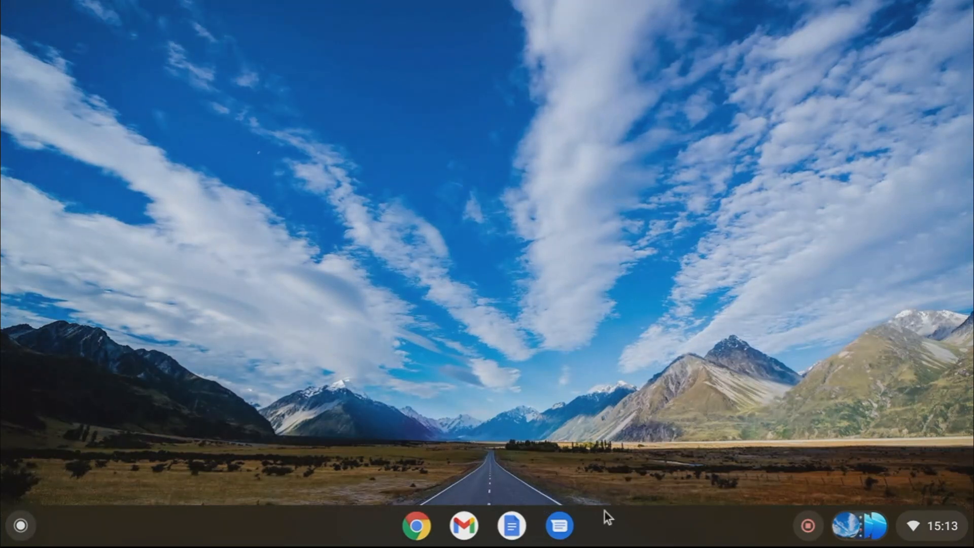
pyautogui.click(937, 525)
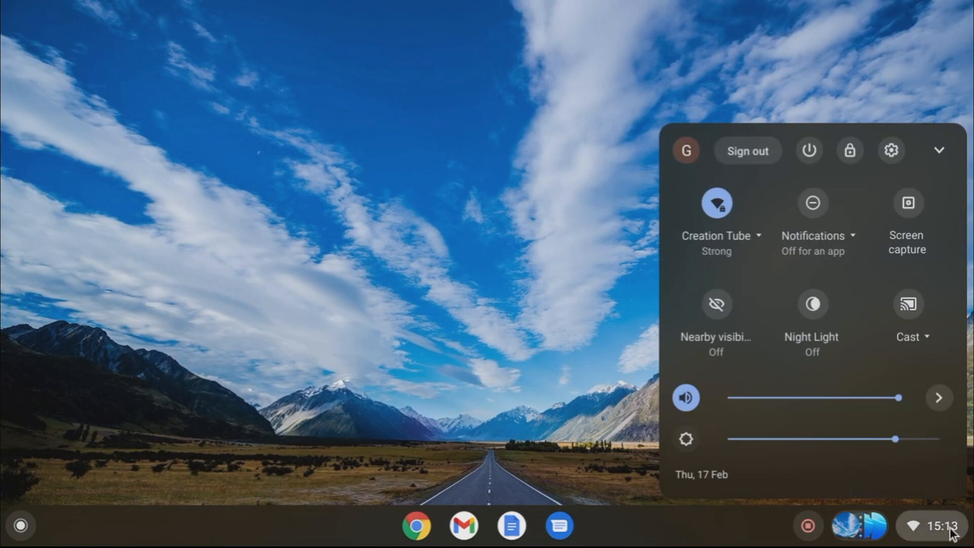
pyautogui.moveTo(648, 357)
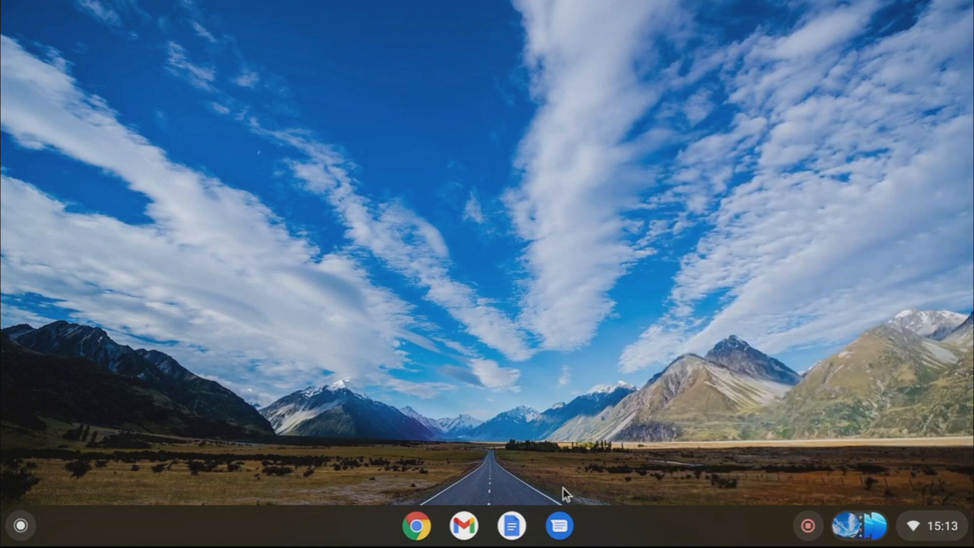
pyautogui.moveTo(559, 525)
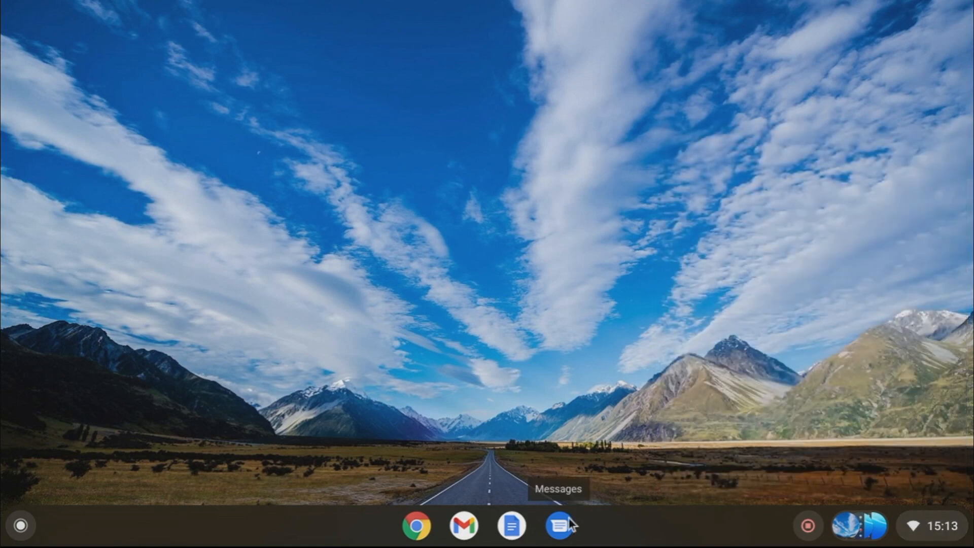
pyautogui.click(21, 525)
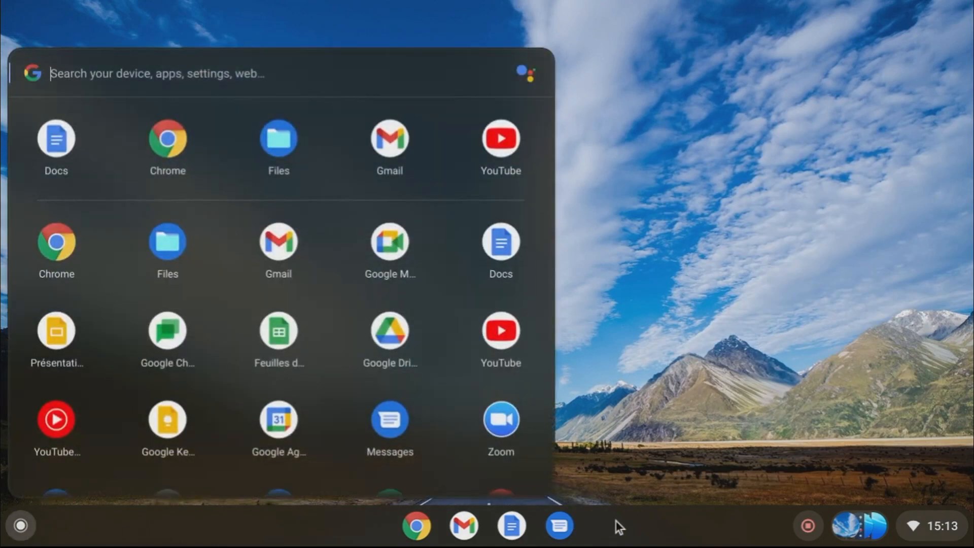
pyautogui.moveTo(655, 332)
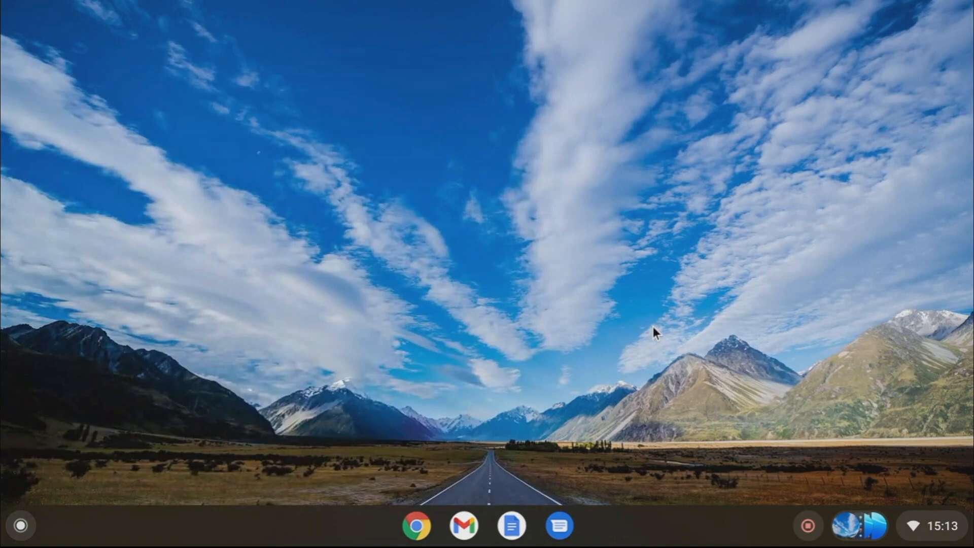
# Open the Wallpaper app from the desktop menu, view the mountain-road wallpaper, then close it
pyautogui.rightClick(653, 332)
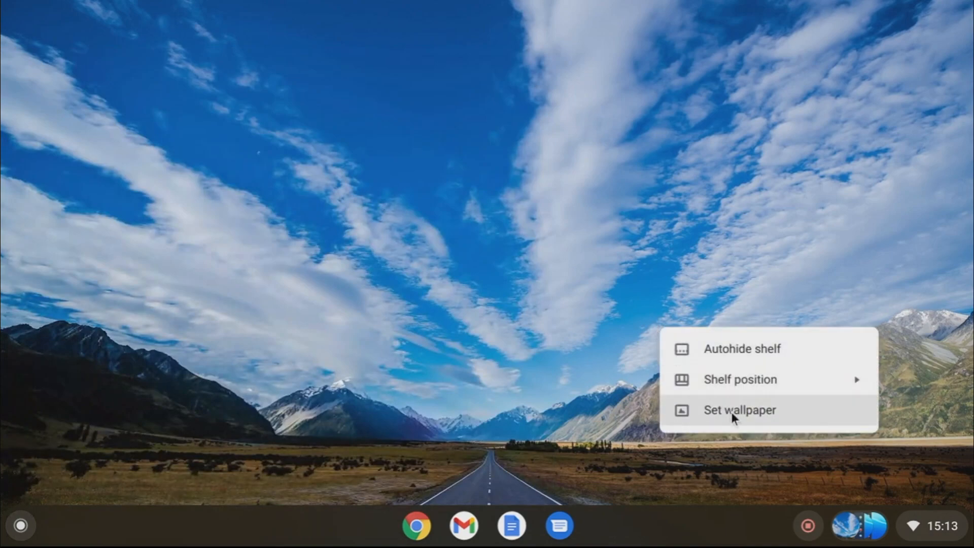
pyautogui.click(739, 410)
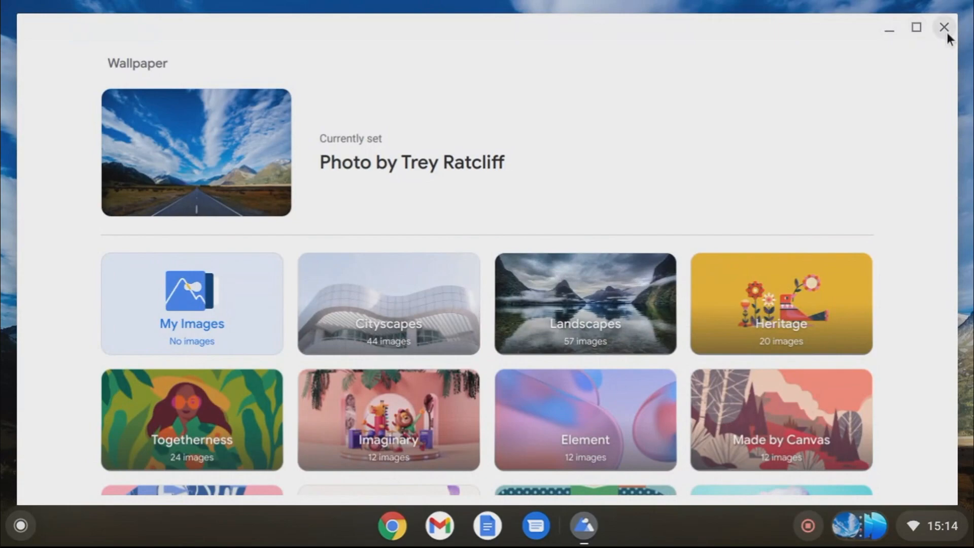
pyautogui.click(943, 28)
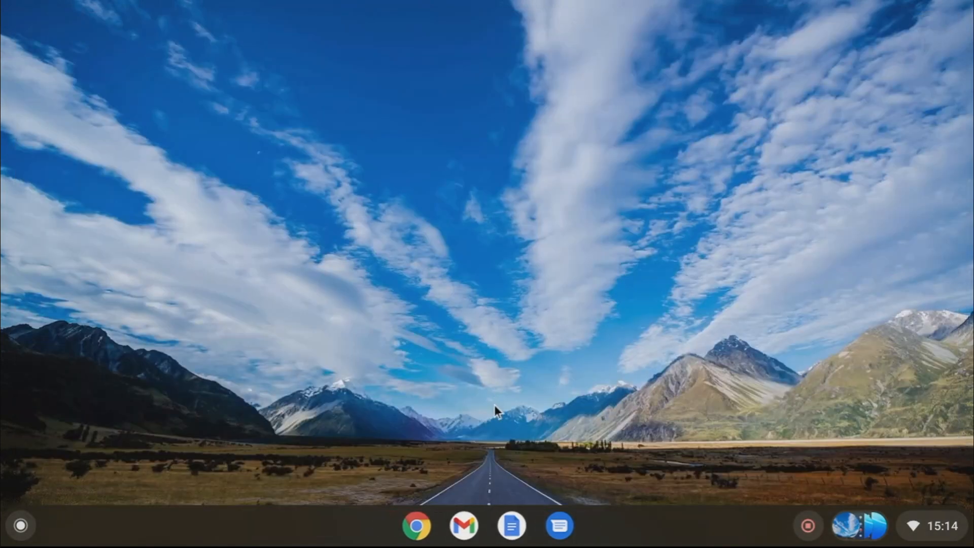
pyautogui.moveTo(554, 490)
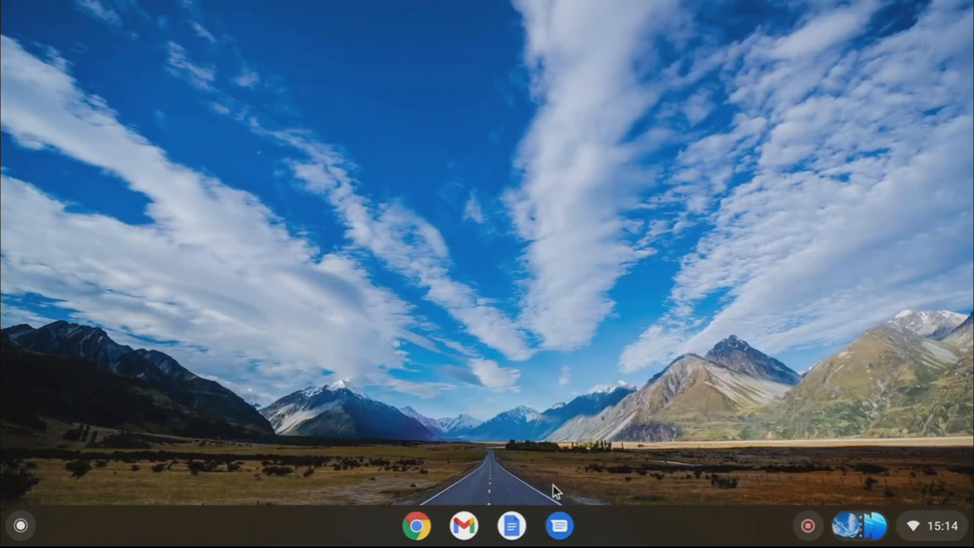
pyautogui.moveTo(901, 522)
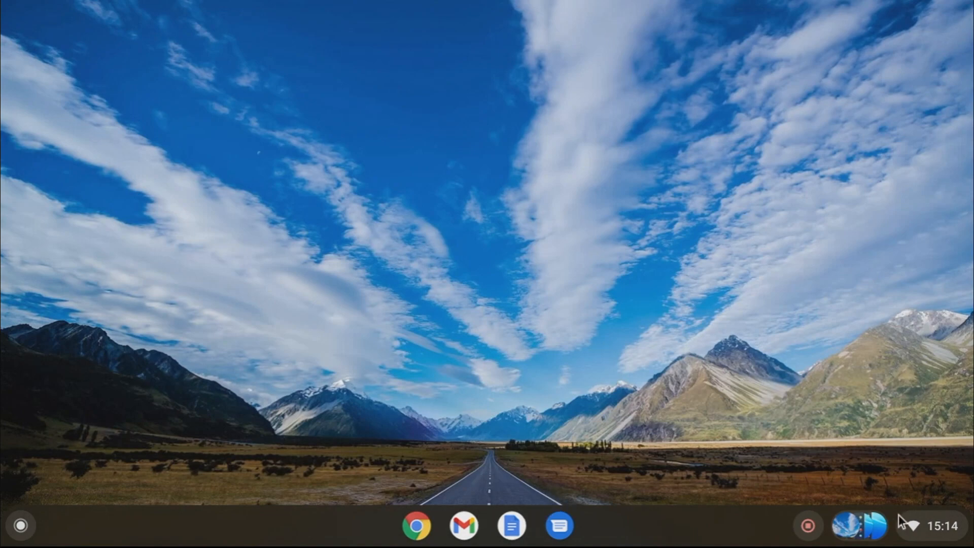
# Open Settings from quick settings and browse the connected devices and device sections
pyautogui.click(925, 525)
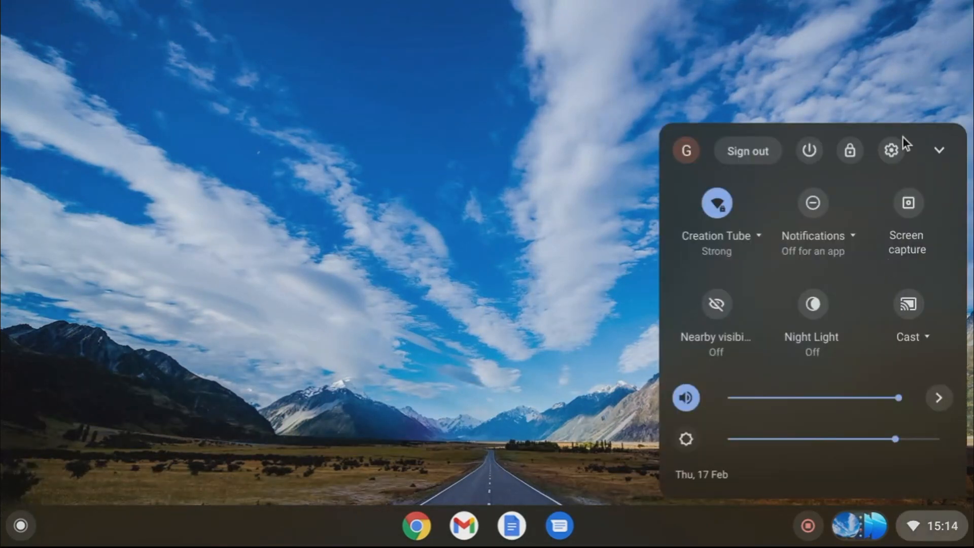
pyautogui.click(890, 150)
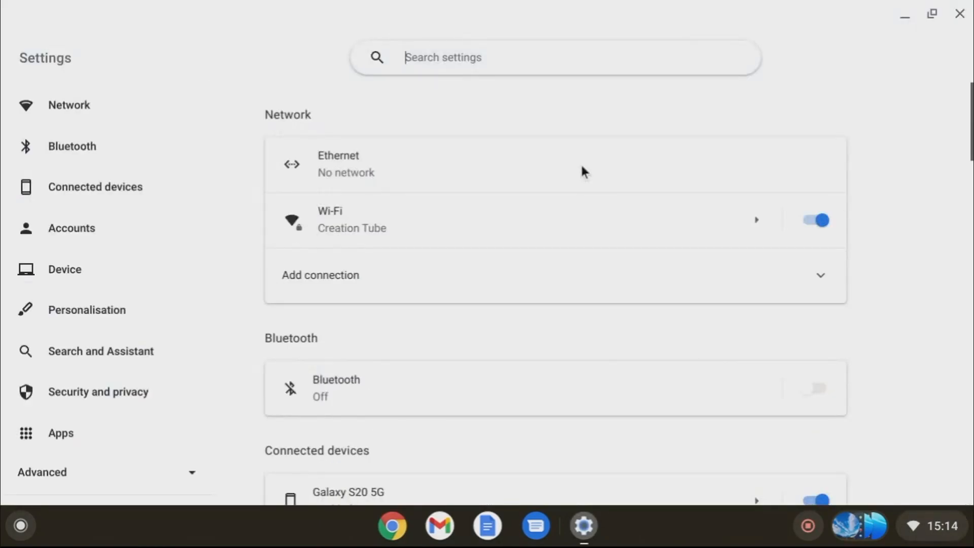
pyautogui.moveTo(259, 152)
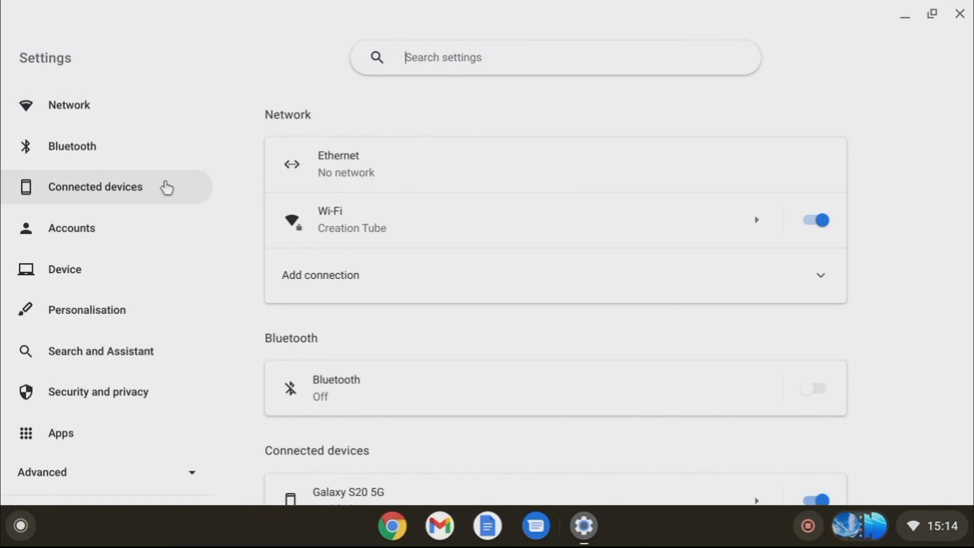
pyautogui.click(96, 186)
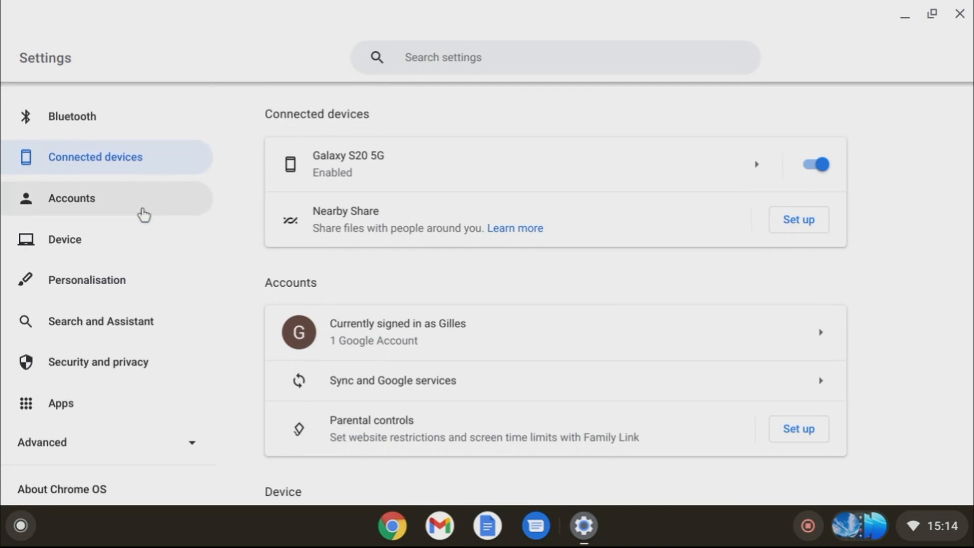
pyautogui.click(64, 239)
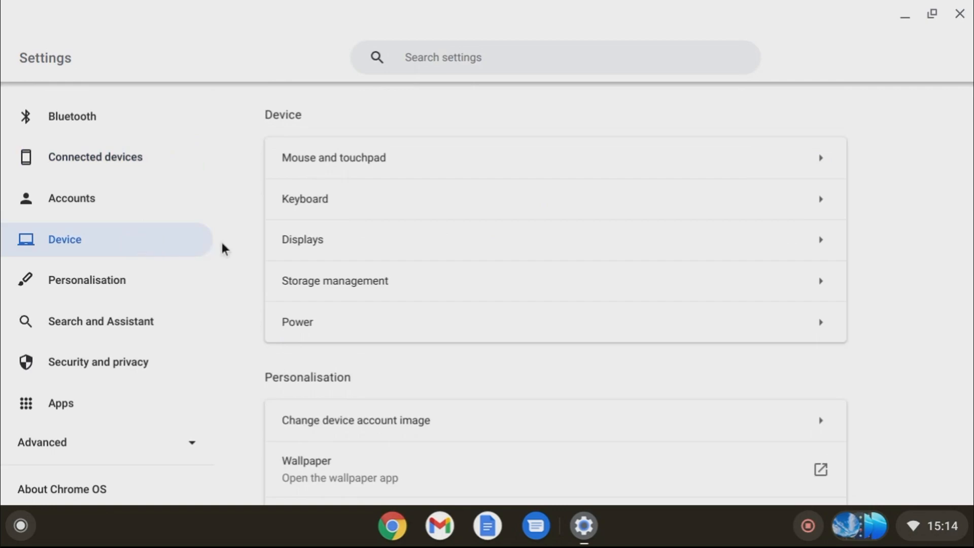
pyautogui.scroll(-3)
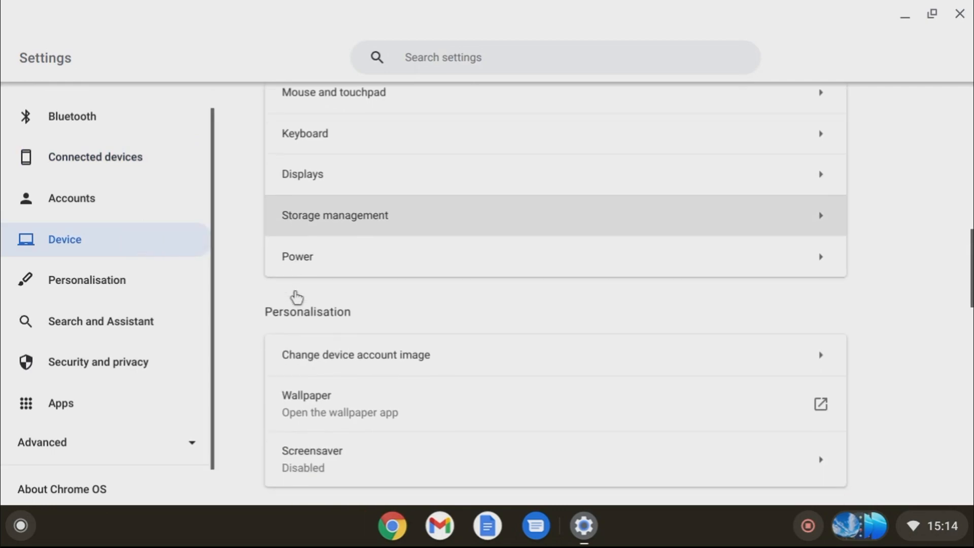
pyautogui.scroll(-3)
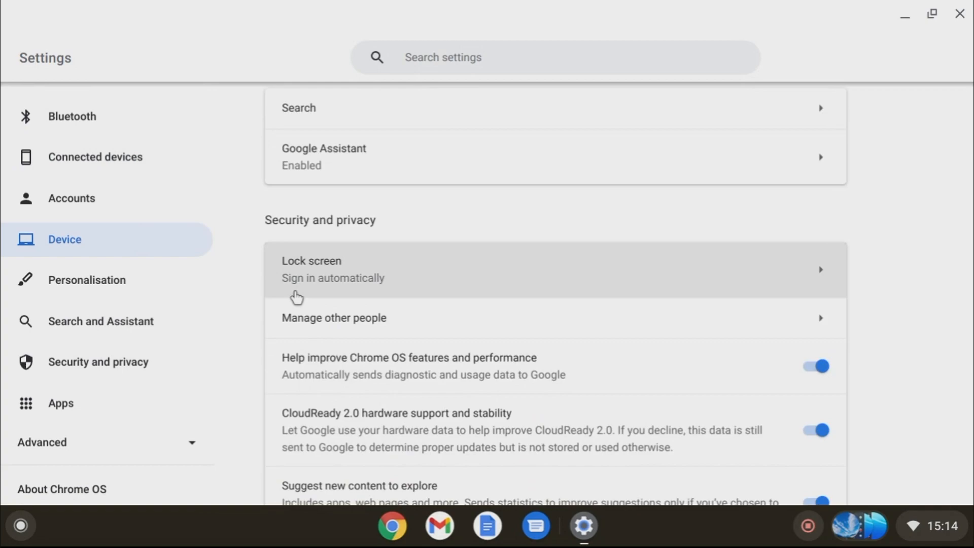
pyautogui.scroll(-3)
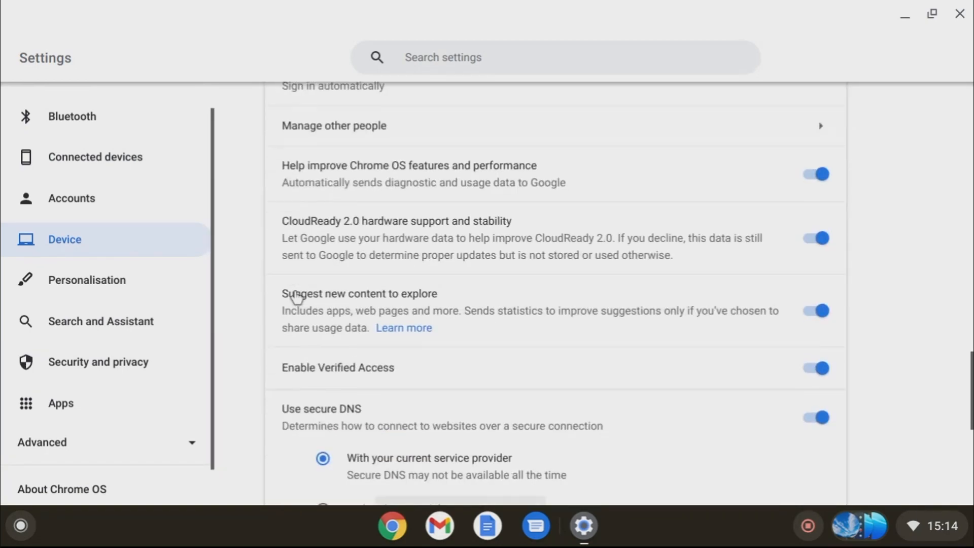
pyautogui.scroll(-3)
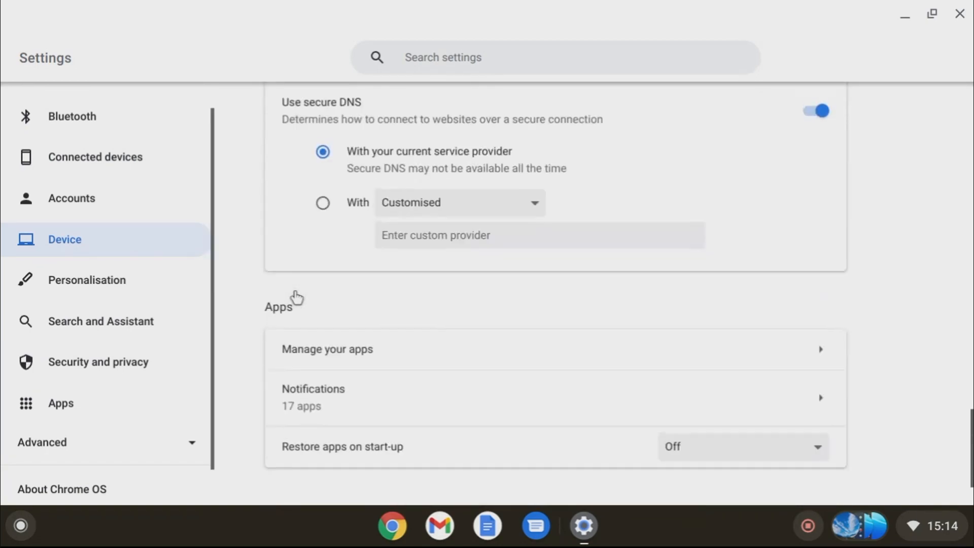
pyautogui.scroll(-3)
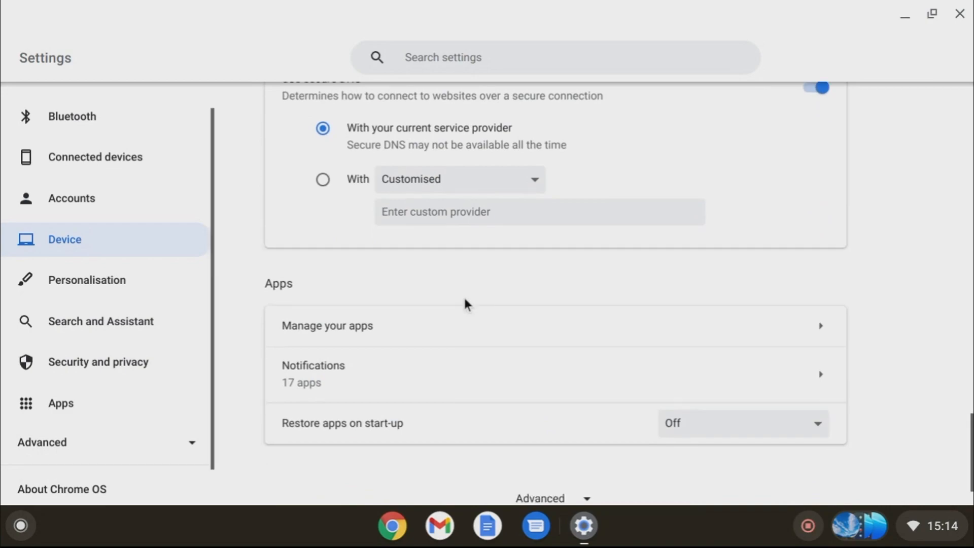
pyautogui.scroll(-3)
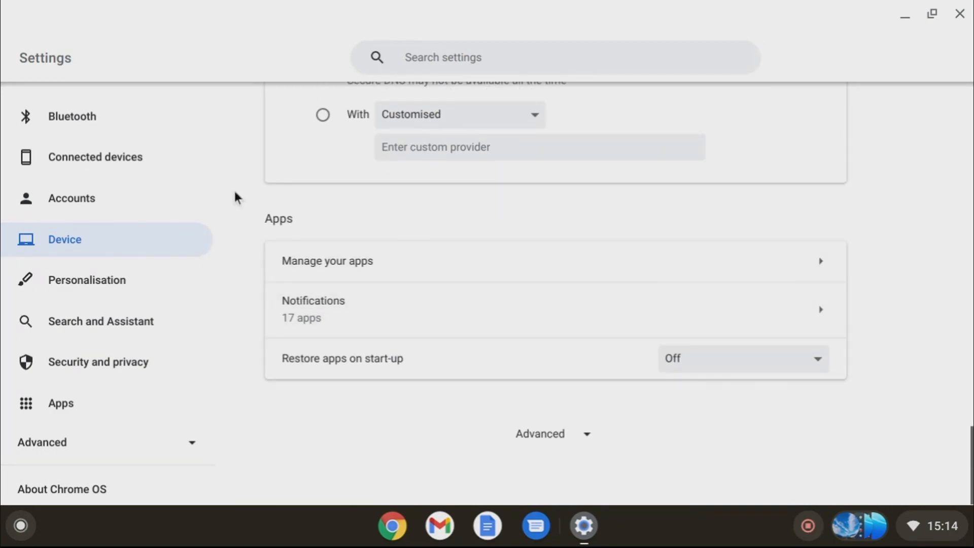
pyautogui.moveTo(122, 307)
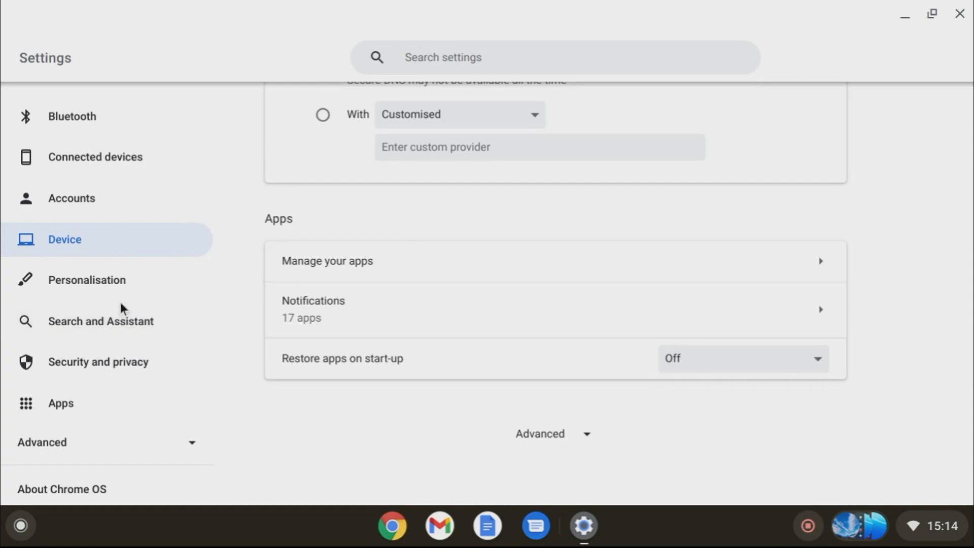
# Browse Personalisation, Search and Assistant, Security and privacy, then open the Apps page
pyautogui.click(87, 280)
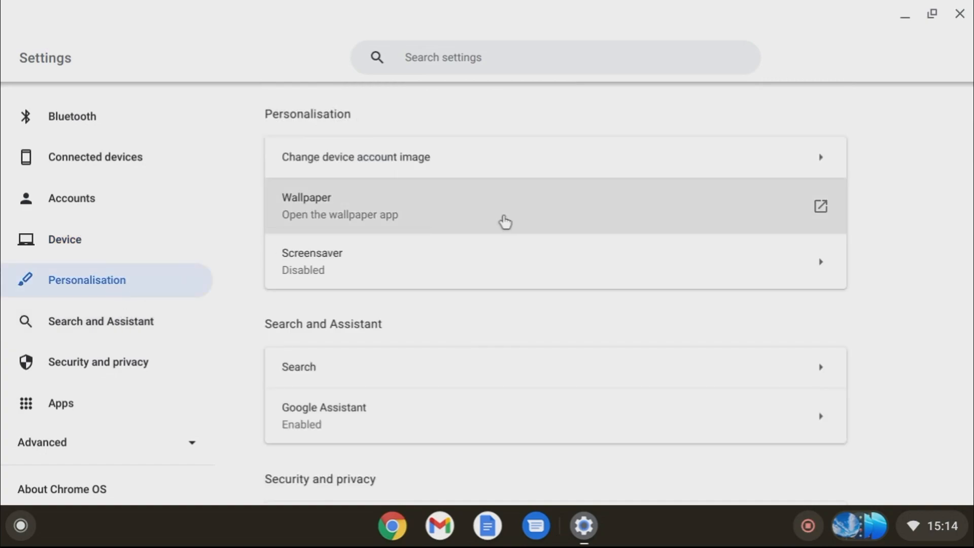
pyautogui.scroll(-3)
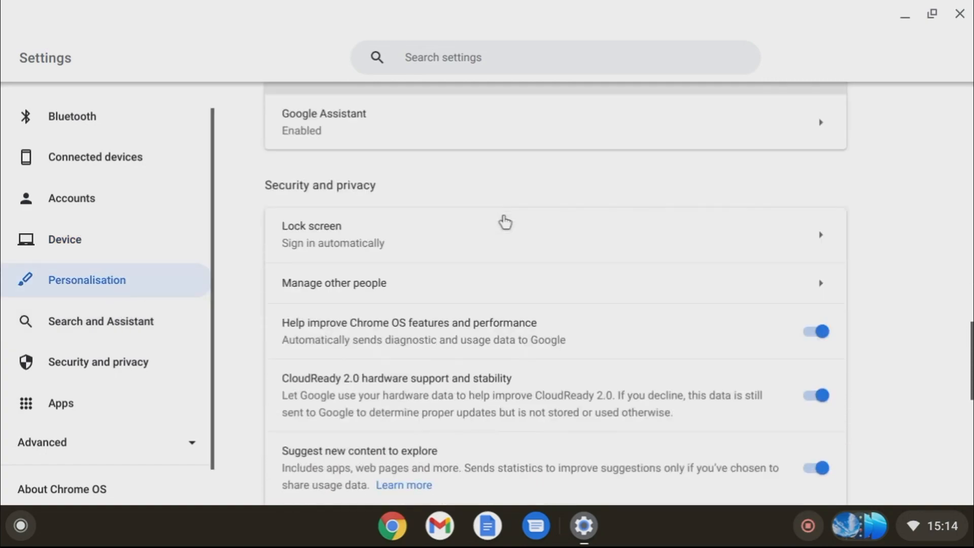
pyautogui.scroll(-3)
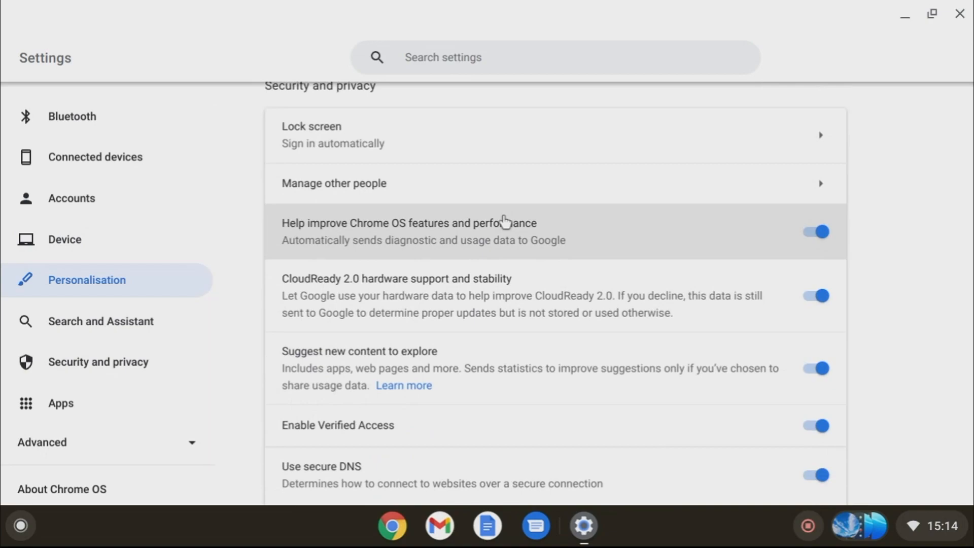
pyautogui.scroll(-3)
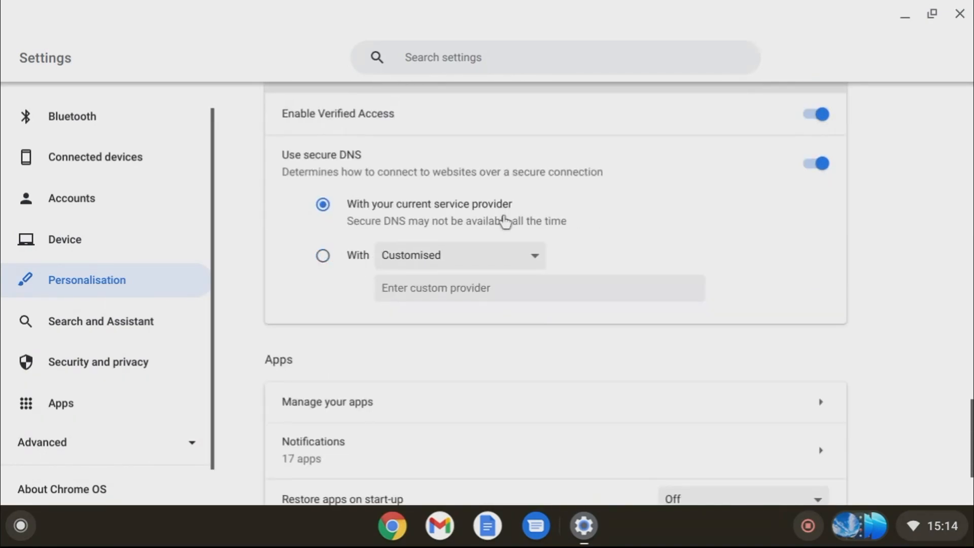
pyautogui.click(100, 321)
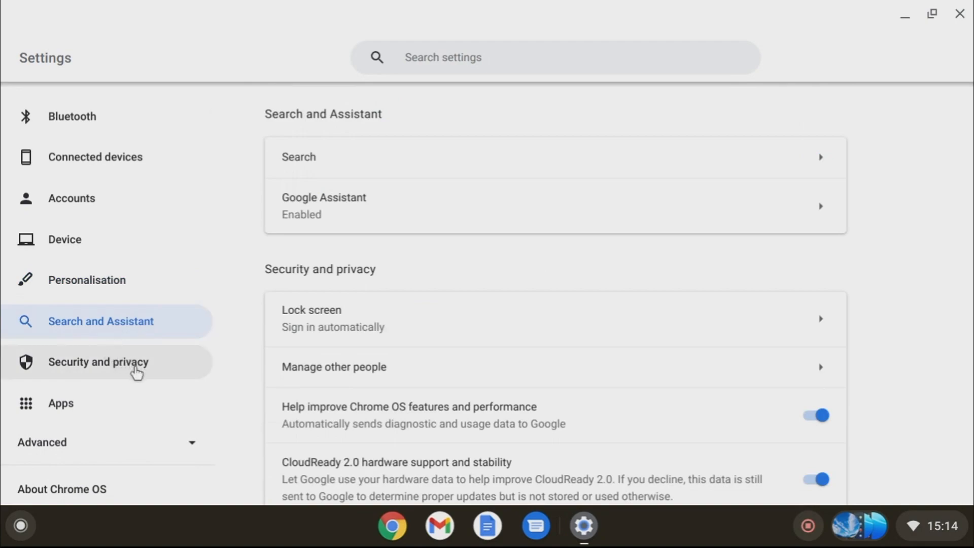
pyautogui.click(98, 362)
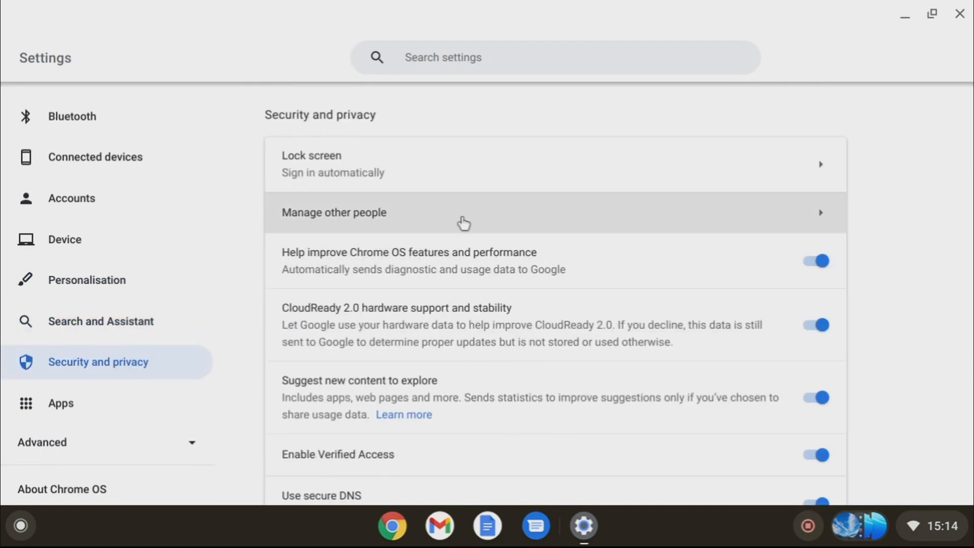
pyautogui.scroll(-3)
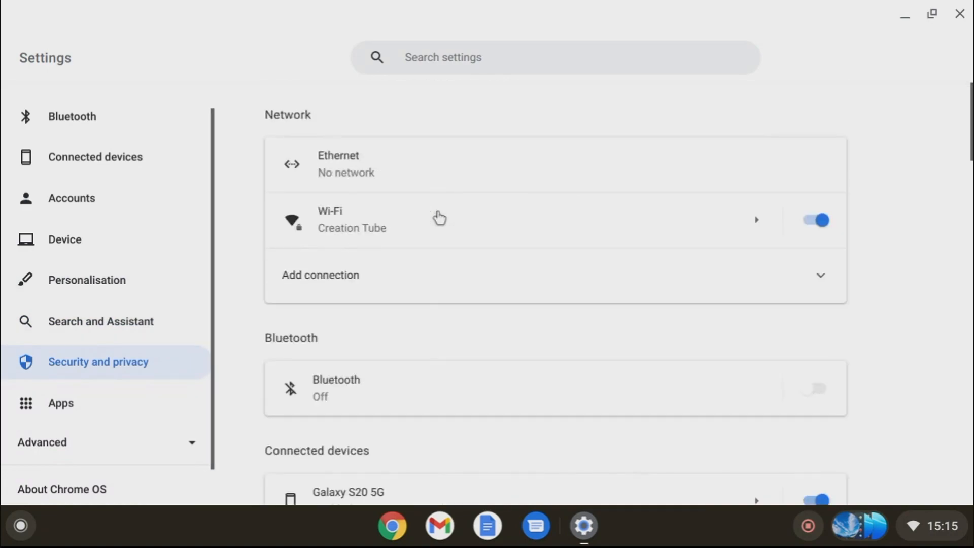
pyautogui.click(60, 402)
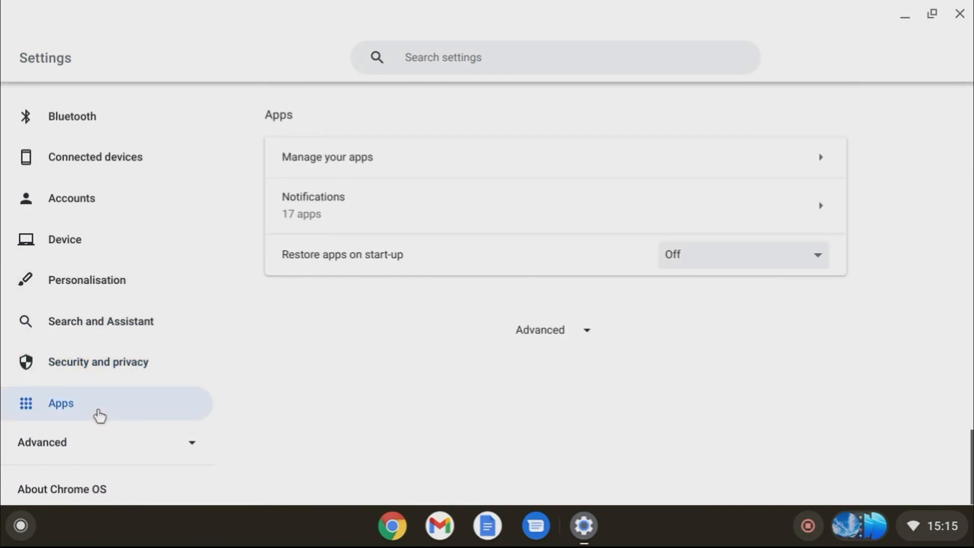
pyautogui.moveTo(364, 375)
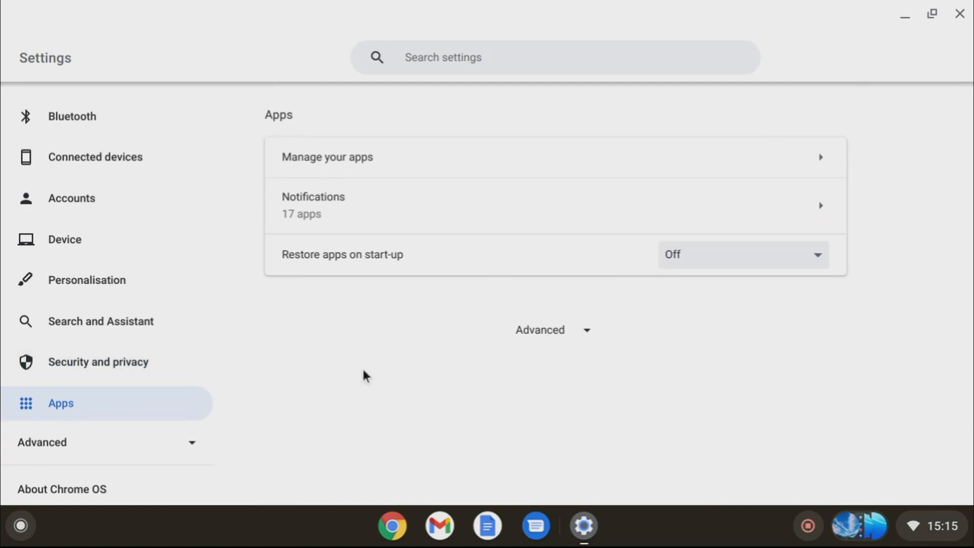
# Expand Advanced settings, scroll to Print and scan, and open Printers listing the EPSON ET-2750 Series
pyautogui.click(551, 330)
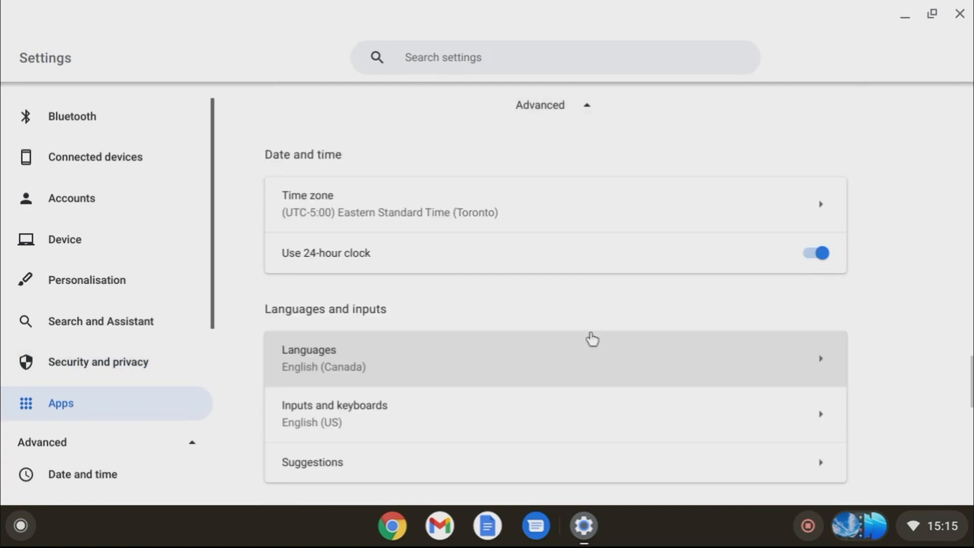
pyautogui.scroll(-3)
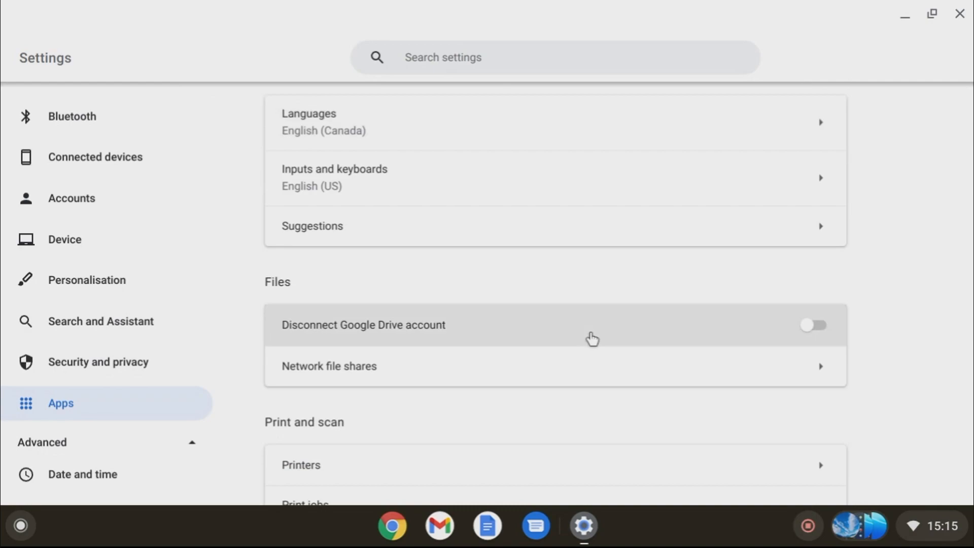
pyautogui.scroll(-3)
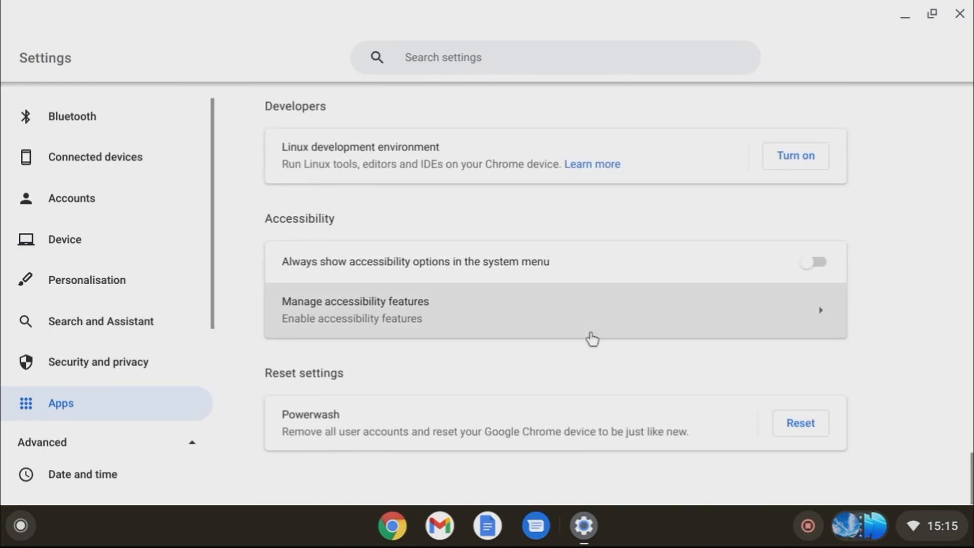
pyautogui.scroll(-3)
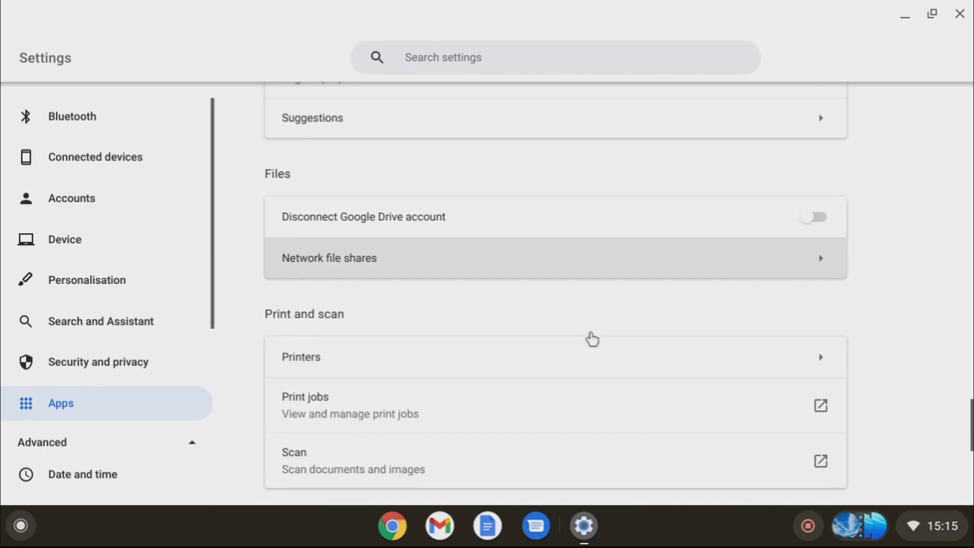
pyautogui.click(300, 356)
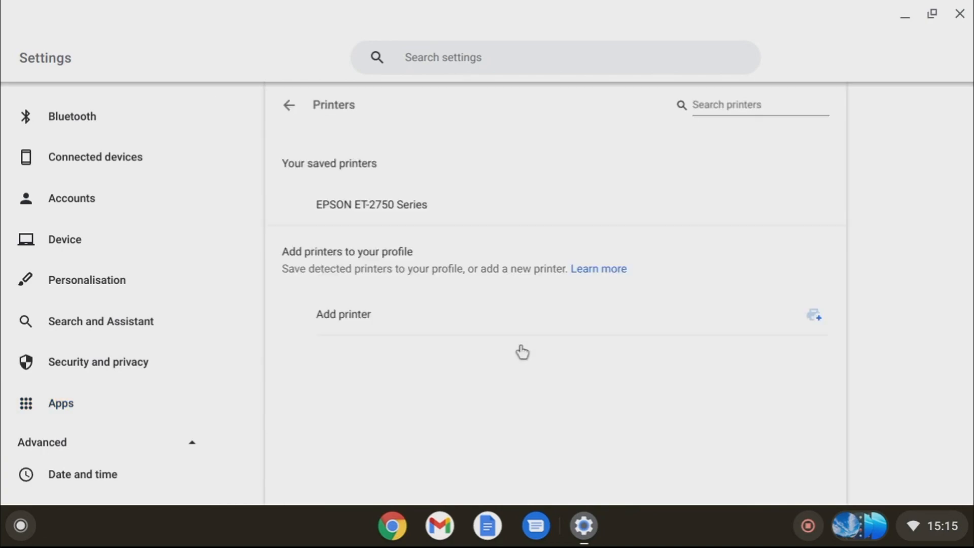
pyautogui.moveTo(589, 222)
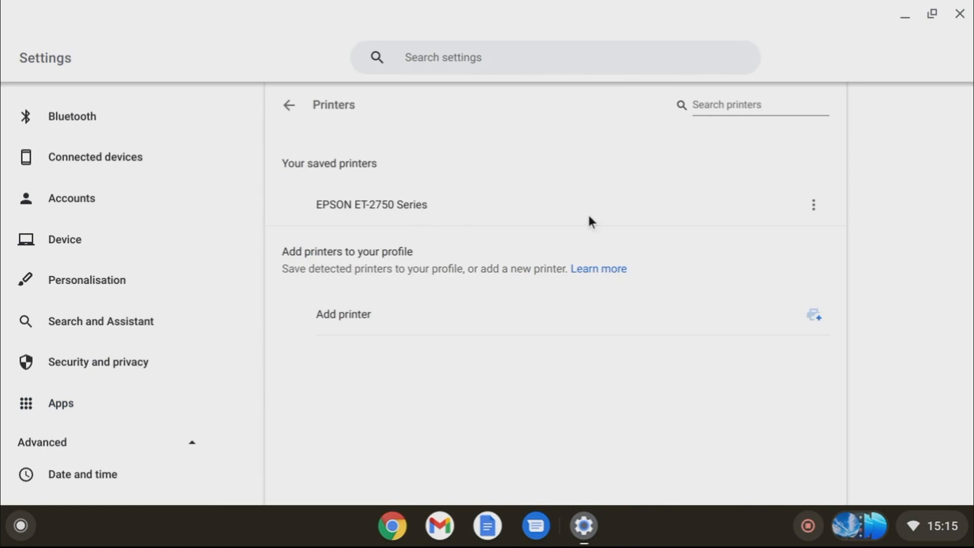
pyautogui.moveTo(156, 85)
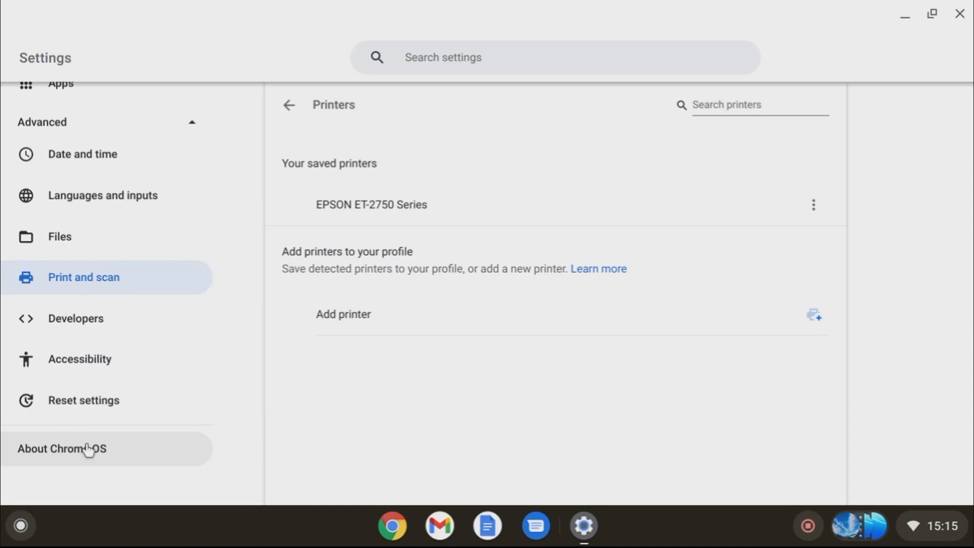
# Open About Chrome OS and scroll through the version 100.0.4880.0 details
pyautogui.click(61, 447)
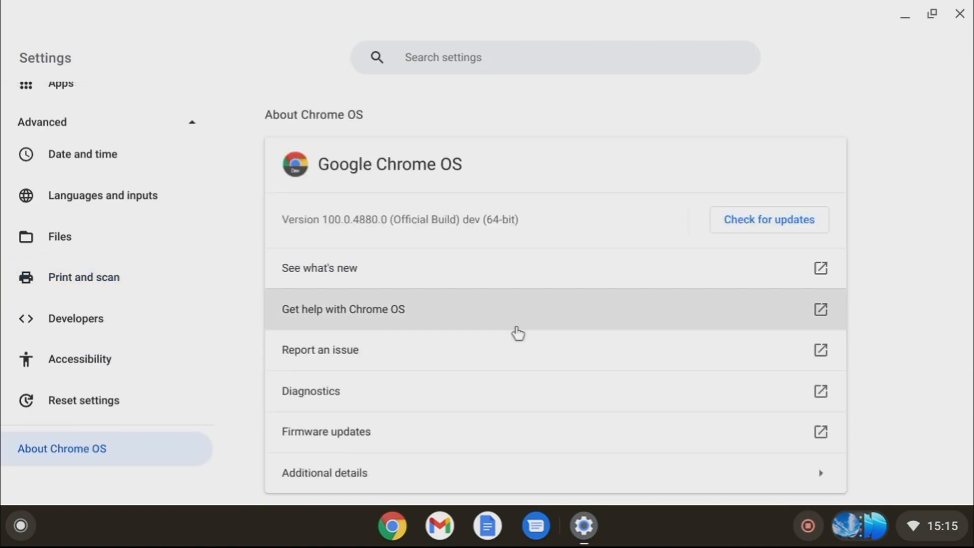
pyautogui.scroll(-3)
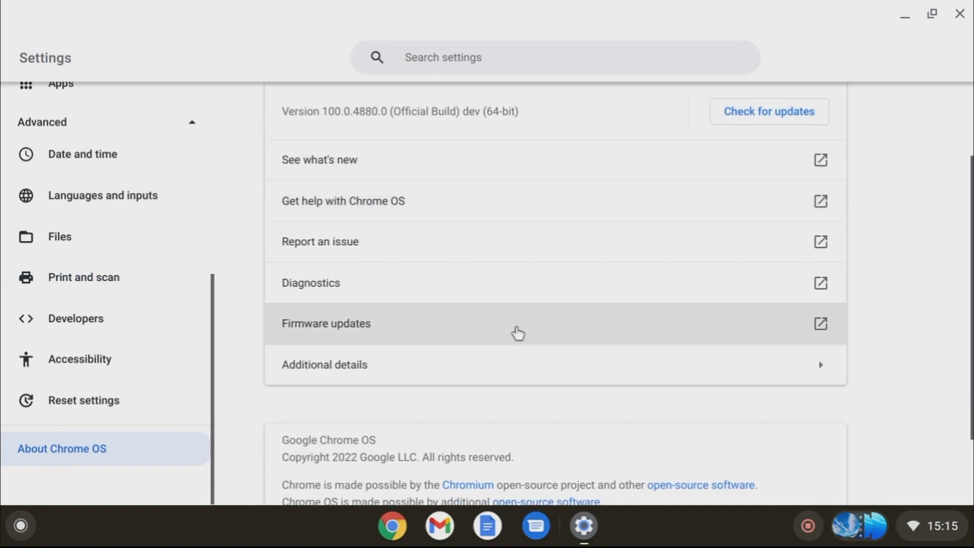
pyautogui.scroll(-3)
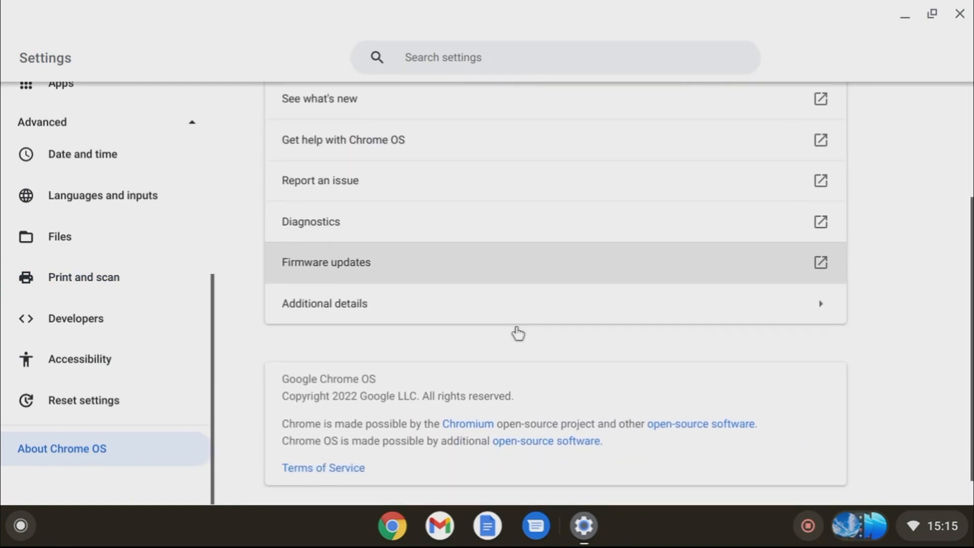
pyautogui.scroll(-3)
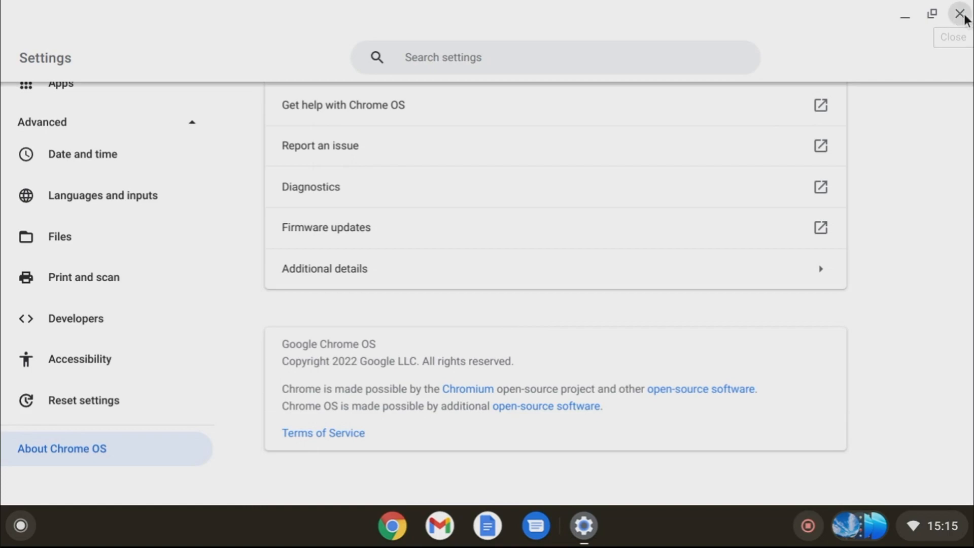
# Close the Settings window to reveal the mountain-road desktop
pyautogui.click(961, 14)
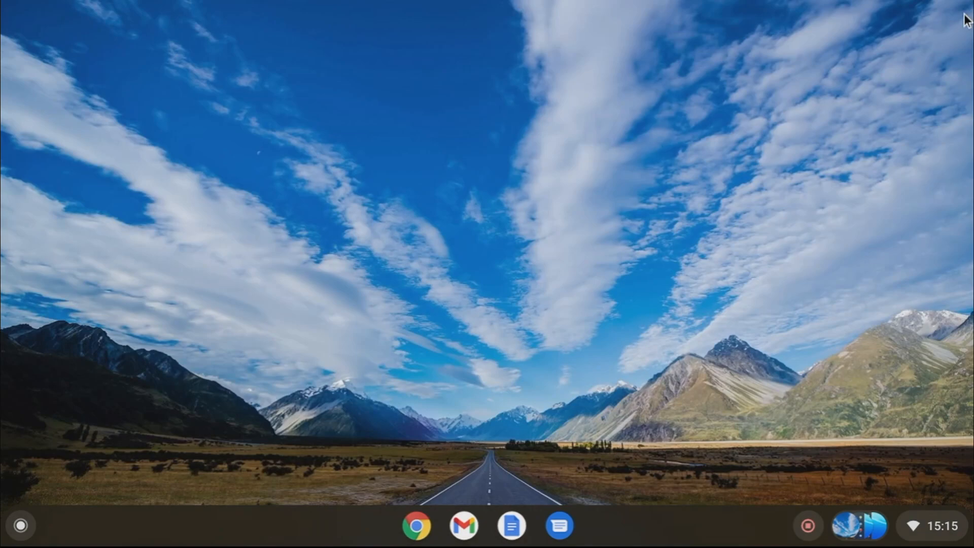
pyautogui.moveTo(680, 191)
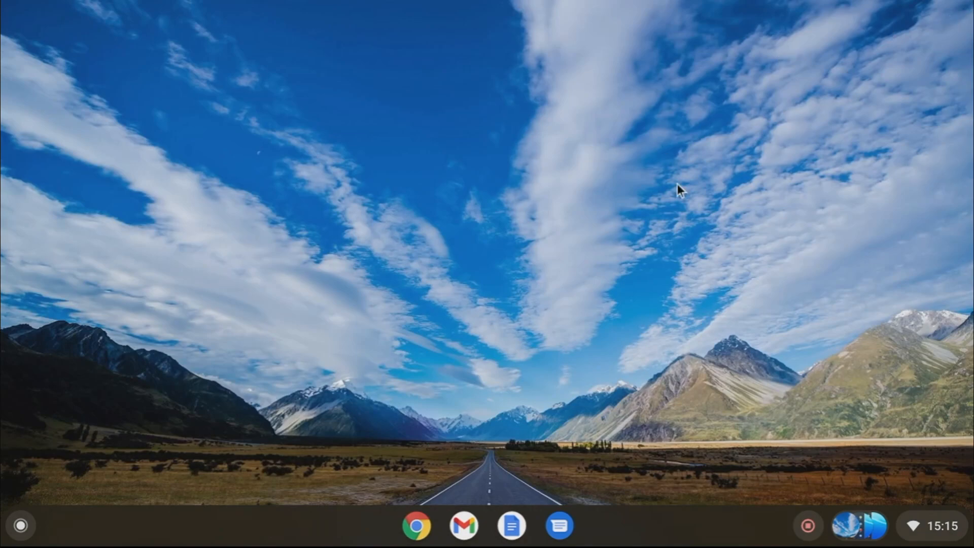
pyautogui.moveTo(539, 252)
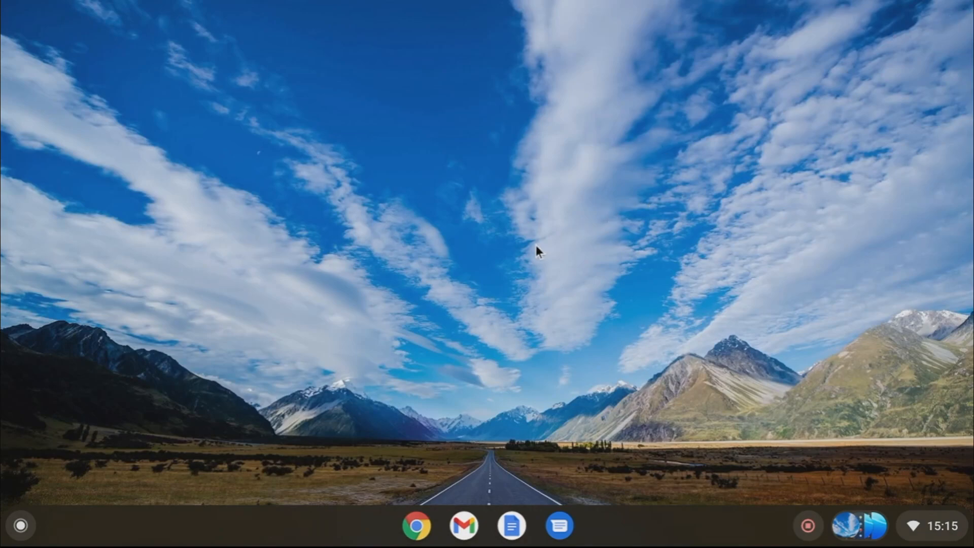
pyautogui.moveTo(503, 384)
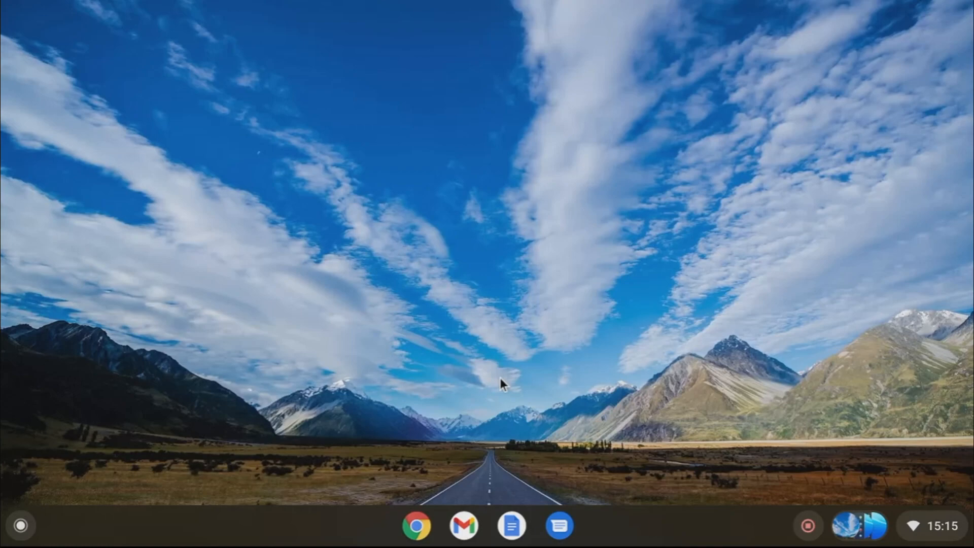
pyautogui.moveTo(772, 479)
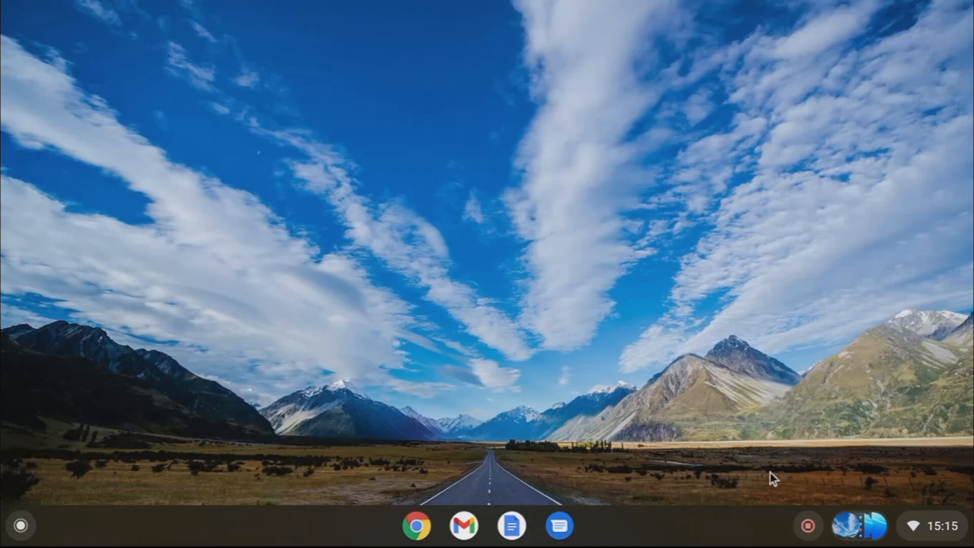
pyautogui.moveTo(806, 470)
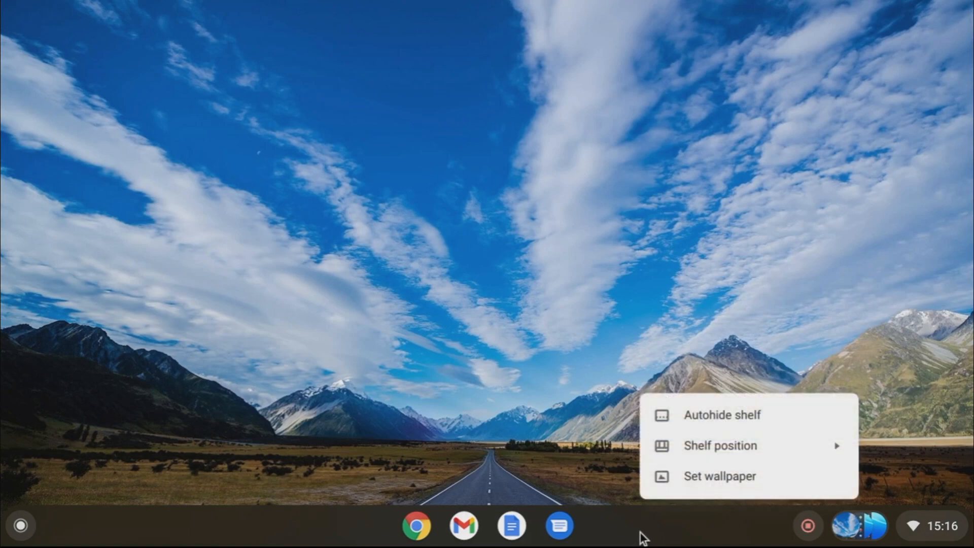
pyautogui.moveTo(719, 476)
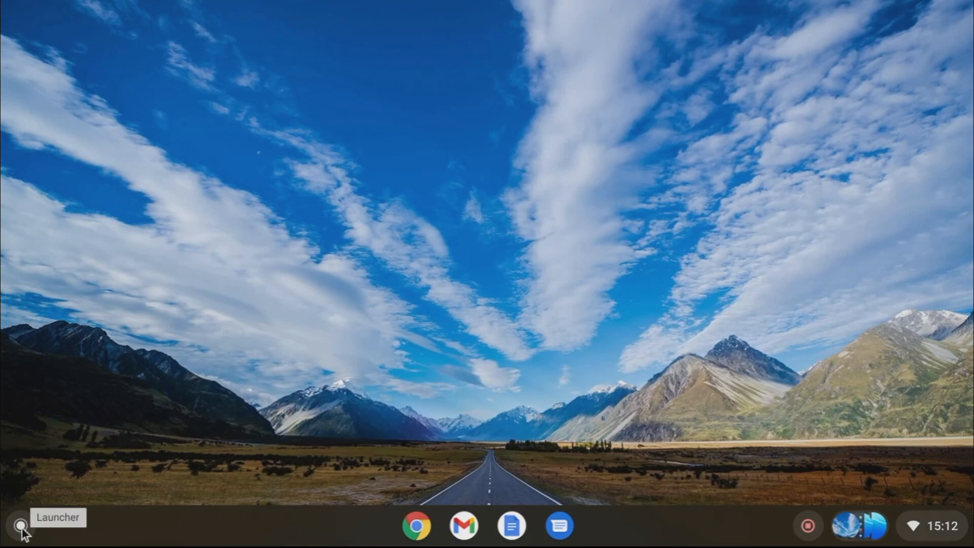
# Open the app launcher listing Chrome, Files, Gmail, Docs, YouTube and Zoom
pyautogui.click(20, 526)
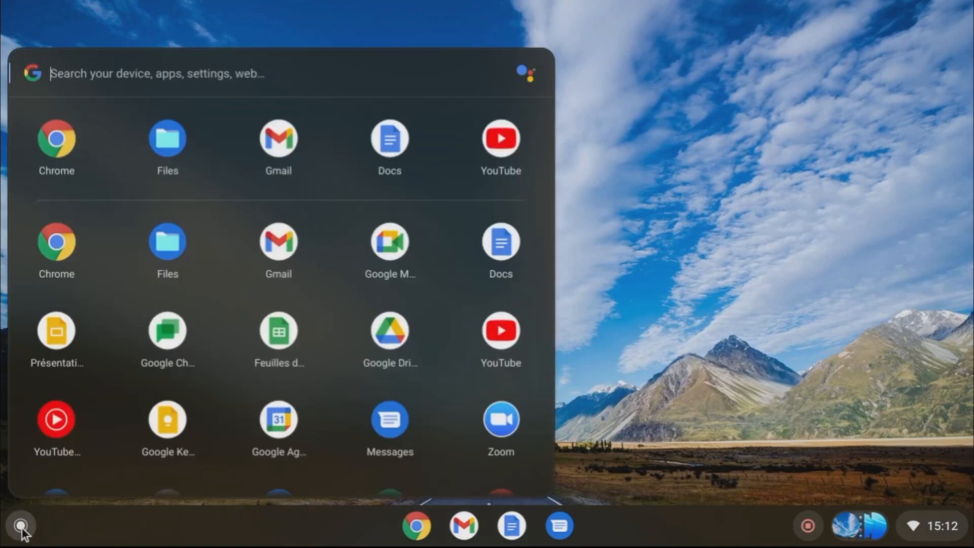
pyautogui.moveTo(196, 404)
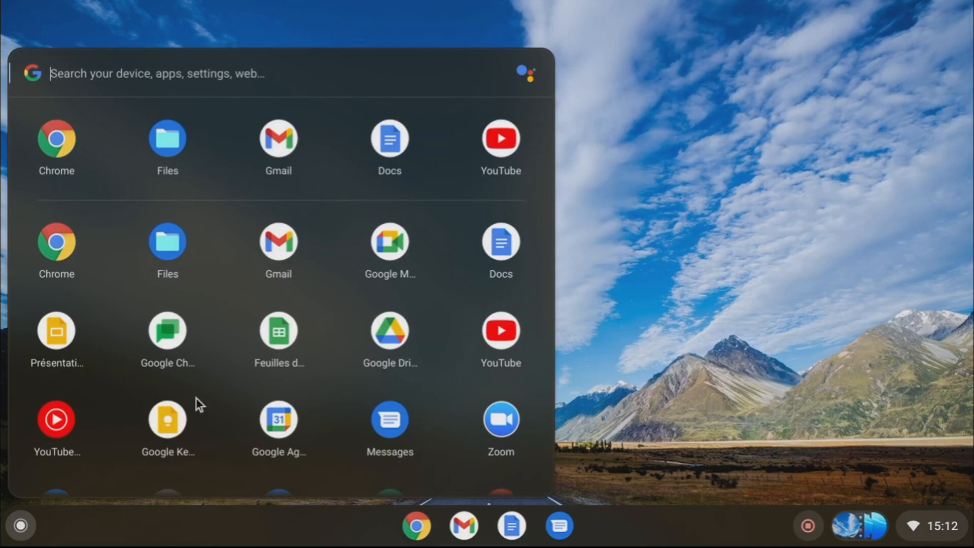
pyautogui.scroll(-3)
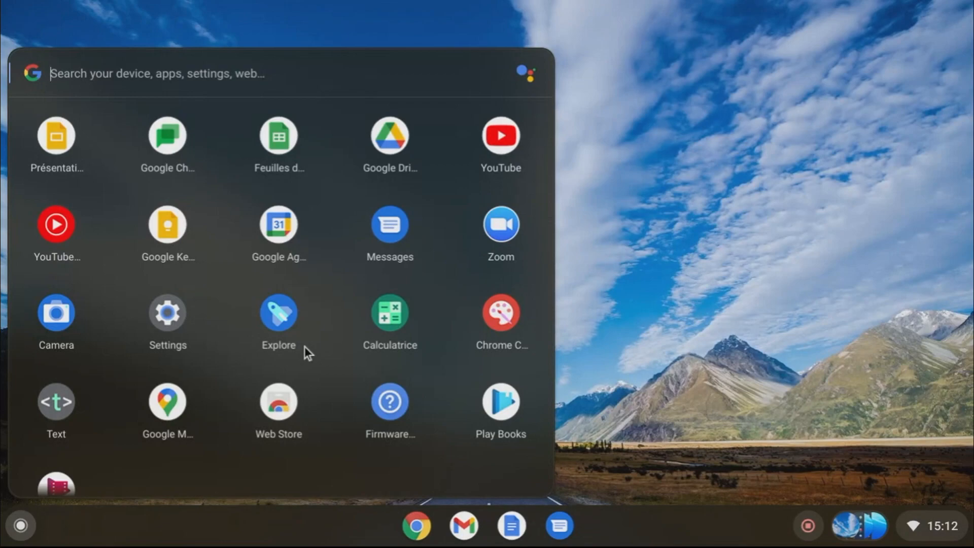
pyautogui.scroll(-3)
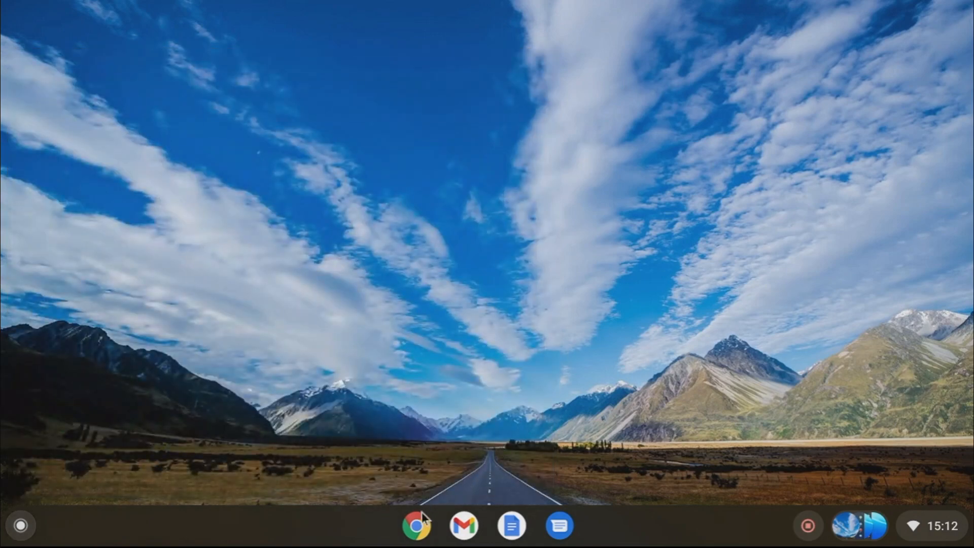
pyautogui.click(415, 525)
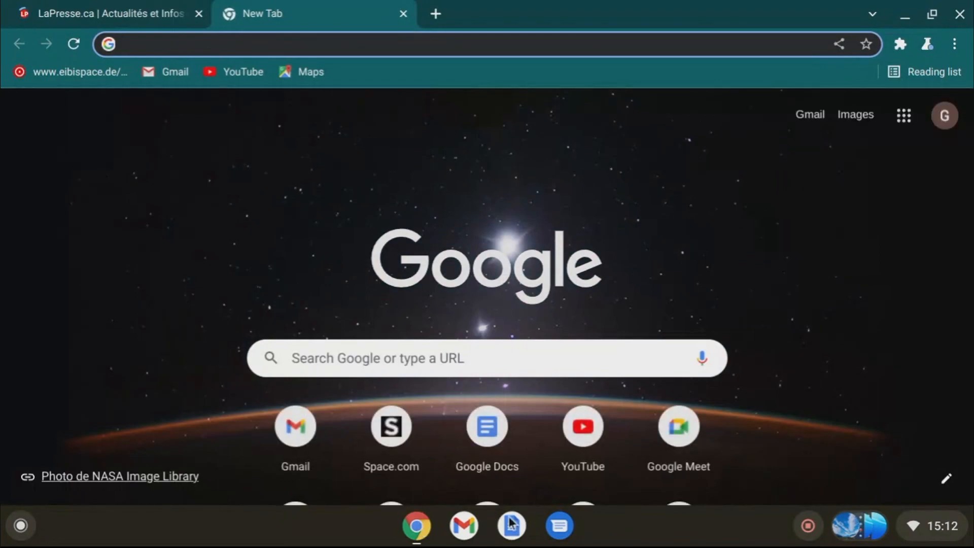
pyautogui.click(511, 525)
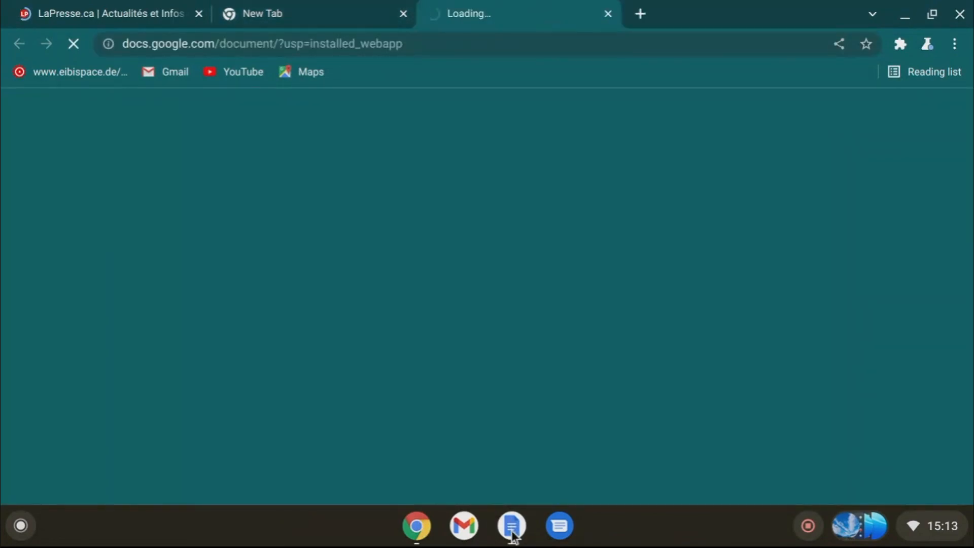
pyautogui.click(510, 525)
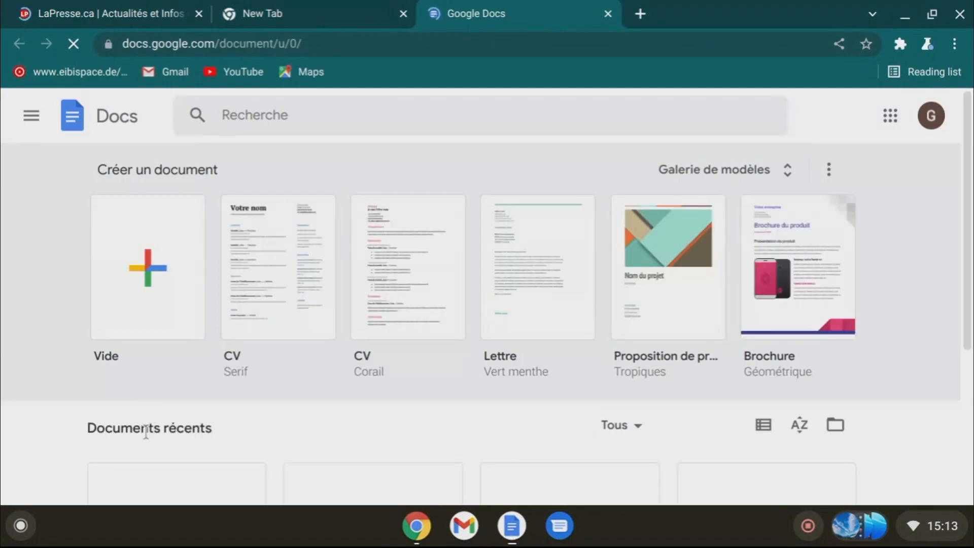
pyautogui.scroll(-3)
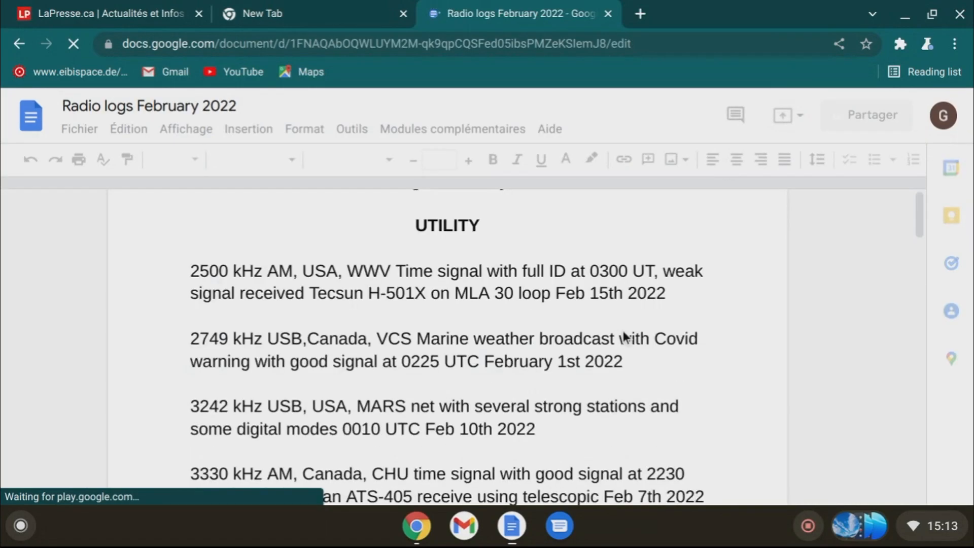
pyautogui.scroll(-3)
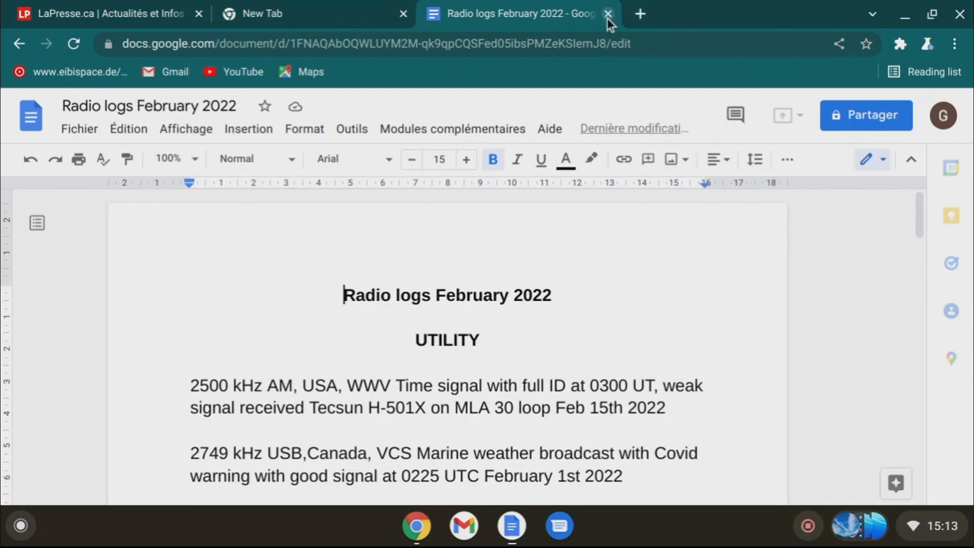
pyautogui.click(607, 14)
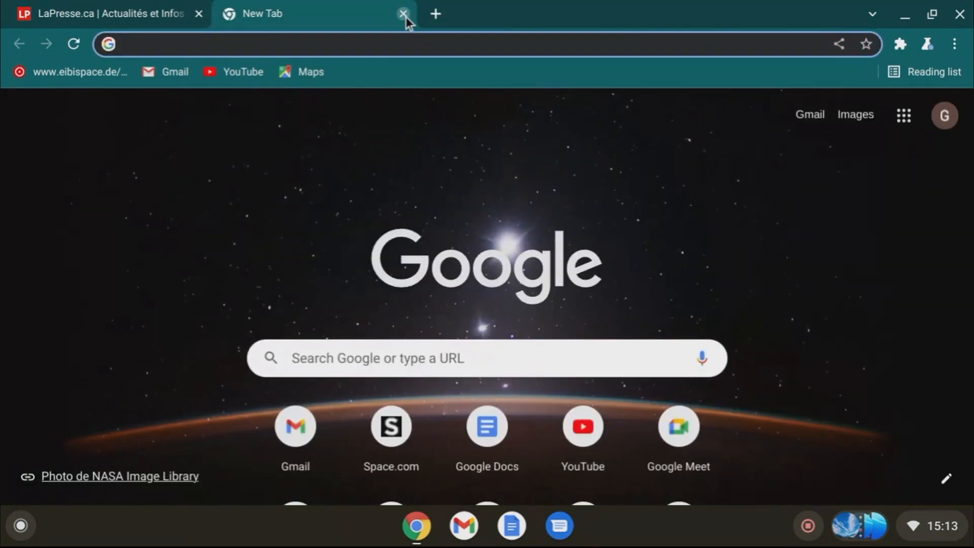
pyautogui.click(403, 14)
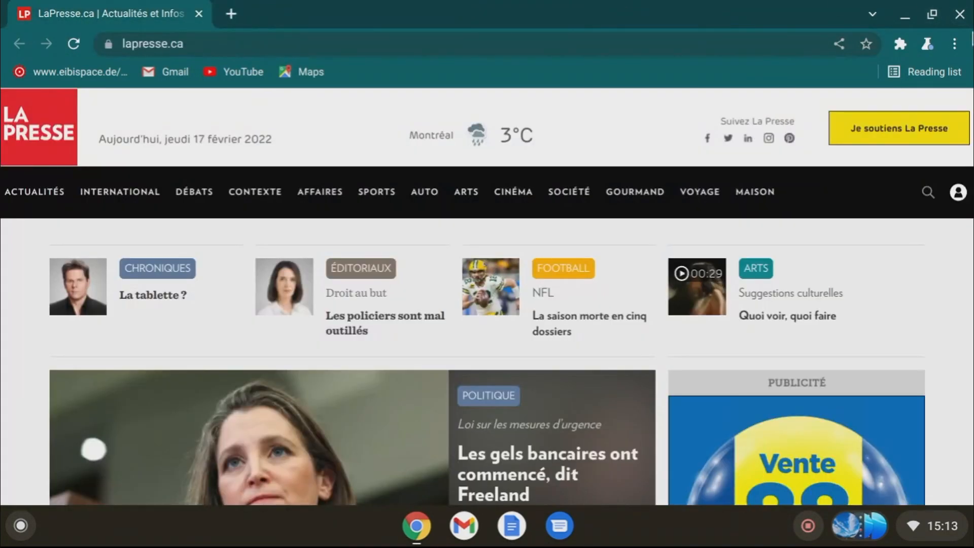
pyautogui.click(958, 14)
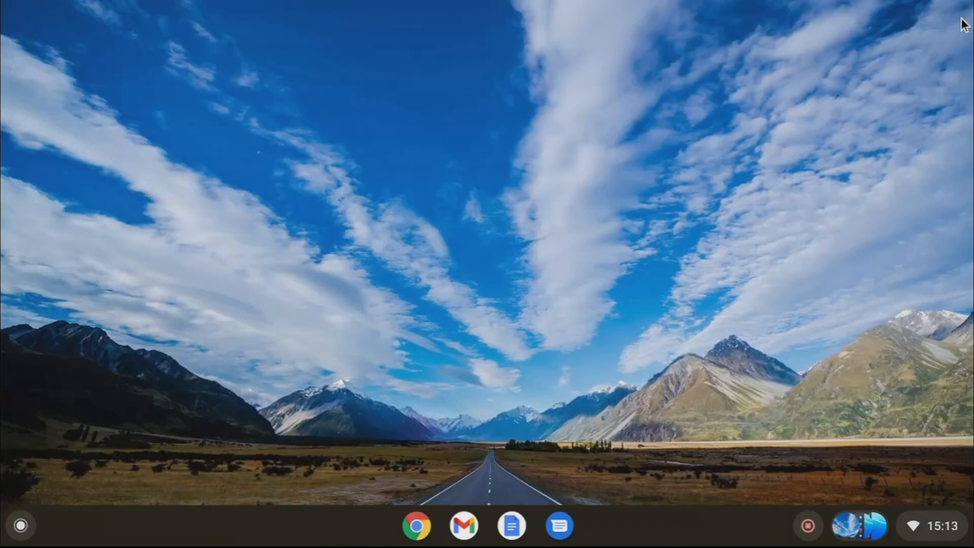
pyautogui.moveTo(521, 449)
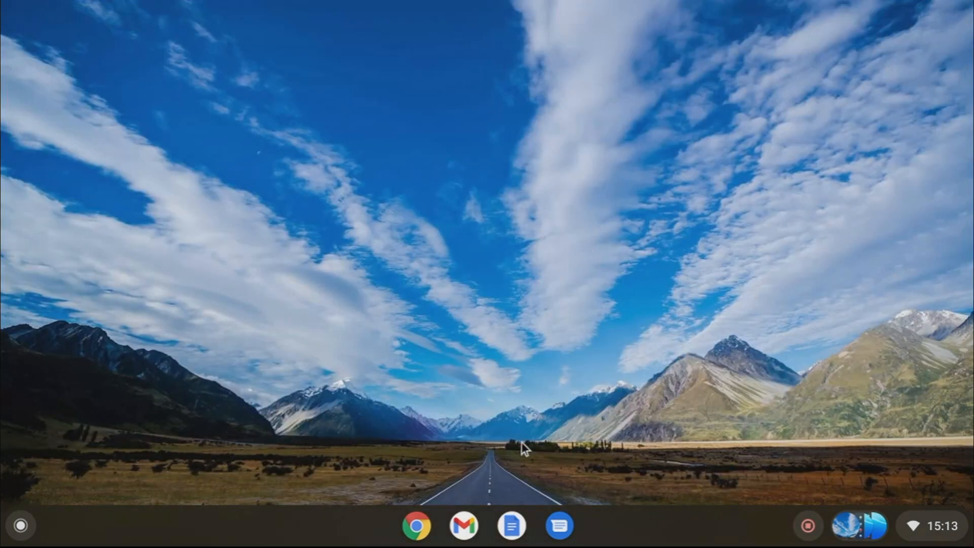
pyautogui.moveTo(545, 454)
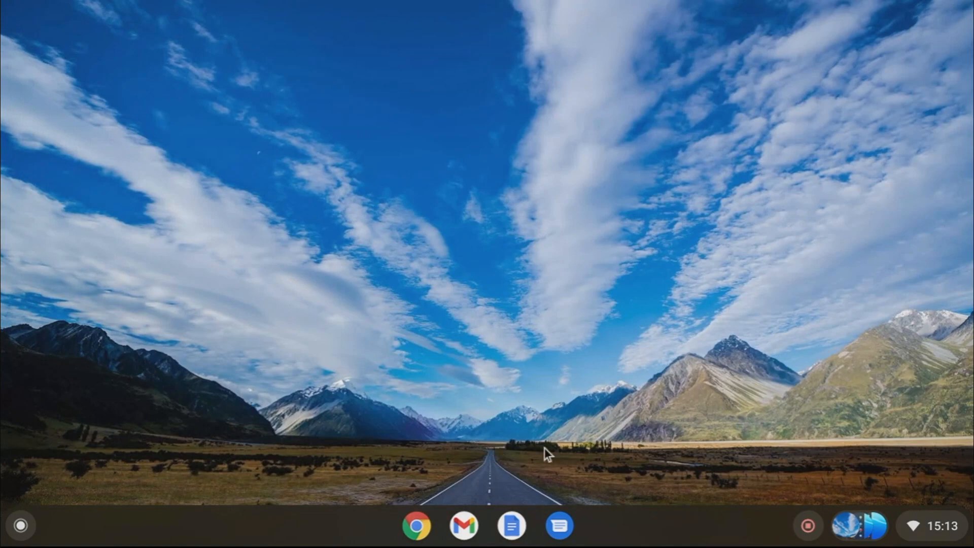
pyautogui.moveTo(624, 484)
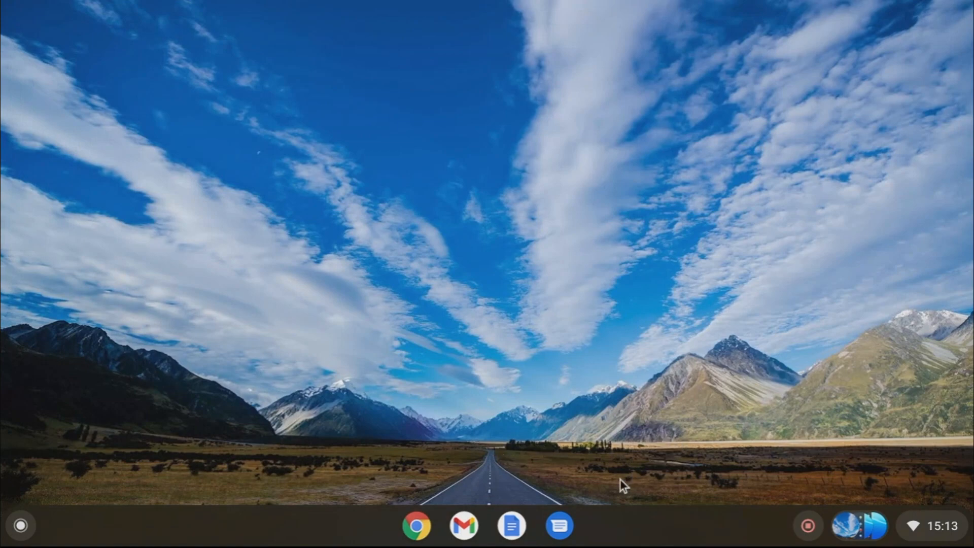
pyautogui.moveTo(396, 452)
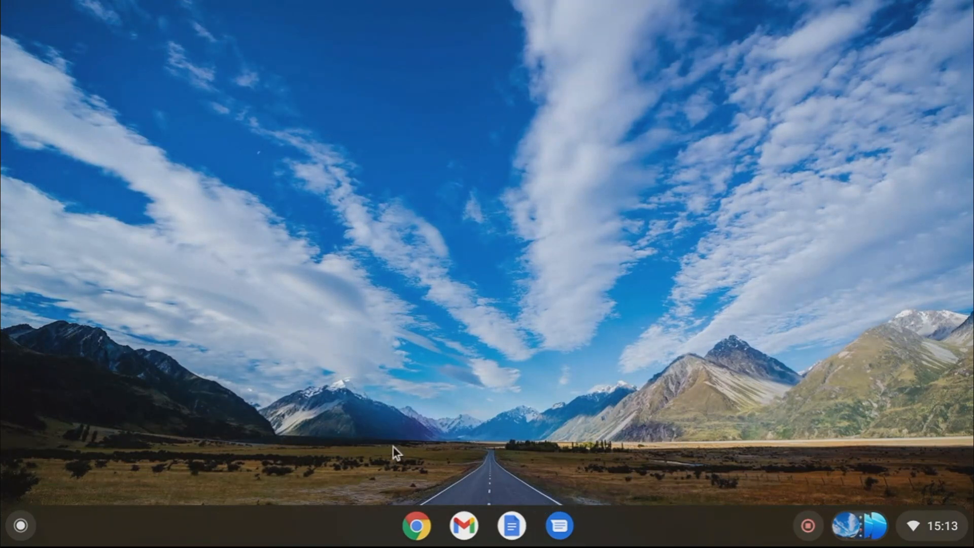
pyautogui.moveTo(925, 522)
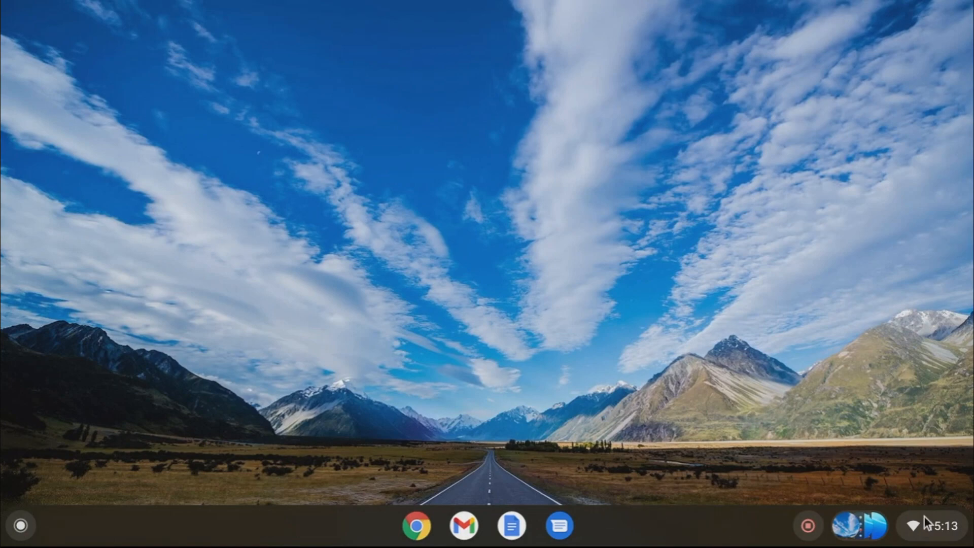
pyautogui.click(925, 525)
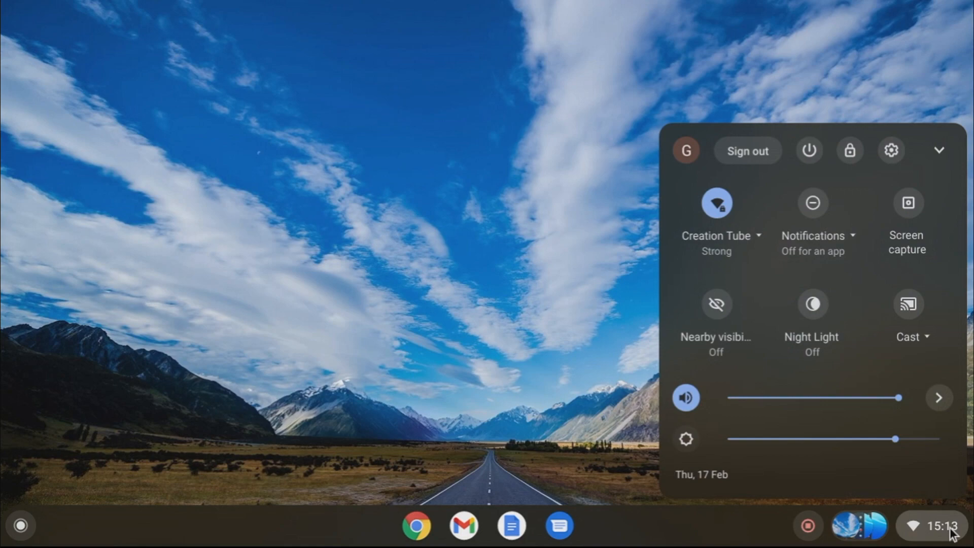
pyautogui.moveTo(512, 374)
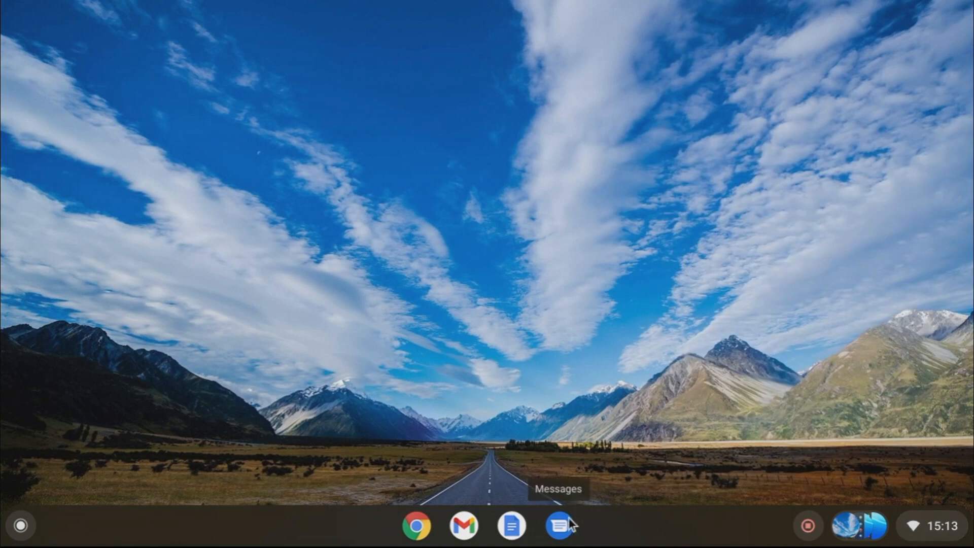
pyautogui.moveTo(619, 527)
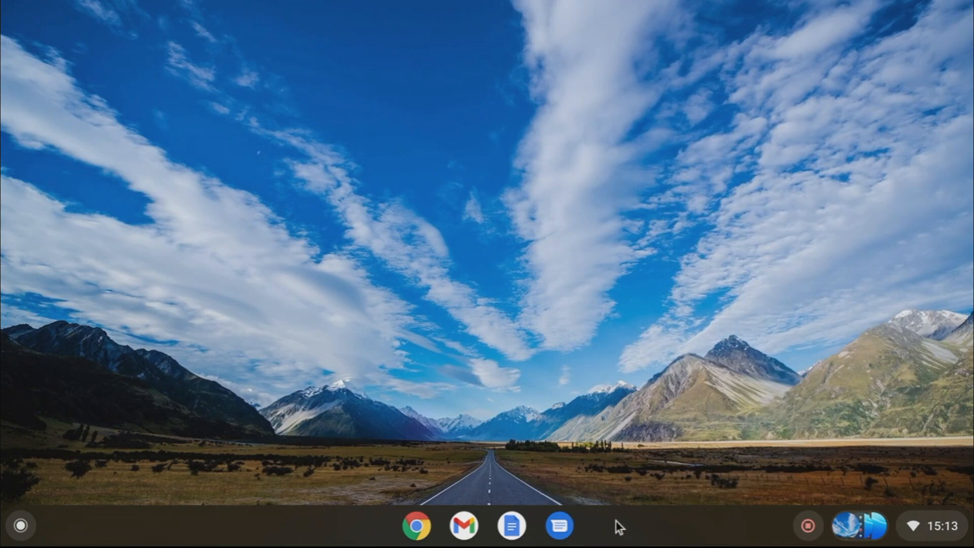
pyautogui.click(19, 525)
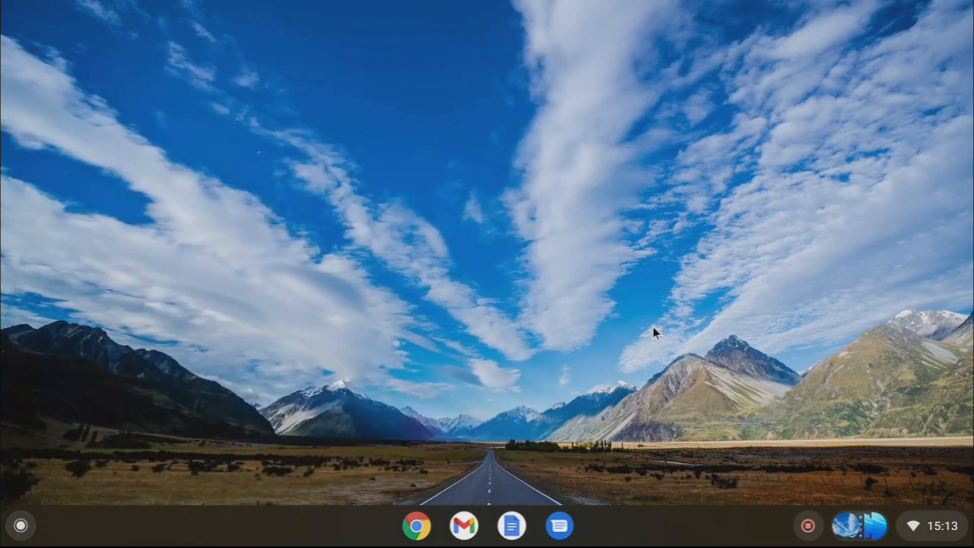
pyautogui.rightClick(658, 335)
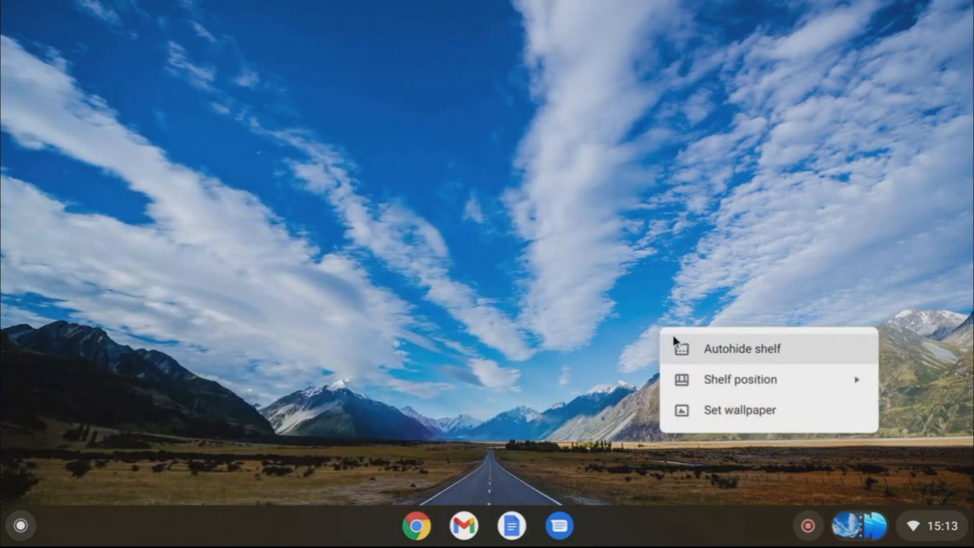
pyautogui.click(739, 409)
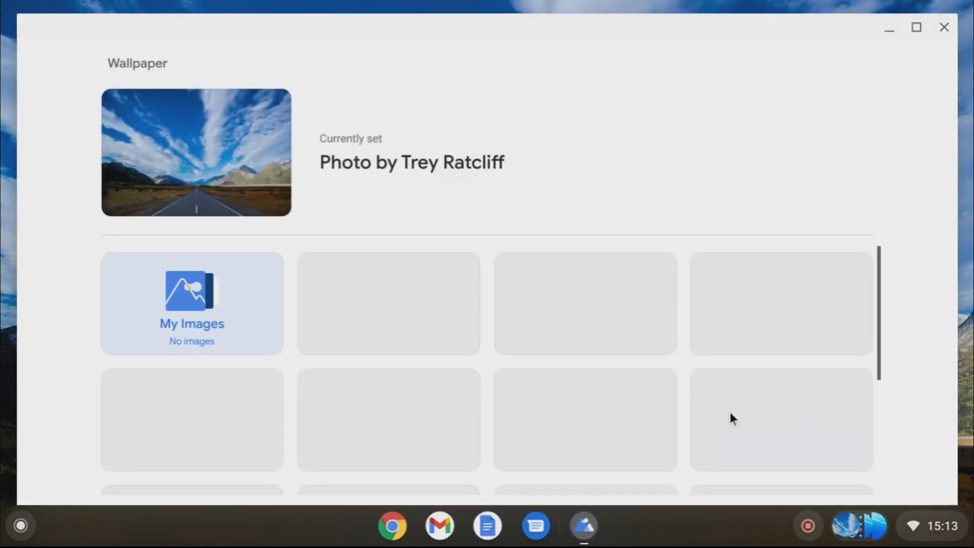
pyautogui.scroll(-3)
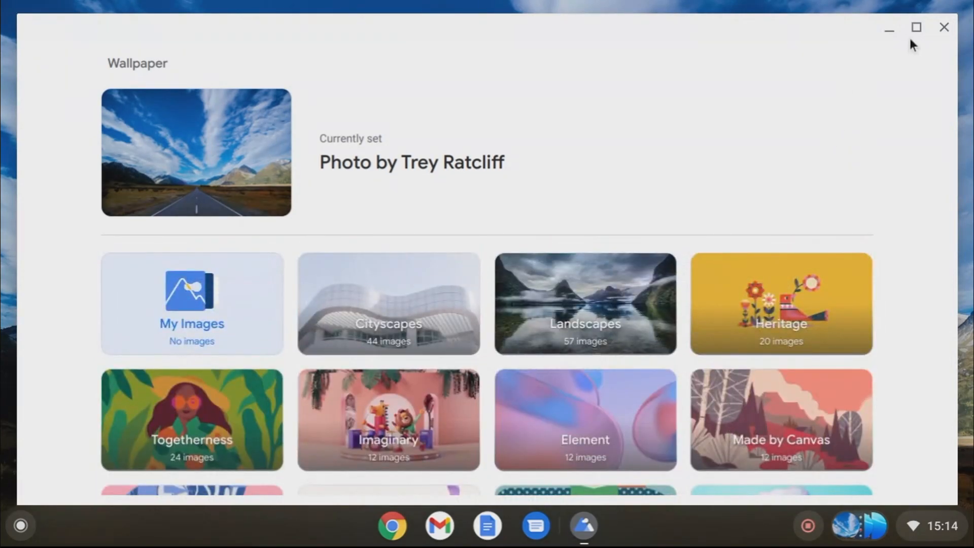
pyautogui.click(943, 27)
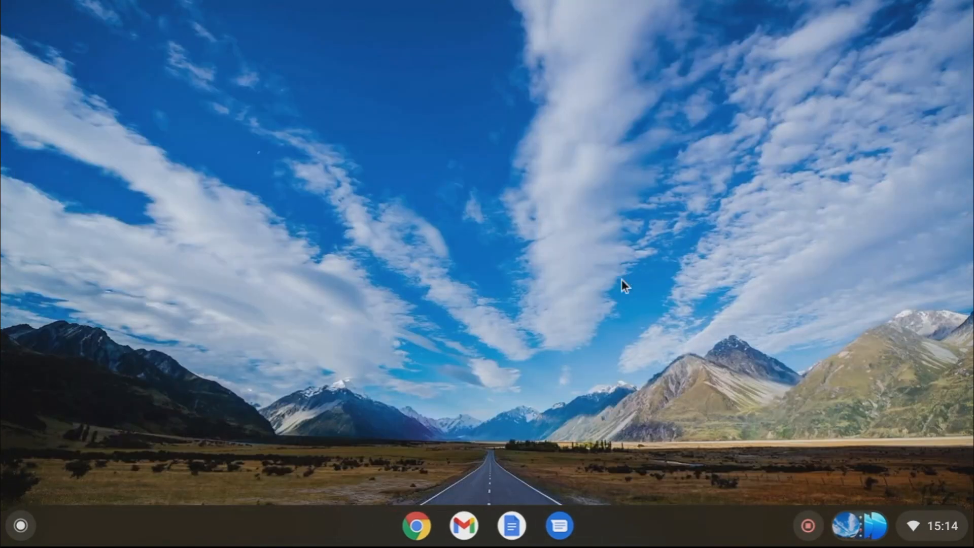
pyautogui.moveTo(535, 497)
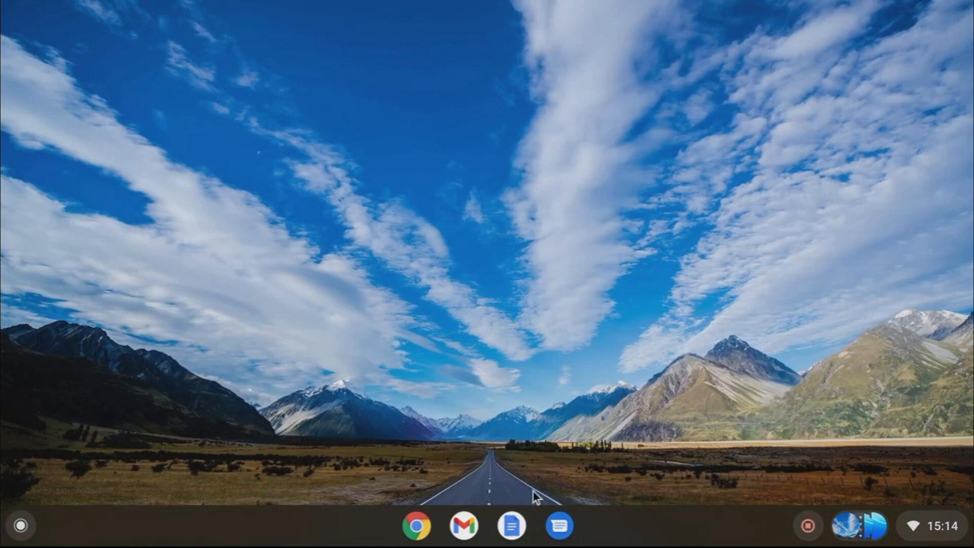
pyautogui.moveTo(483, 517)
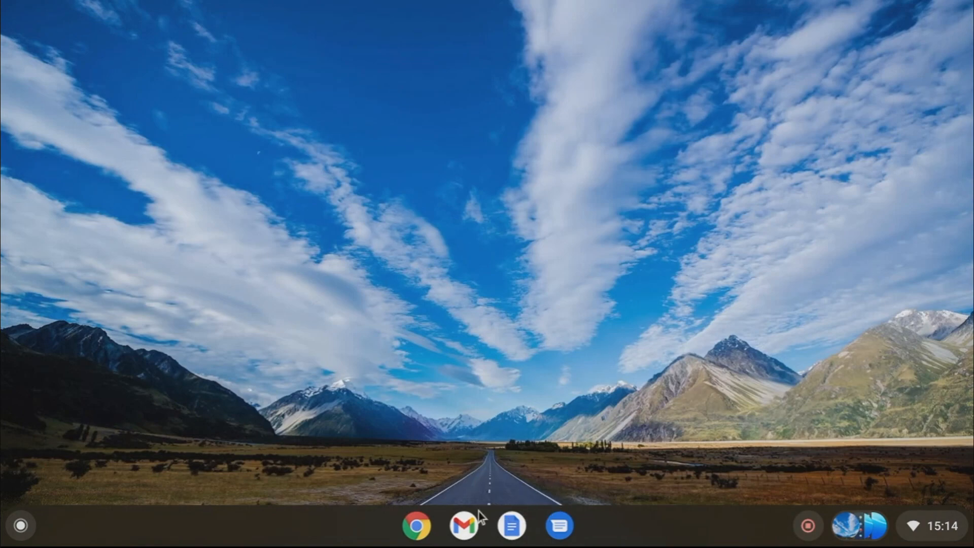
# Open the quick settings panel from the shelf status area
pyautogui.click(925, 525)
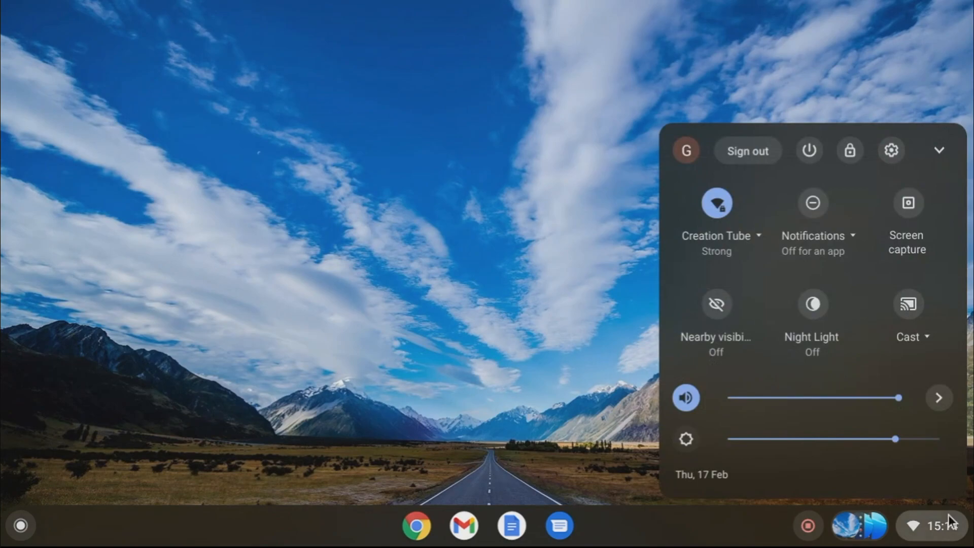
pyautogui.moveTo(891, 150)
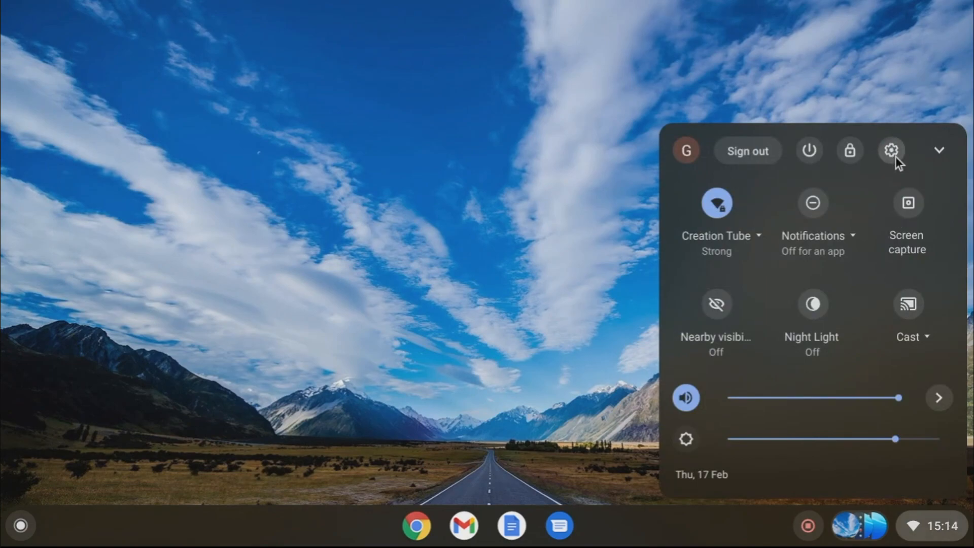
# Open system Settings and browse the Connected devices and Device sections
pyautogui.click(890, 151)
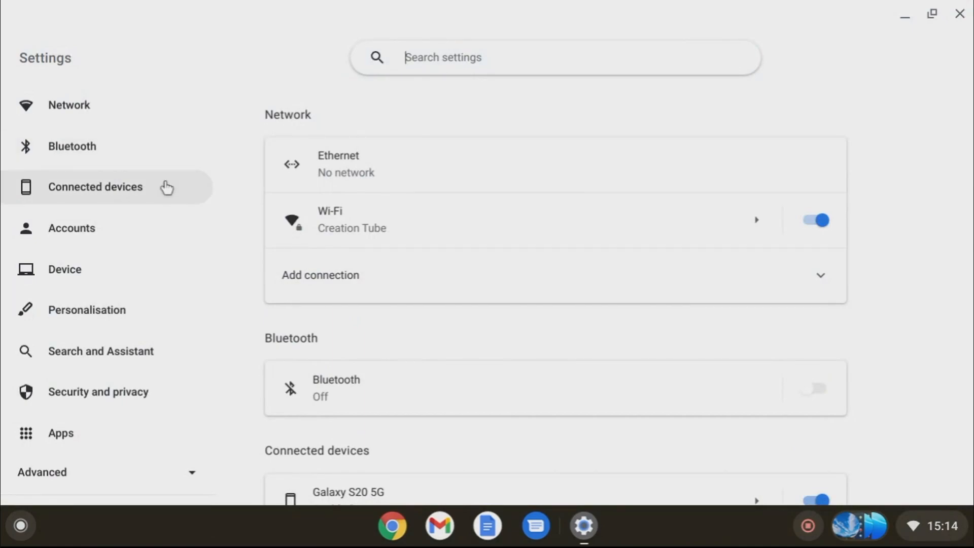
pyautogui.click(95, 187)
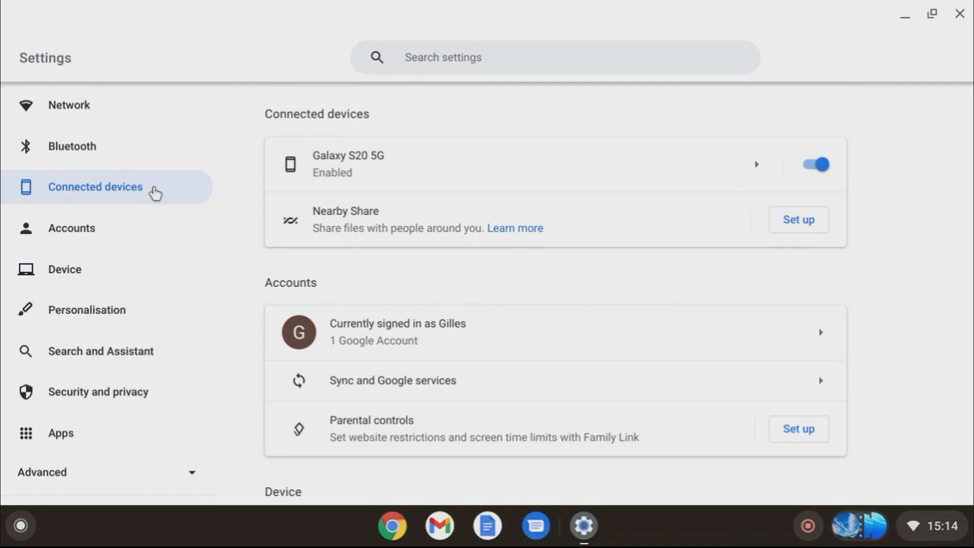
pyautogui.scroll(-3)
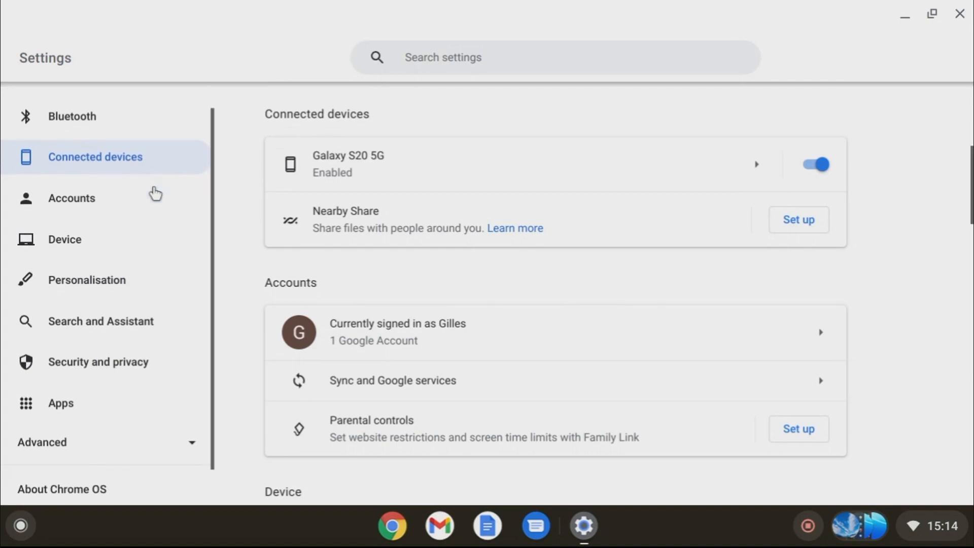
pyautogui.click(64, 239)
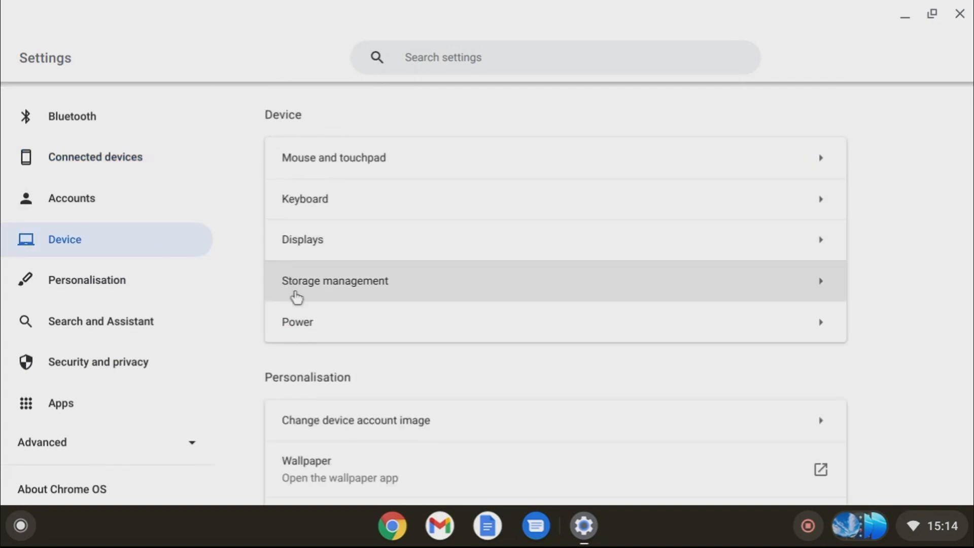
# Scroll through the Device settings into the Personalisation section
pyautogui.scroll(-3)
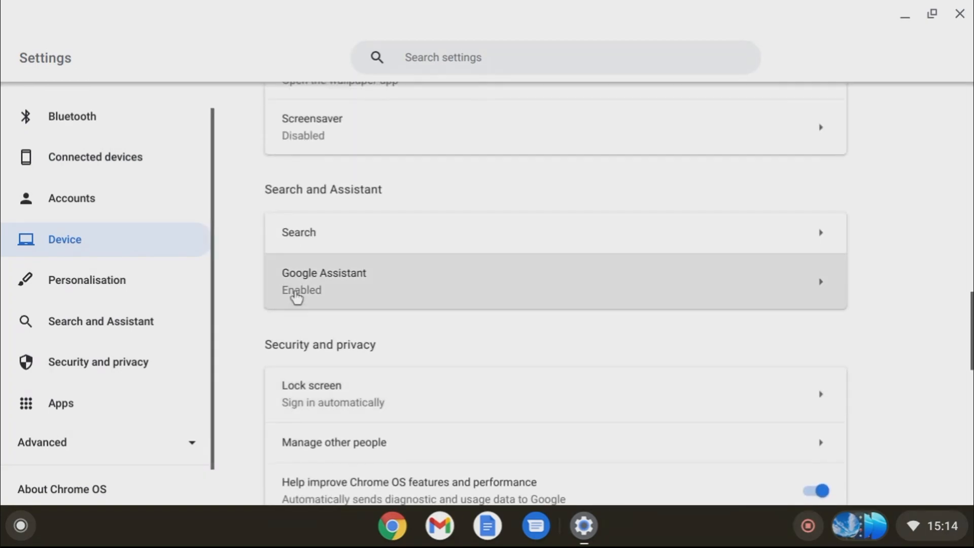
pyautogui.scroll(-3)
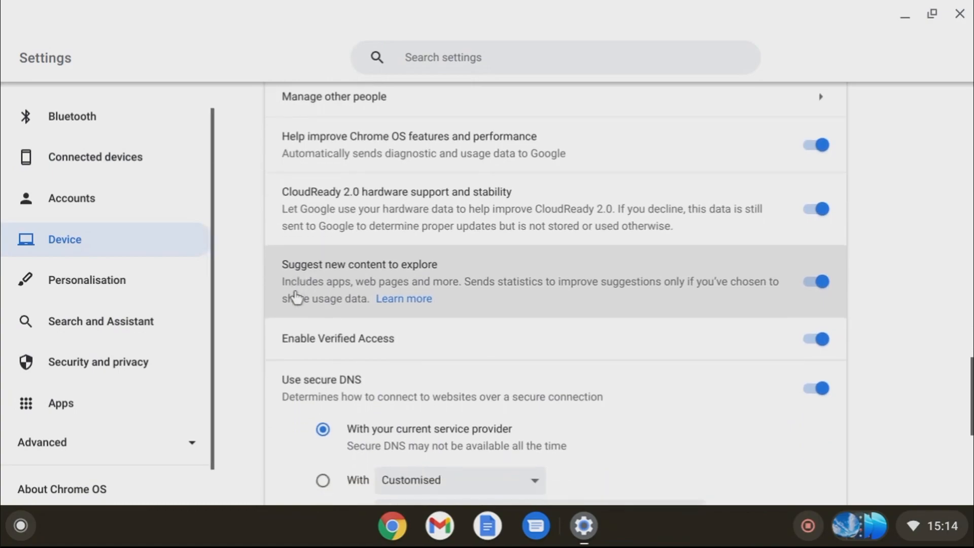
pyautogui.scroll(-3)
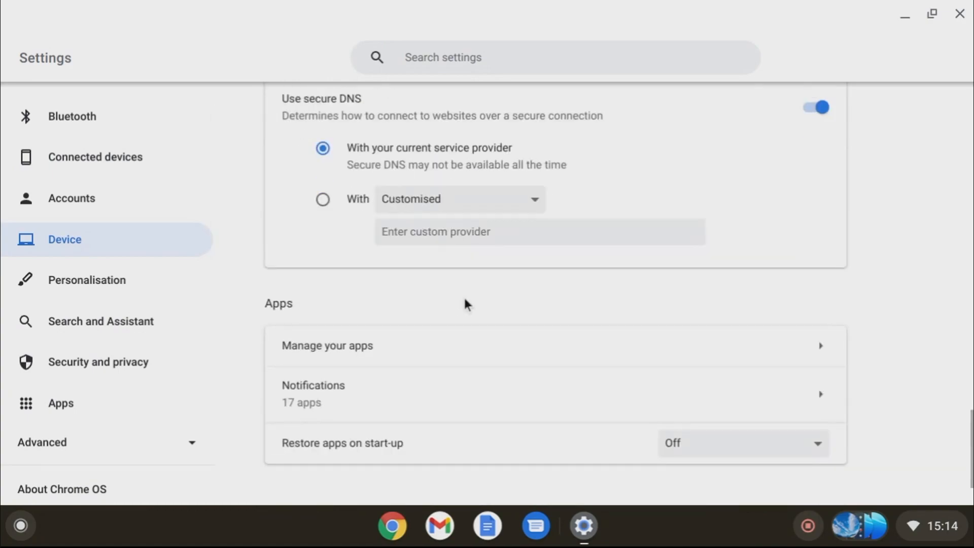
pyautogui.scroll(-3)
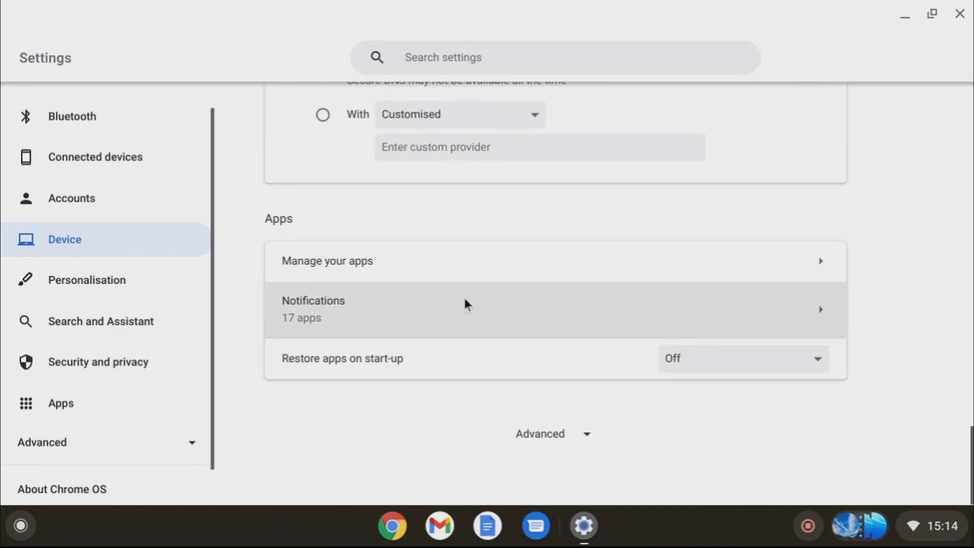
pyautogui.moveTo(101, 321)
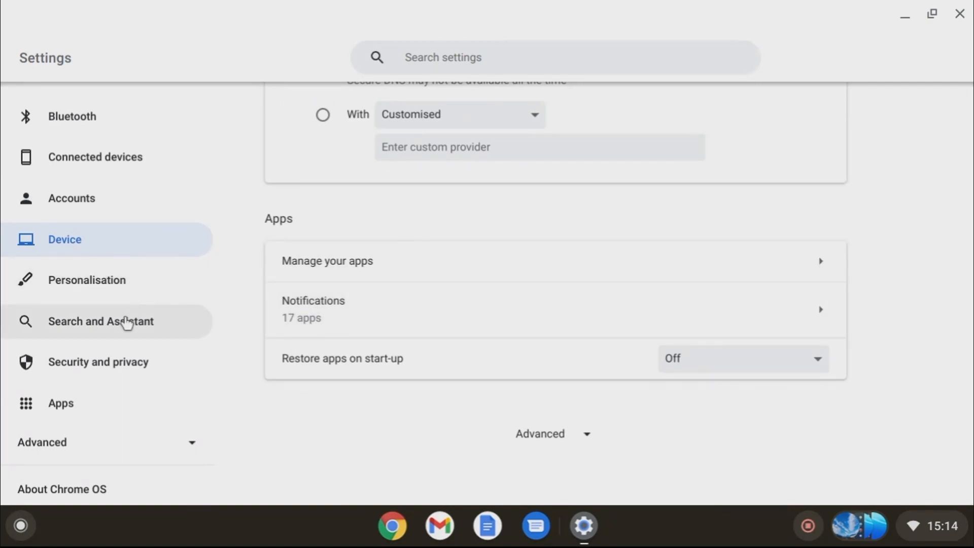
pyautogui.click(87, 279)
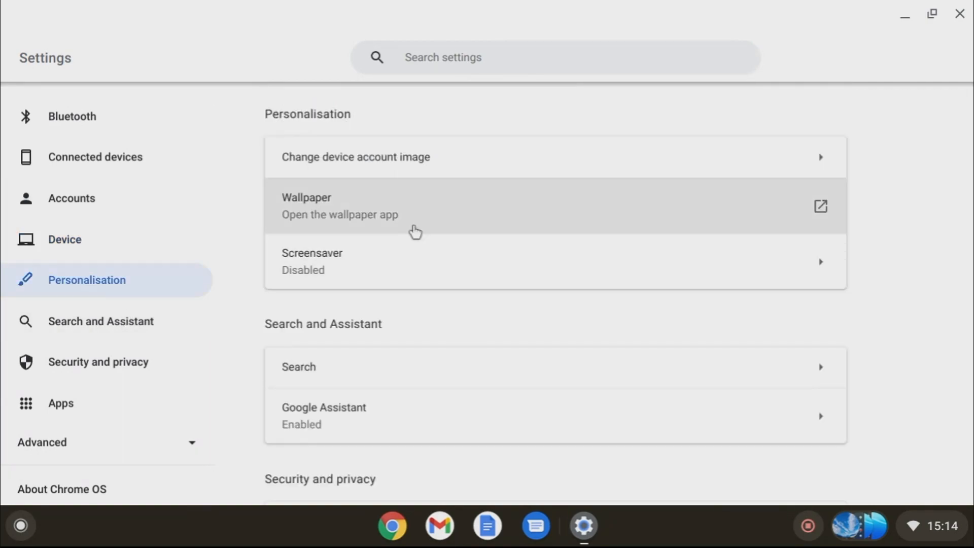
pyautogui.scroll(-3)
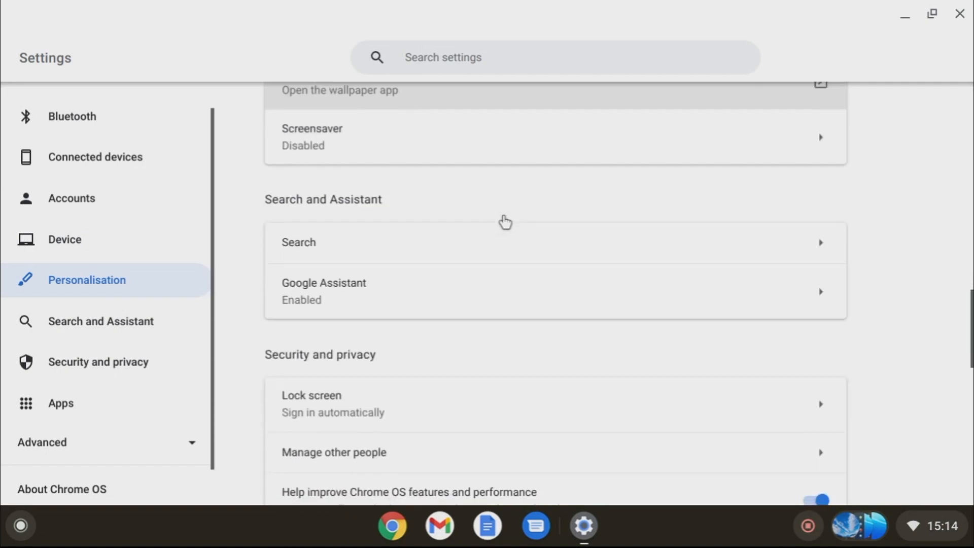
# Browse Personalisation, then Search and Assistant, then Security and privacy
pyautogui.scroll(-3)
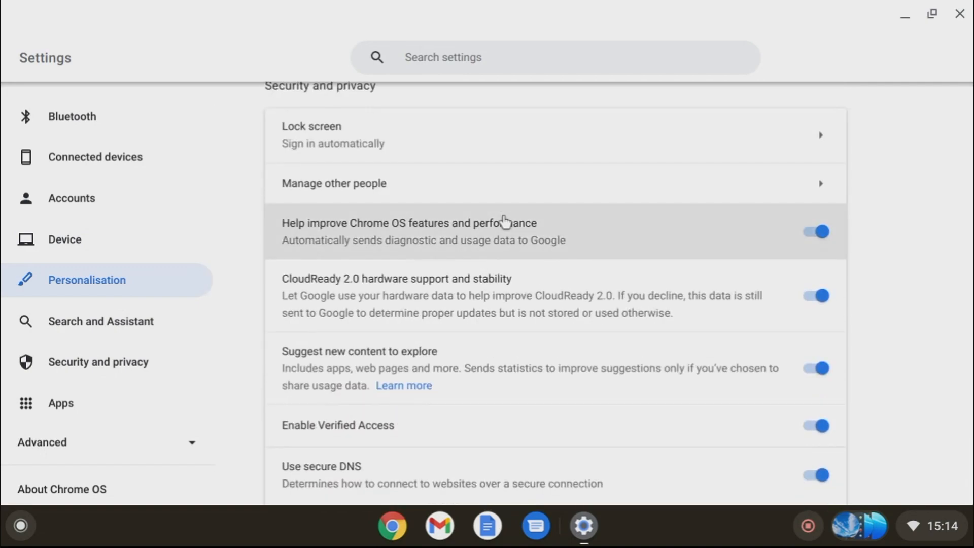
pyautogui.scroll(-3)
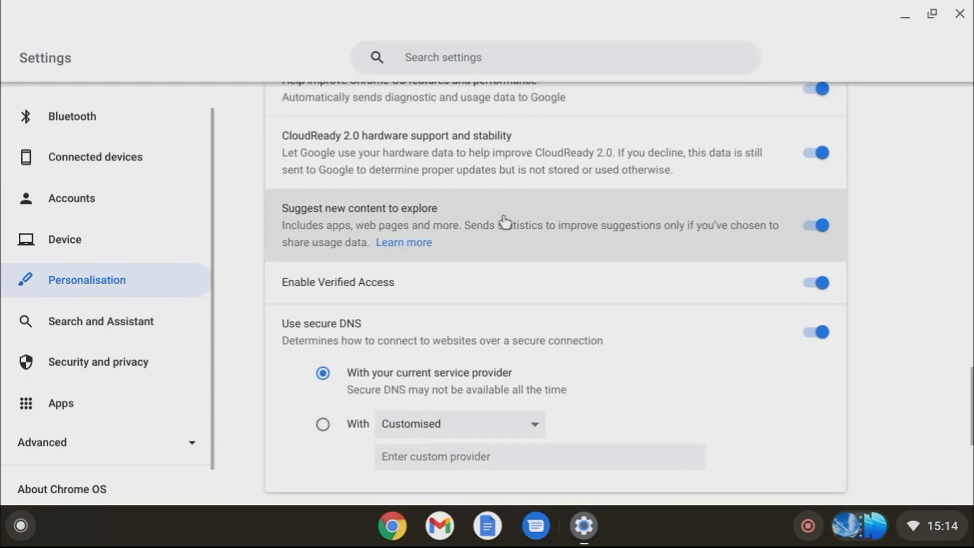
pyautogui.scroll(-3)
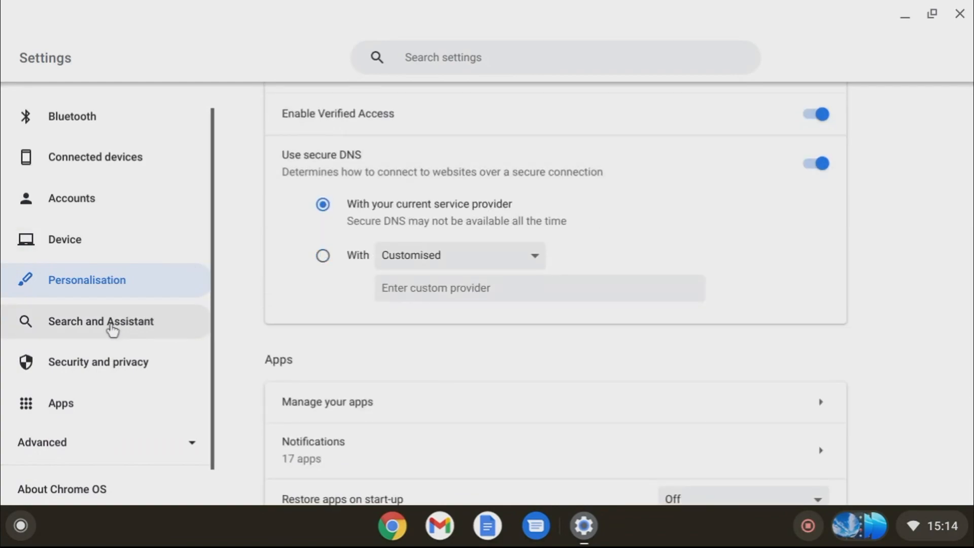
pyautogui.click(101, 321)
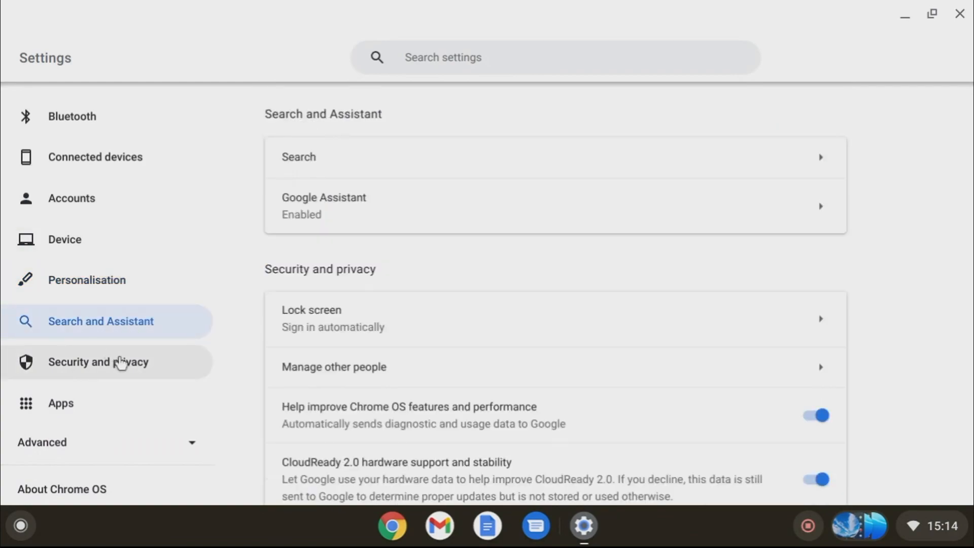
pyautogui.click(97, 361)
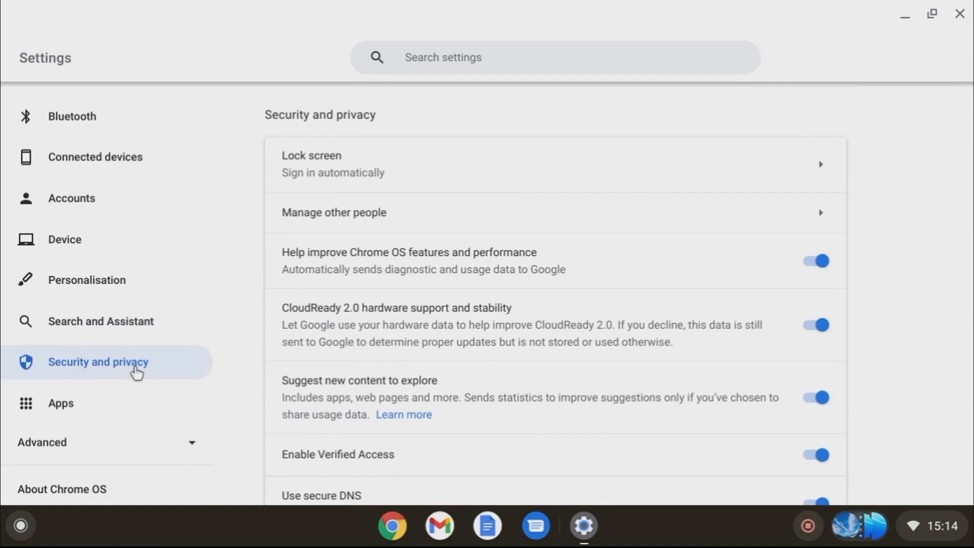
pyautogui.scroll(-3)
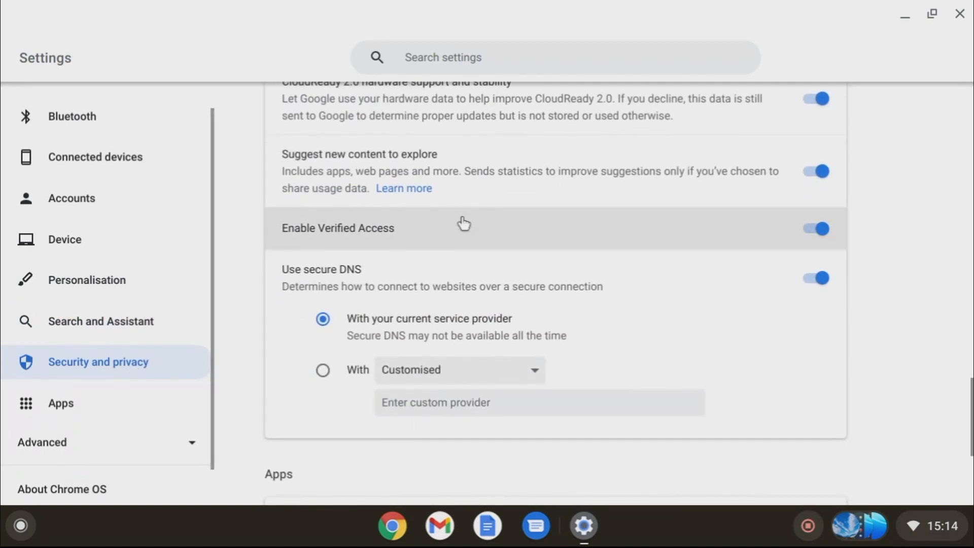
pyautogui.moveTo(439, 218)
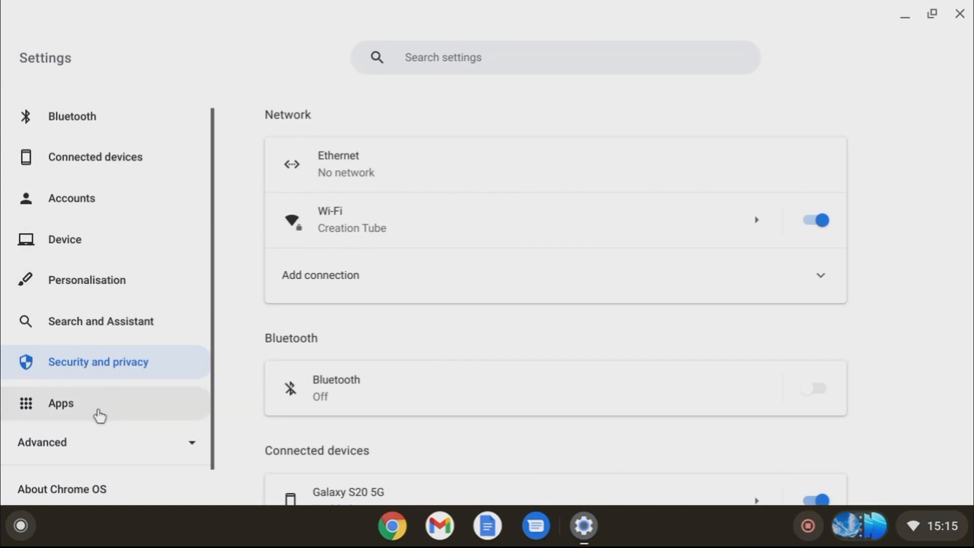
# Browse Apps and advanced sections, then view Printers listing the EPSON ET-2750 Series
pyautogui.click(61, 403)
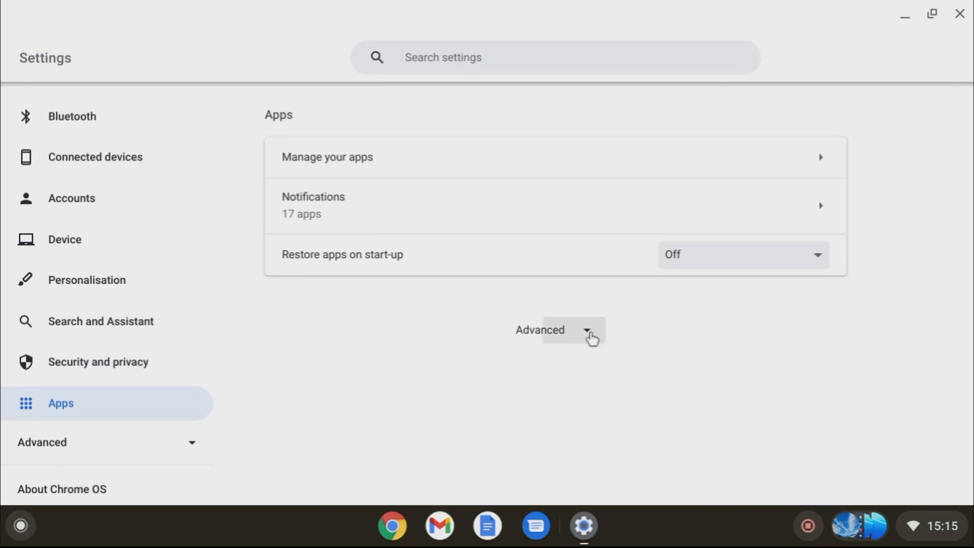
pyautogui.click(538, 330)
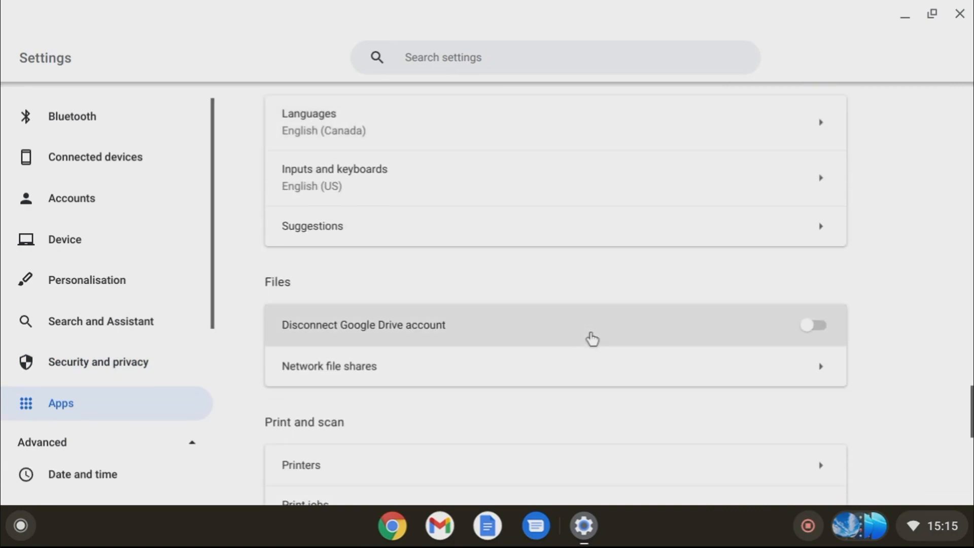
pyautogui.scroll(-3)
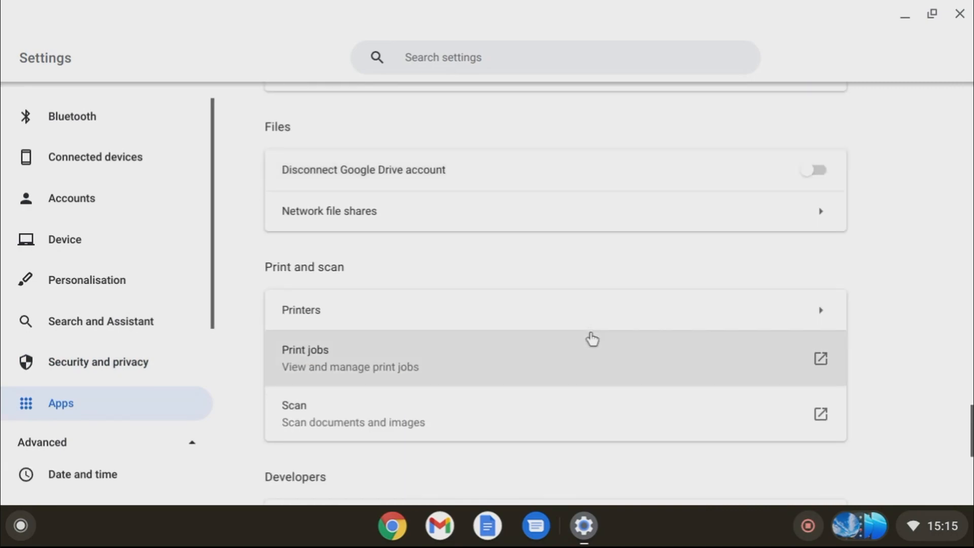
pyautogui.scroll(-3)
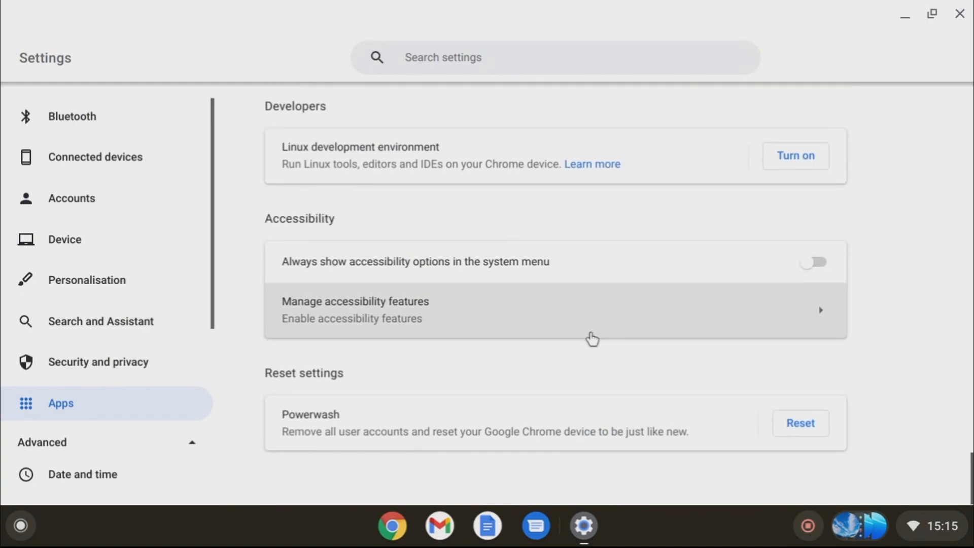
pyautogui.scroll(-3)
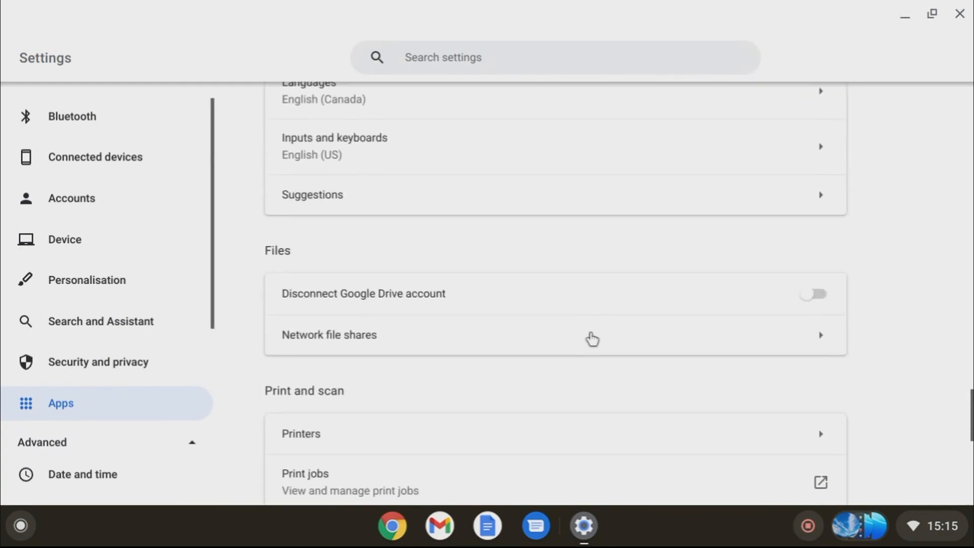
pyautogui.scroll(-3)
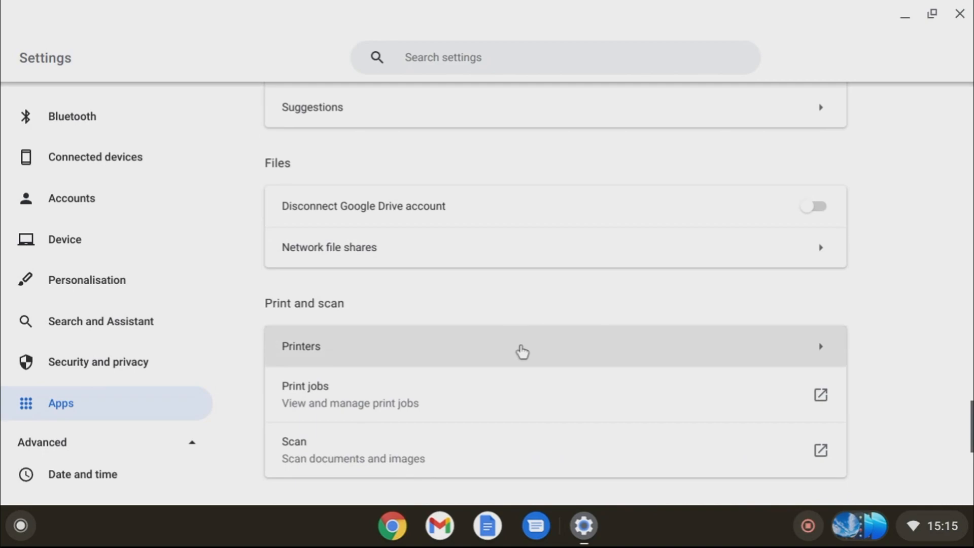
pyautogui.click(523, 346)
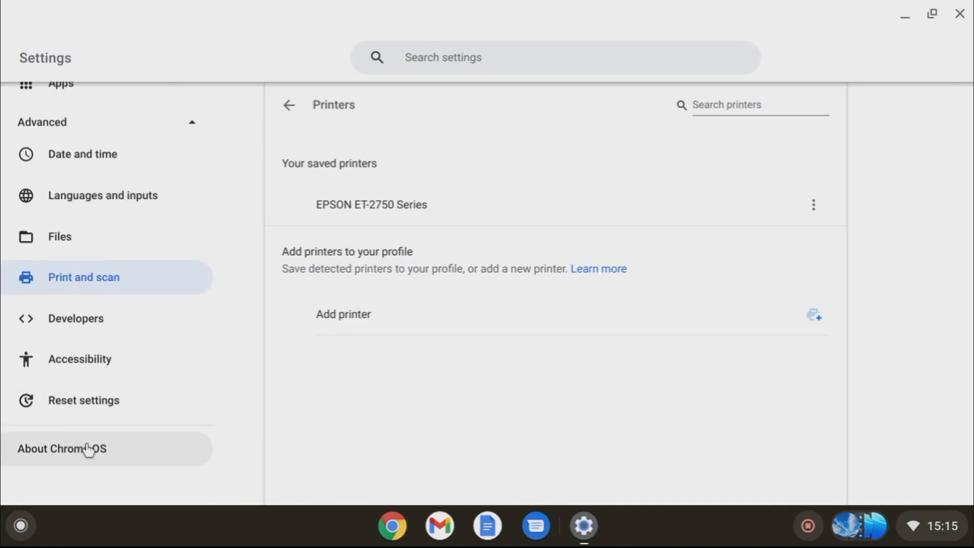
# Scroll the About Chrome OS page through version, help, diagnostics and copyright details
pyautogui.click(61, 448)
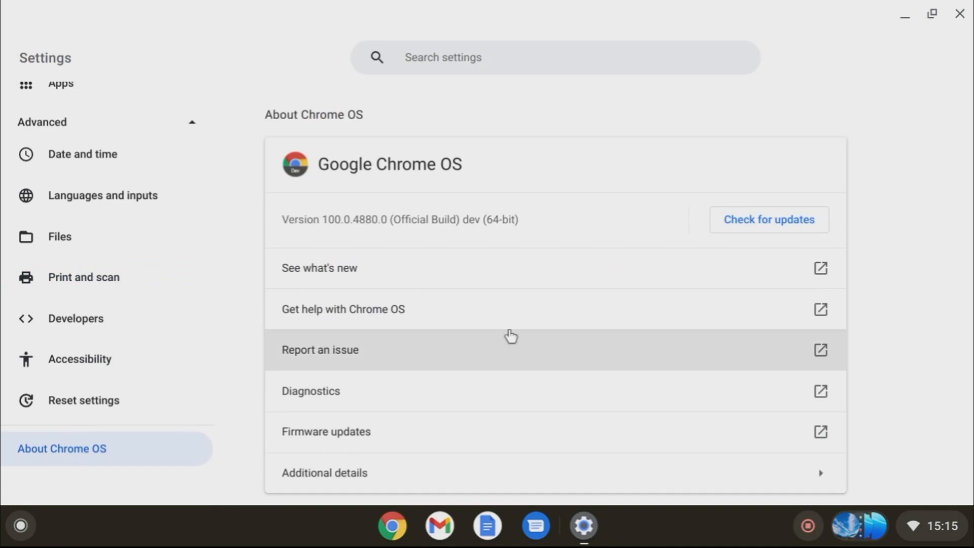
pyautogui.scroll(-3)
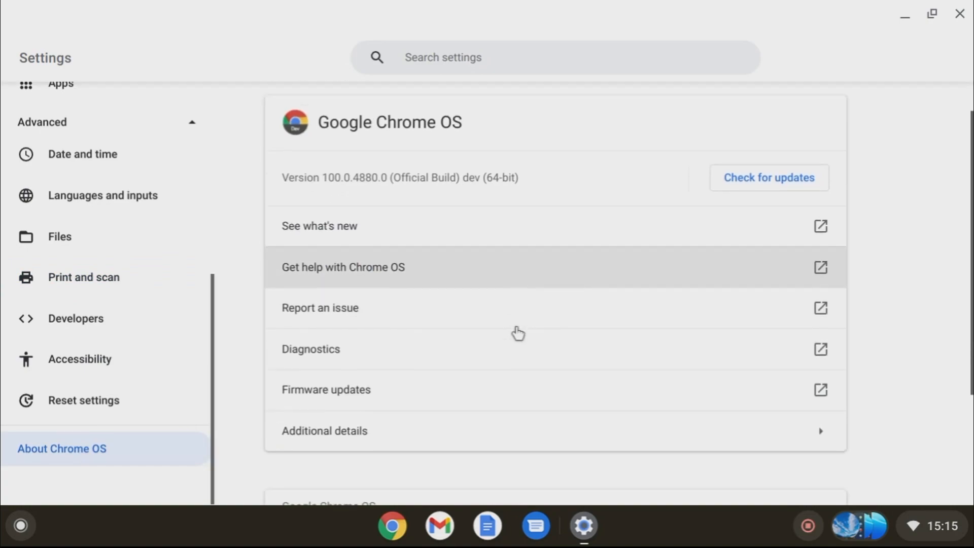
pyautogui.scroll(-3)
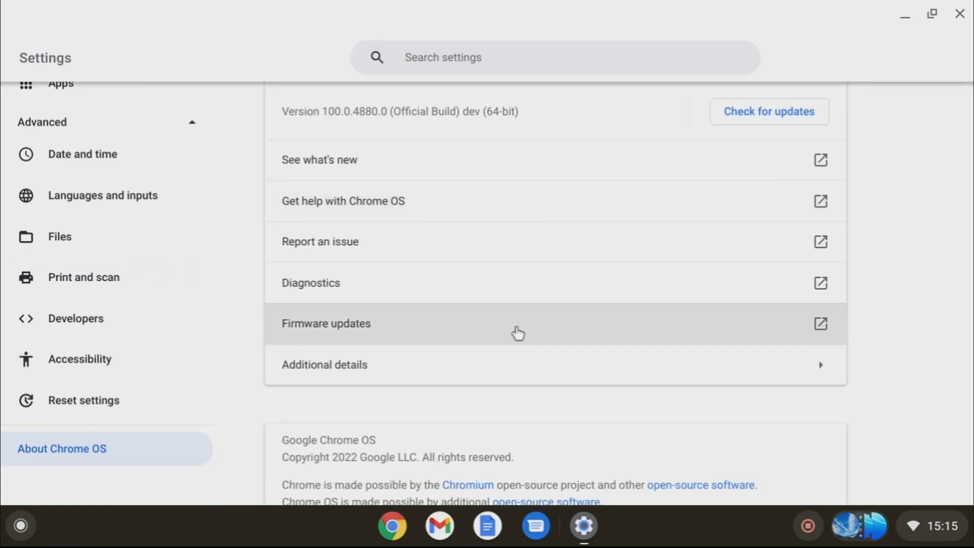
pyautogui.scroll(-3)
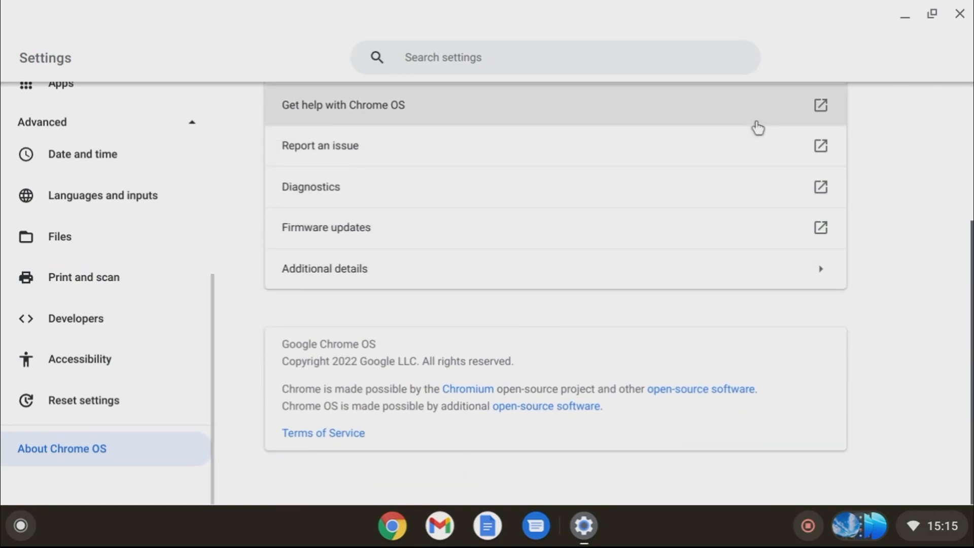
pyautogui.moveTo(960, 14)
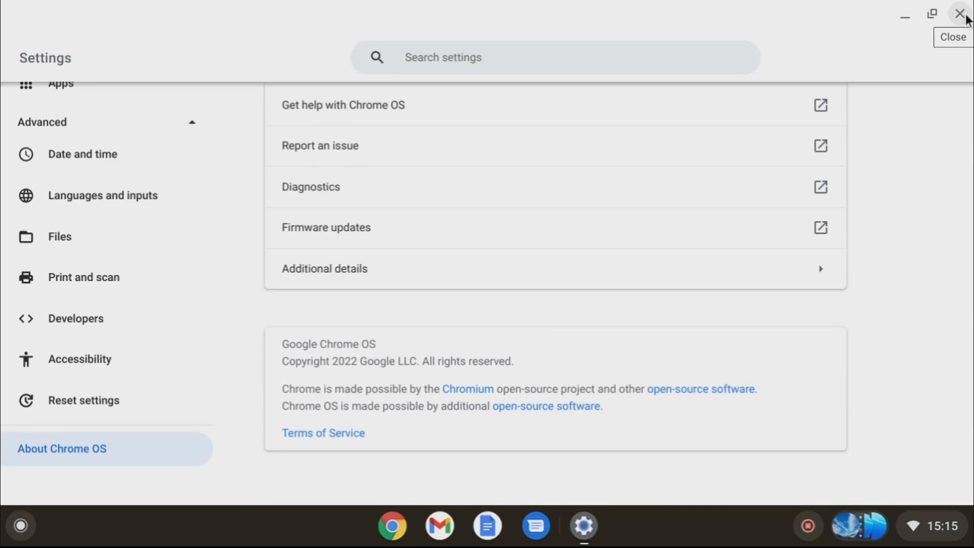
# Close Settings and show the holding space with pinned files and three screen captures
pyautogui.click(962, 13)
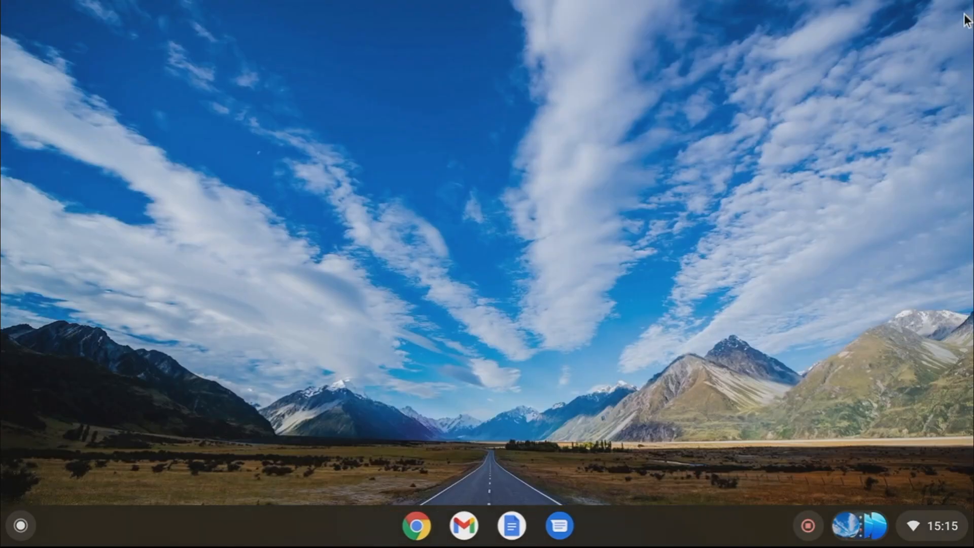
pyautogui.moveTo(680, 190)
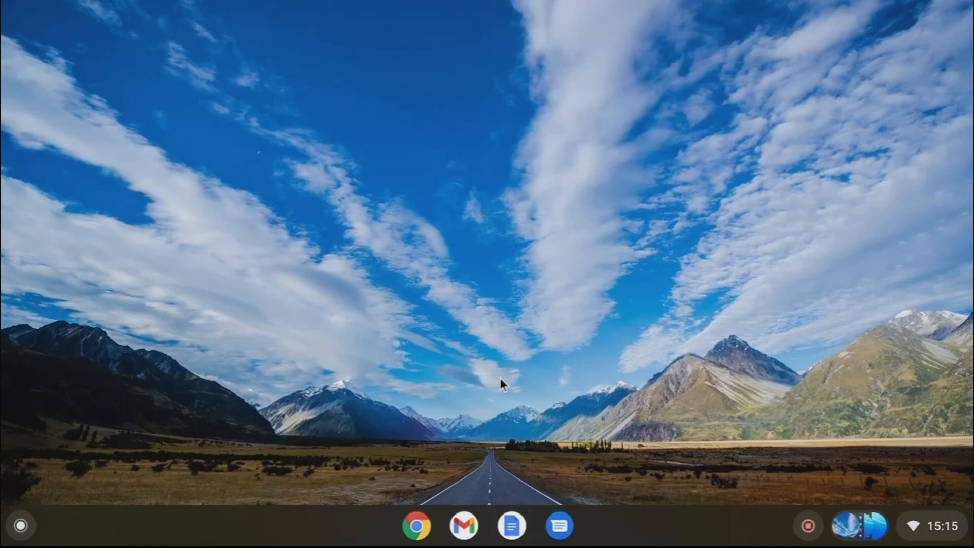
pyautogui.moveTo(752, 473)
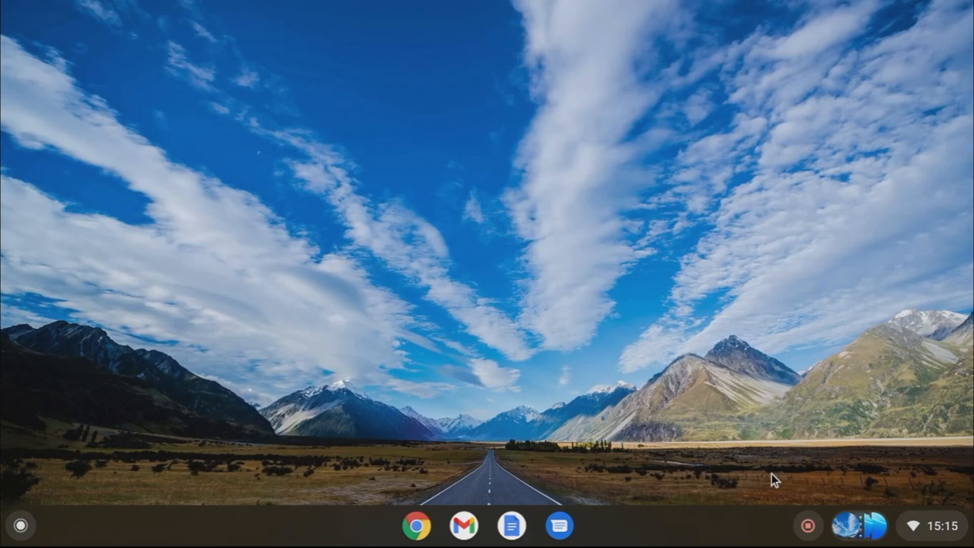
pyautogui.click(859, 525)
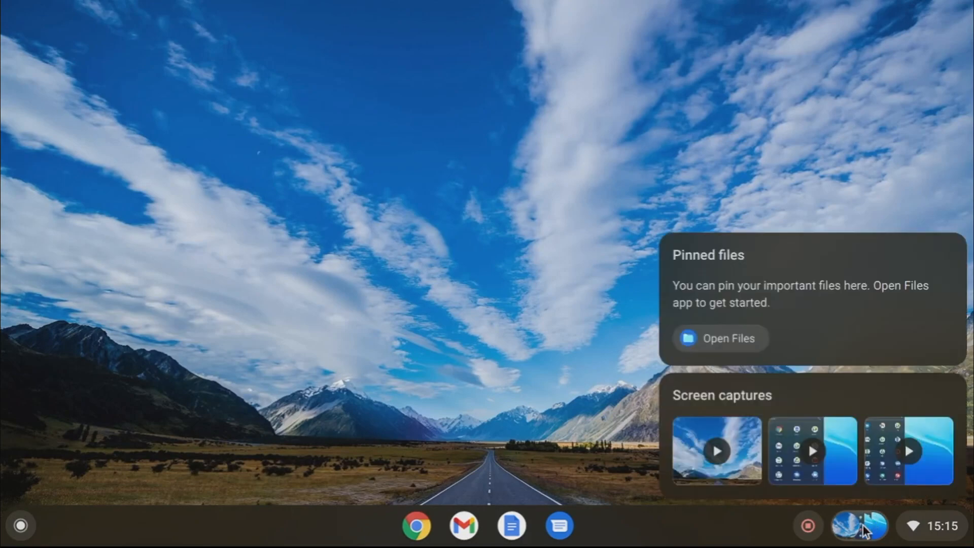
pyautogui.moveTo(629, 346)
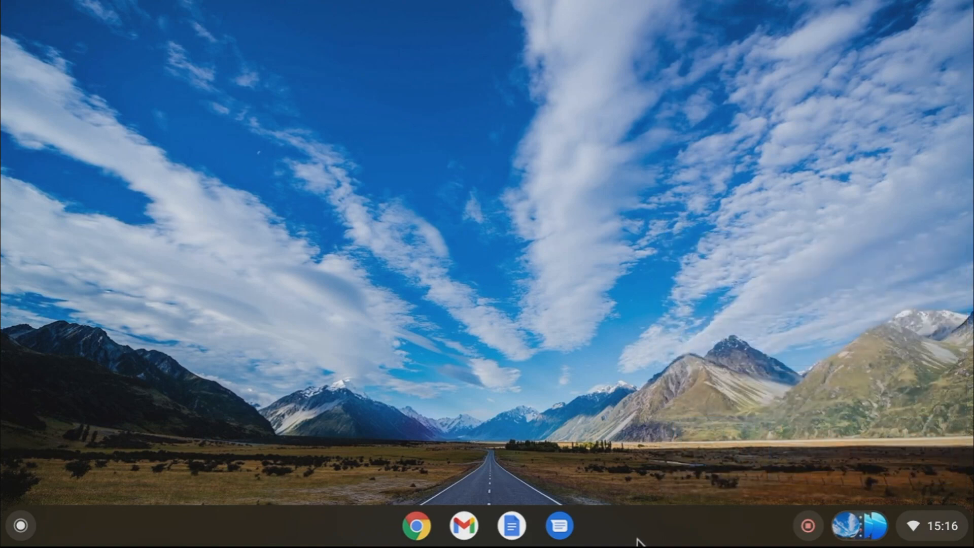
pyautogui.rightClick(639, 537)
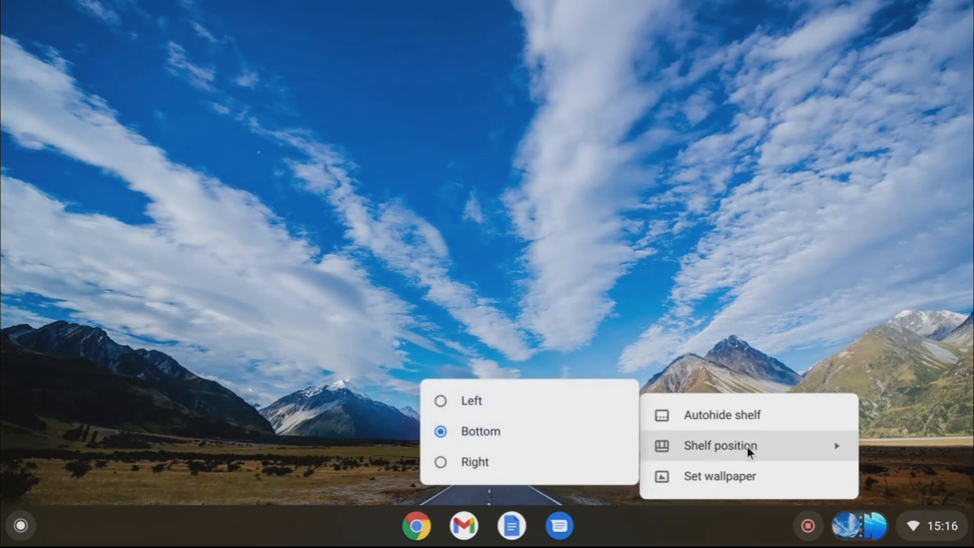
pyautogui.moveTo(750, 383)
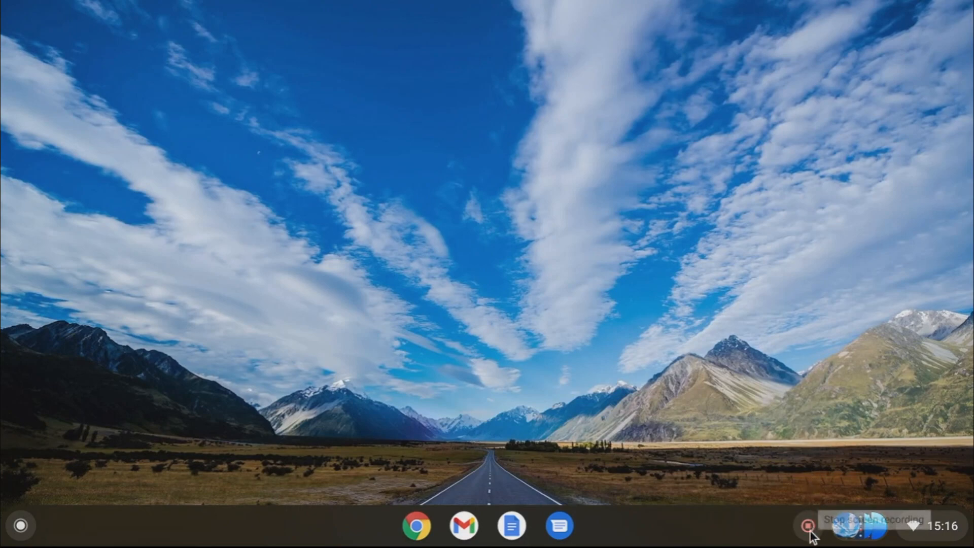
# Stop the recording from the shelf, opening the saved 3:43 video in the player
pyautogui.click(807, 525)
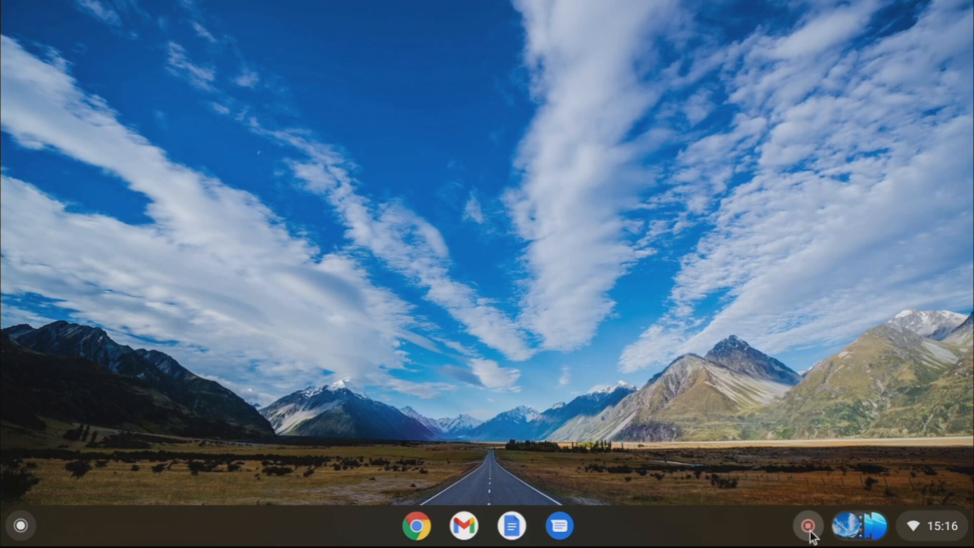
pyautogui.click(807, 525)
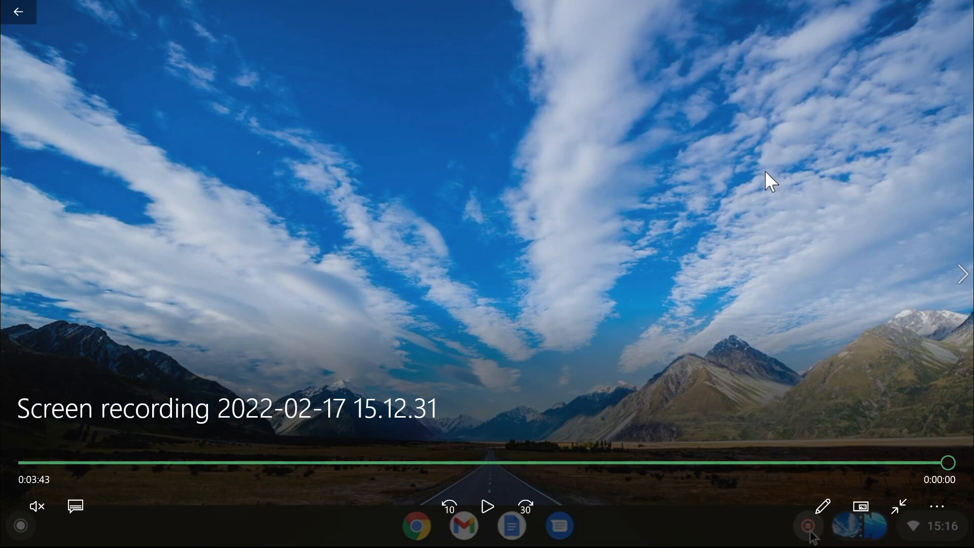